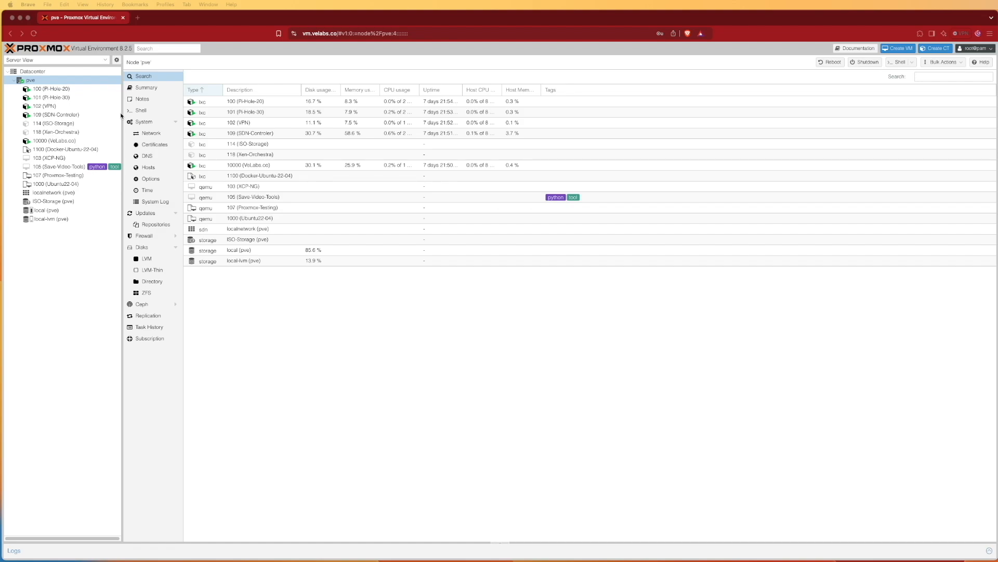
mouse_move(120, 117)
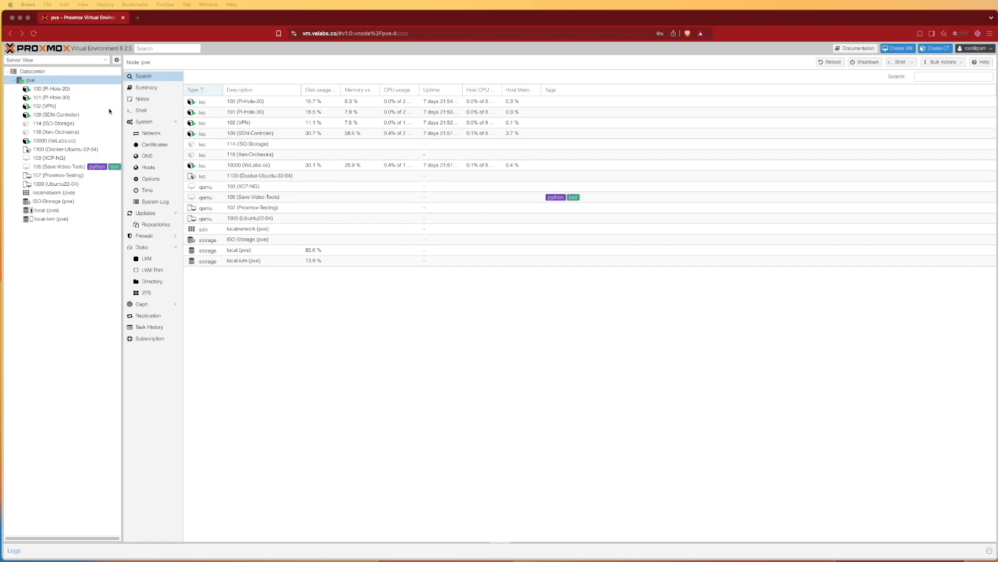
mouse_move(109, 111)
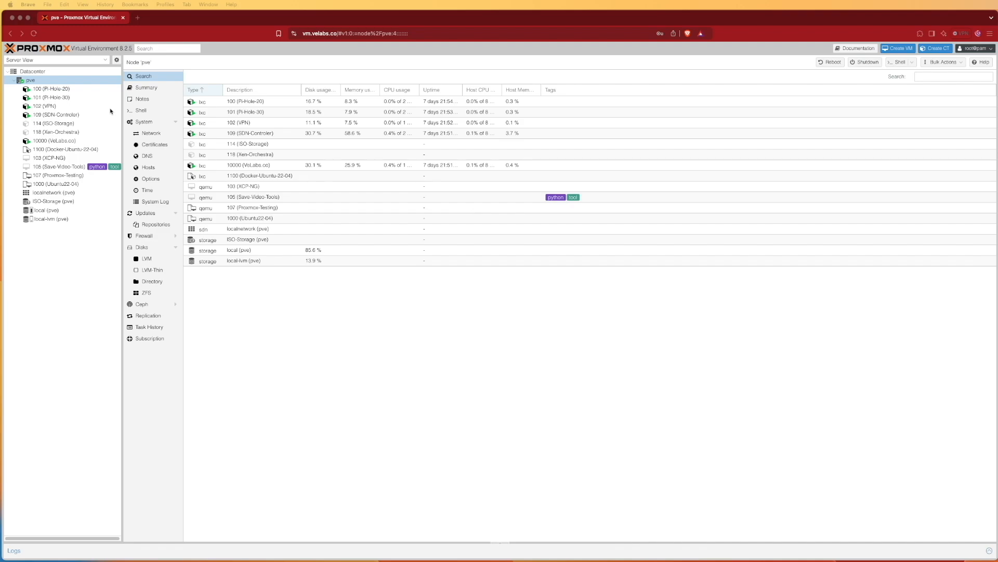
mouse_move(84, 89)
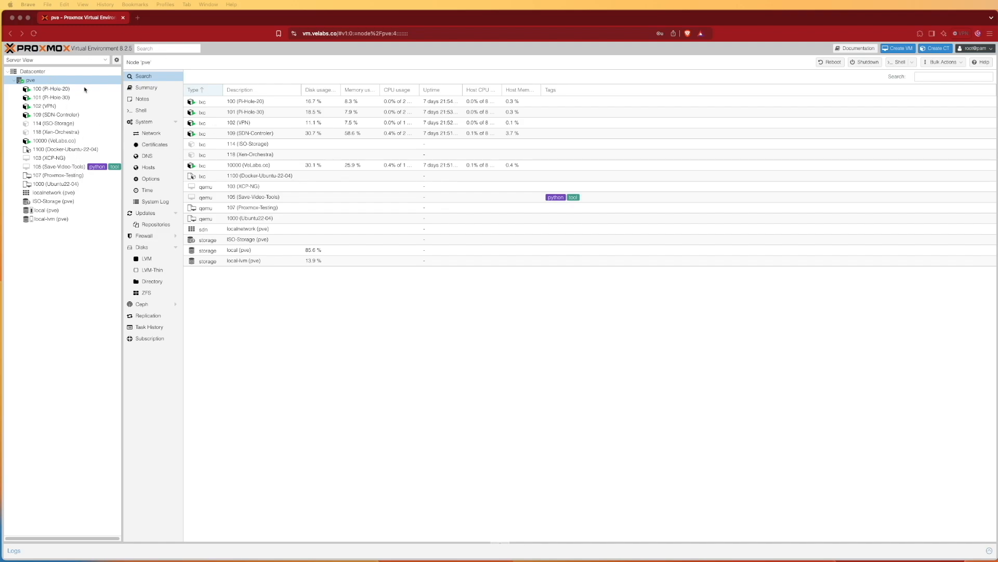
mouse_move(117, 106)
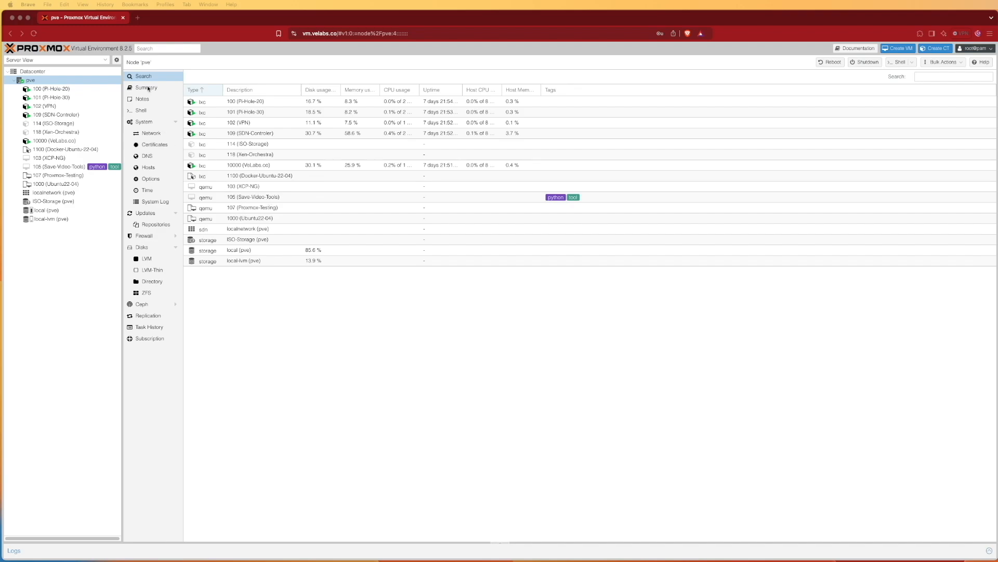
Show the pve node's Summary with CPU, load, memory and network graphs
click(146, 87)
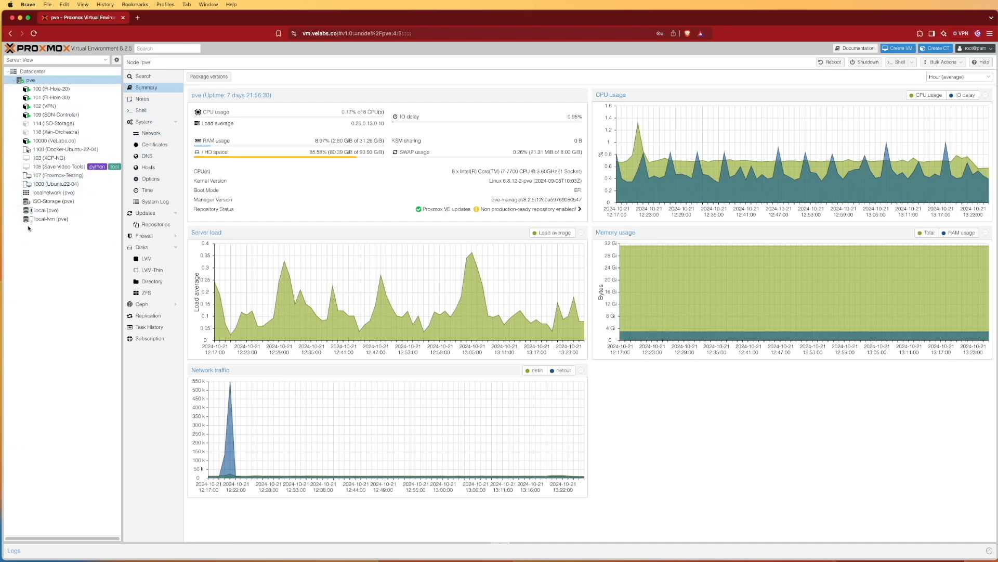
Select 'local (pve)' storage in the Server View tree to show its summary
click(46, 210)
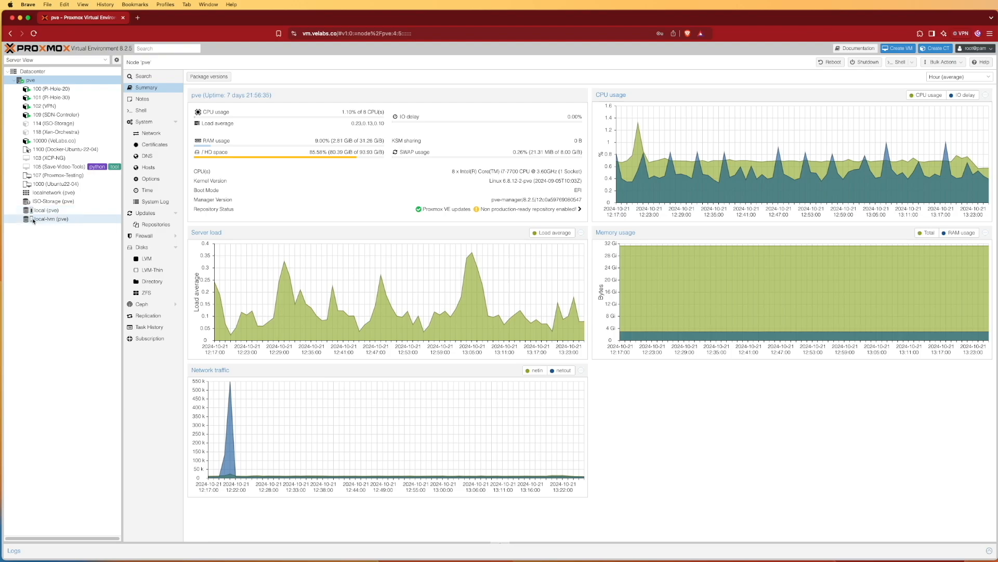
click(46, 210)
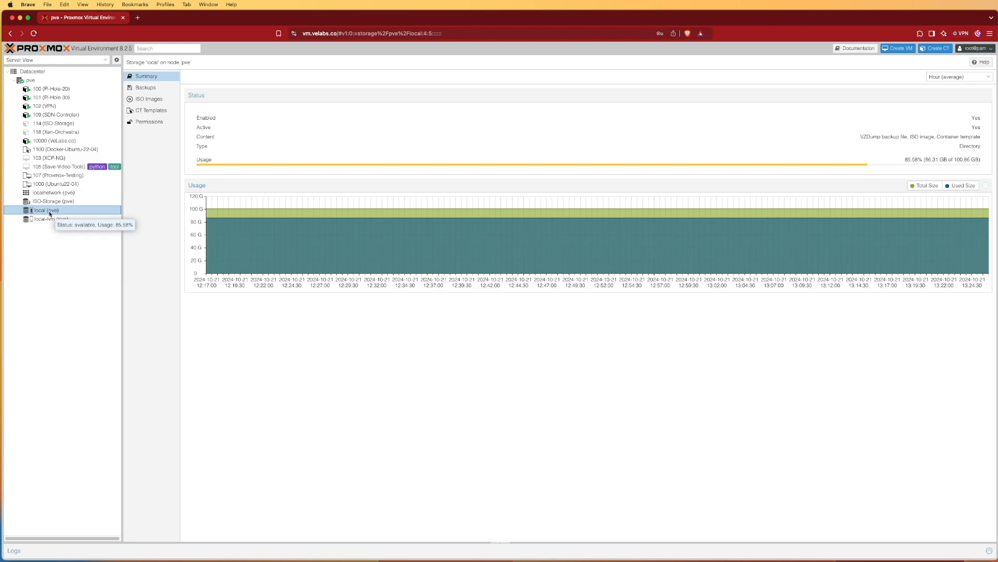
mouse_move(150, 120)
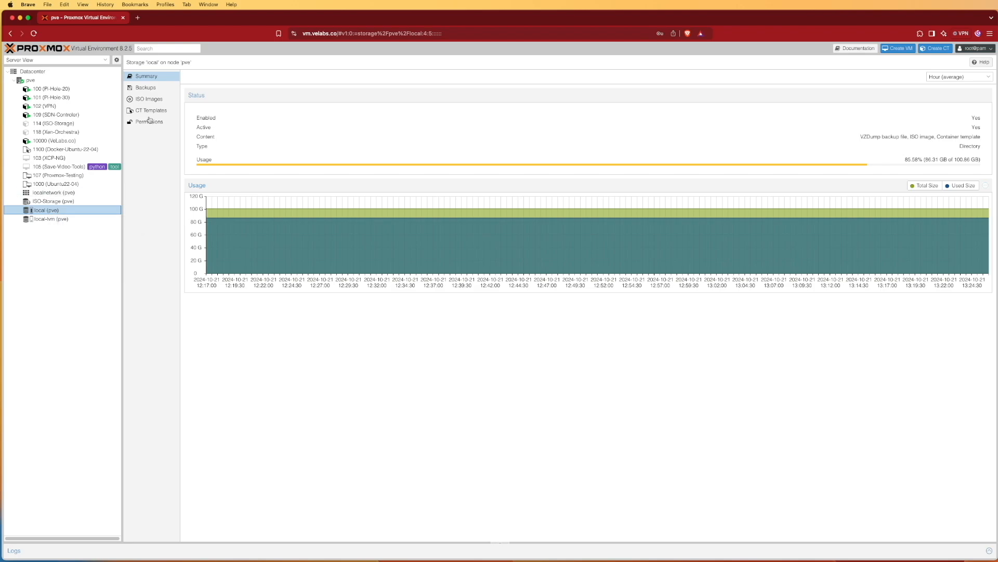
mouse_move(152, 110)
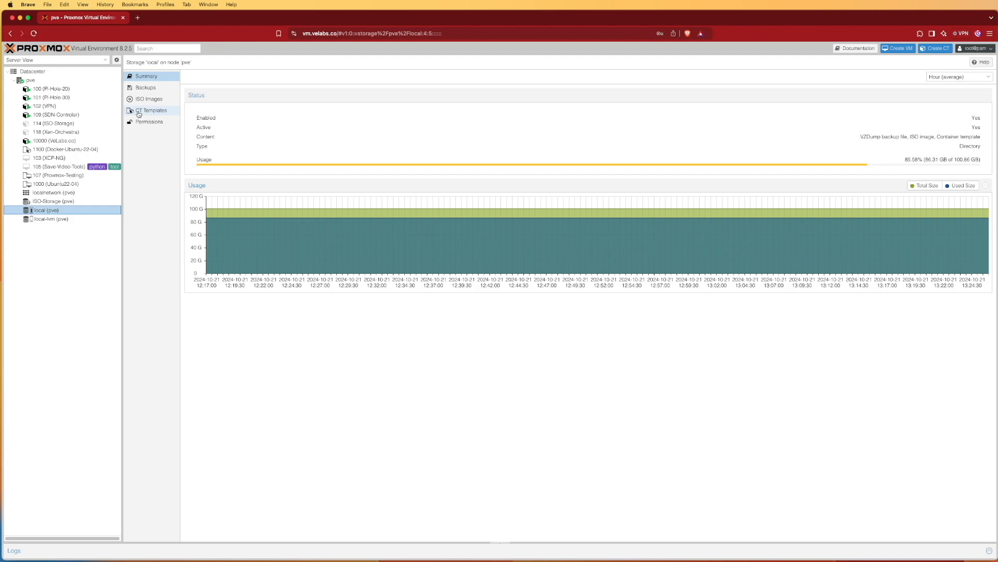
Show the CT Templates stored on the local storage
click(154, 110)
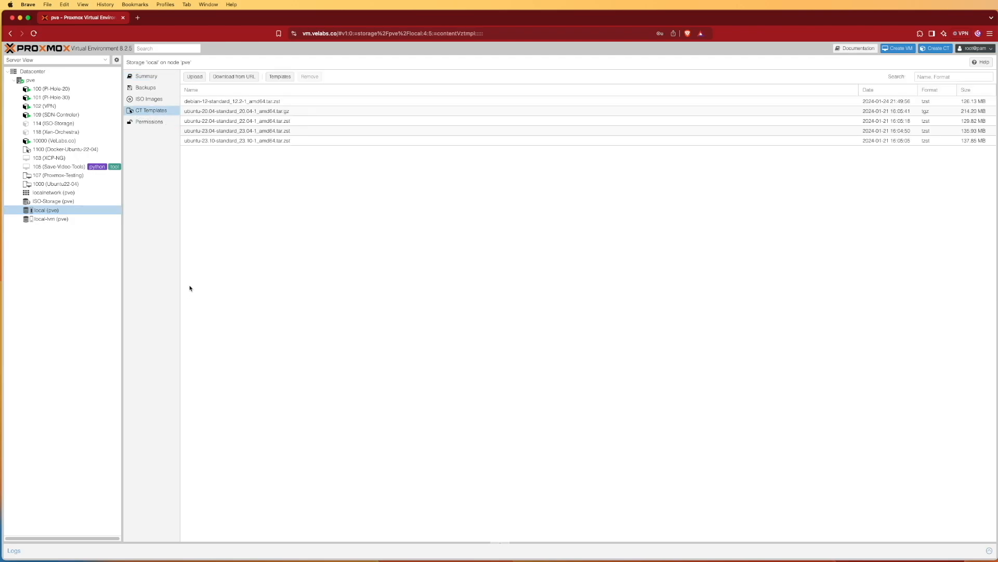
mouse_move(201, 161)
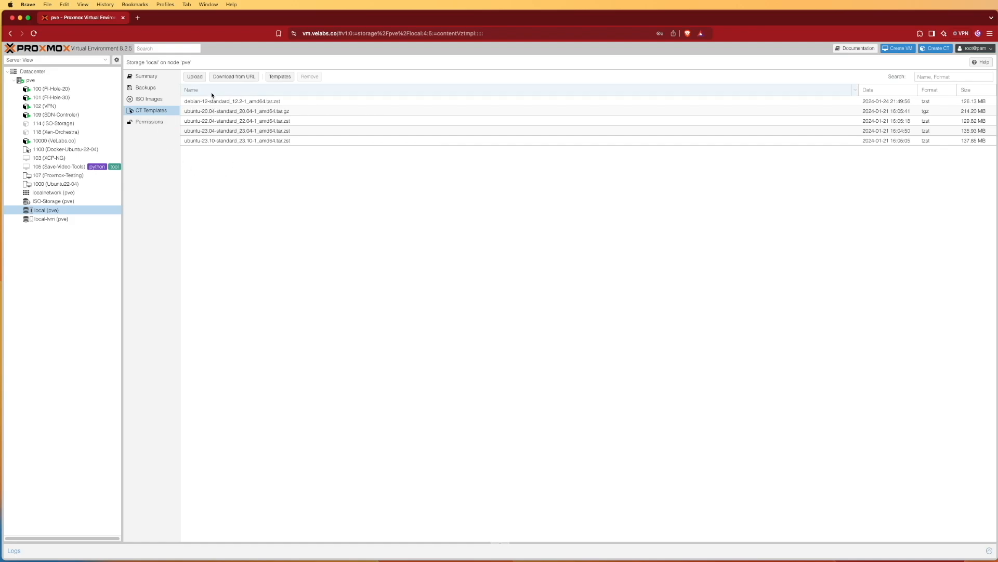
mouse_move(213, 148)
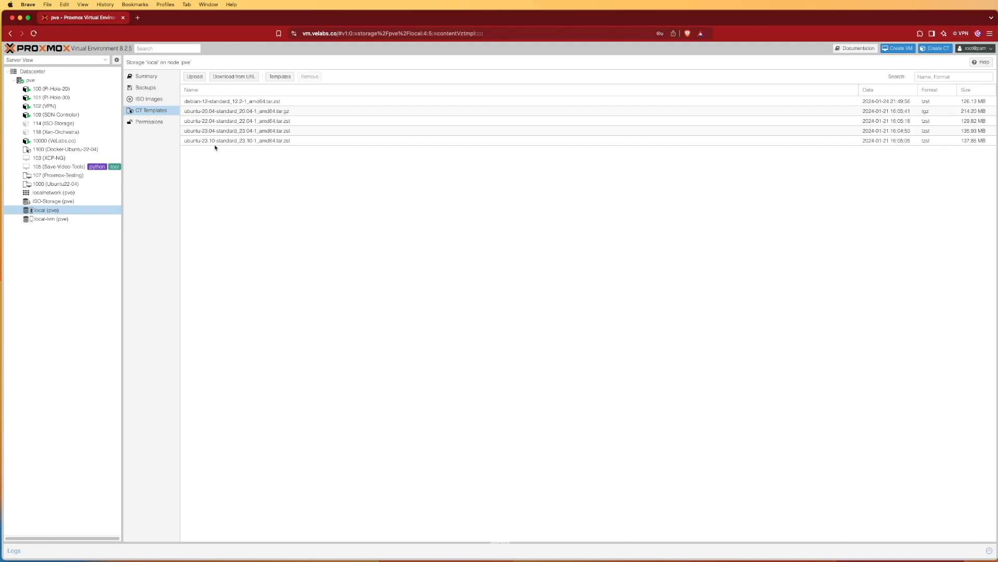
mouse_move(223, 146)
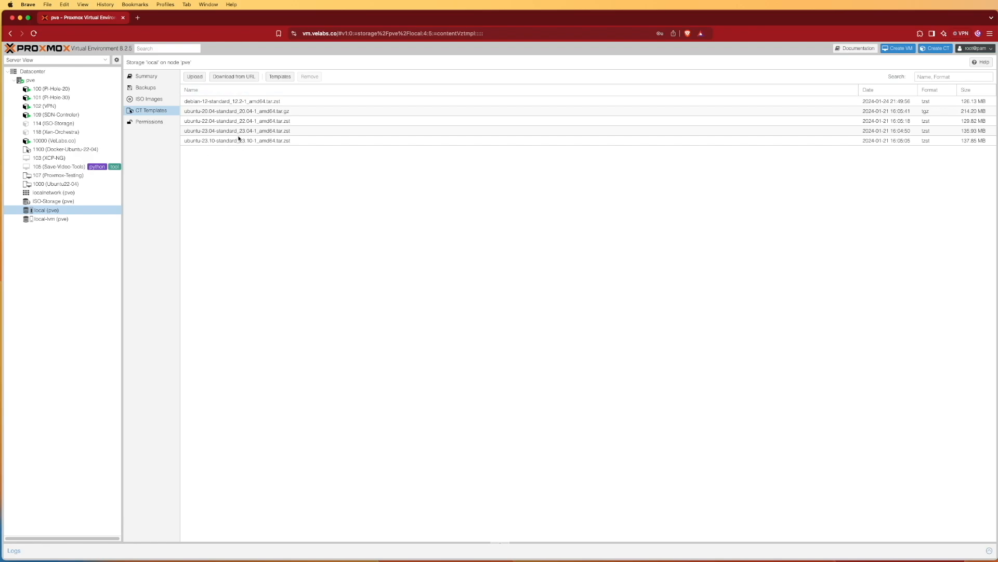
mouse_move(238, 140)
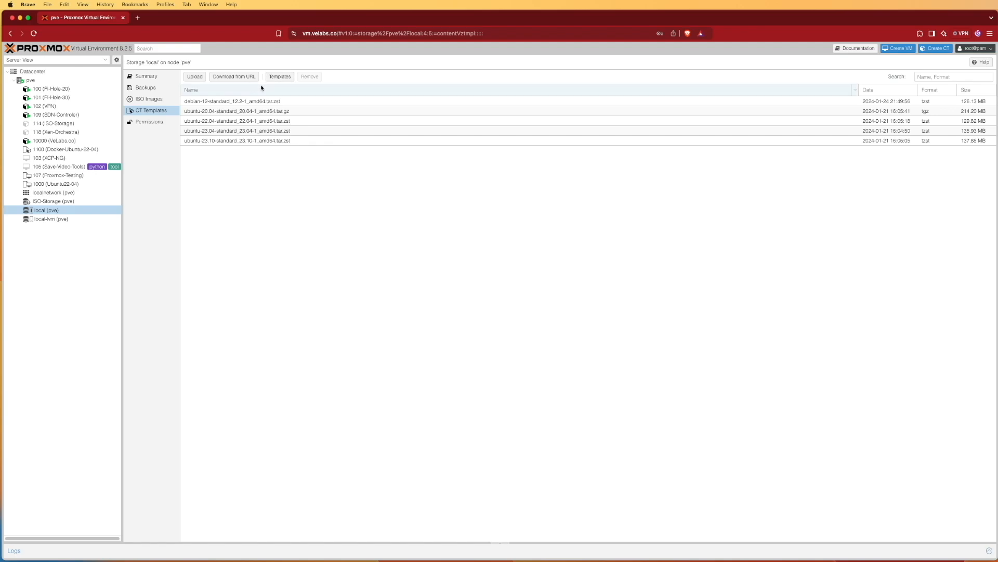
Search the template list for 'ubun' and download ubuntu-24.04-standard to local storage
click(280, 76)
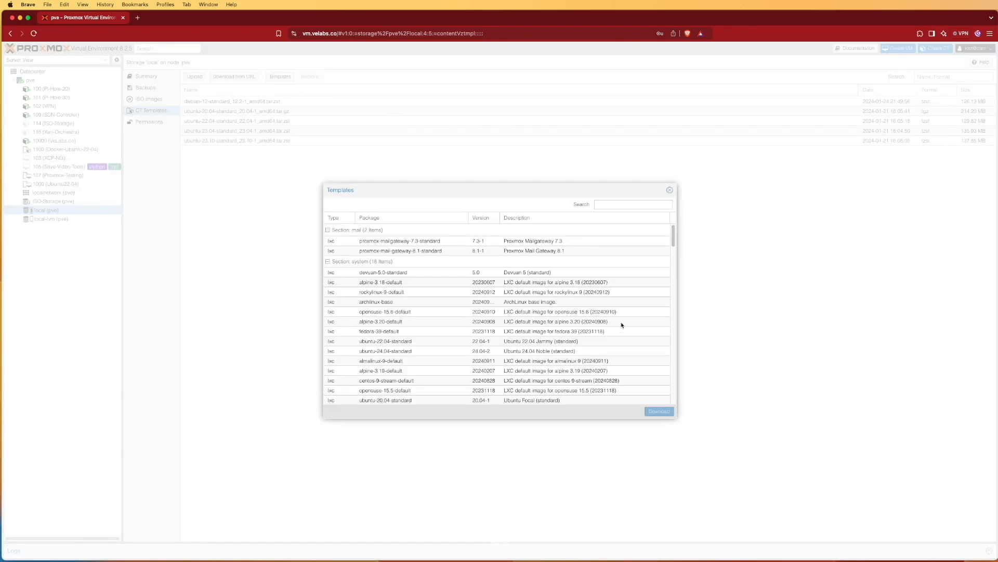
click(633, 203)
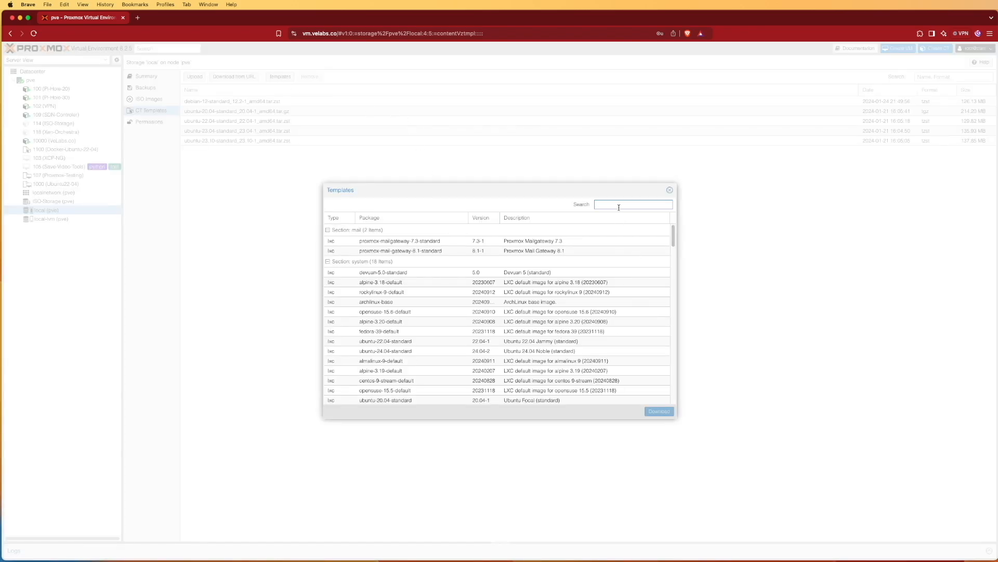
text(ubun)
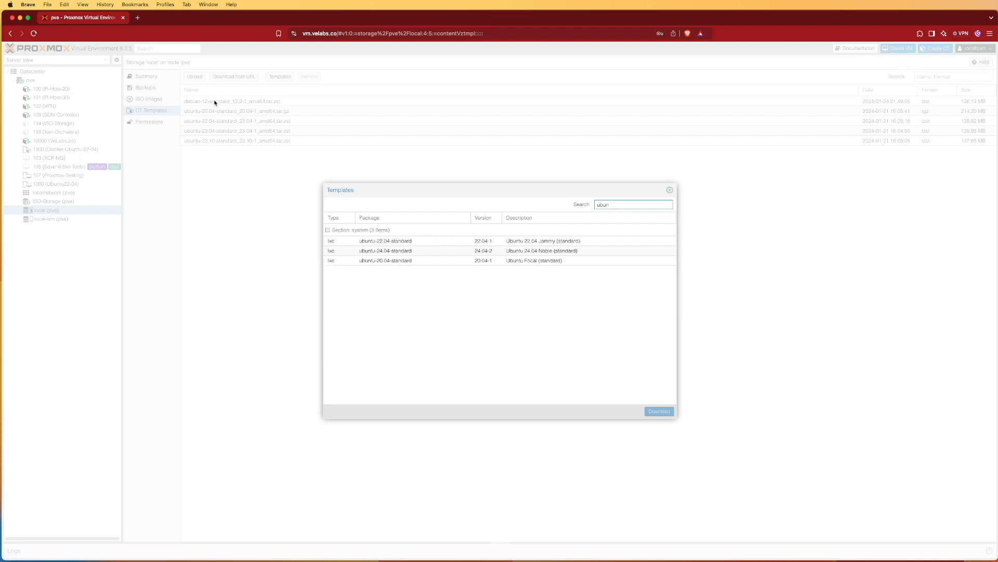
mouse_move(452, 277)
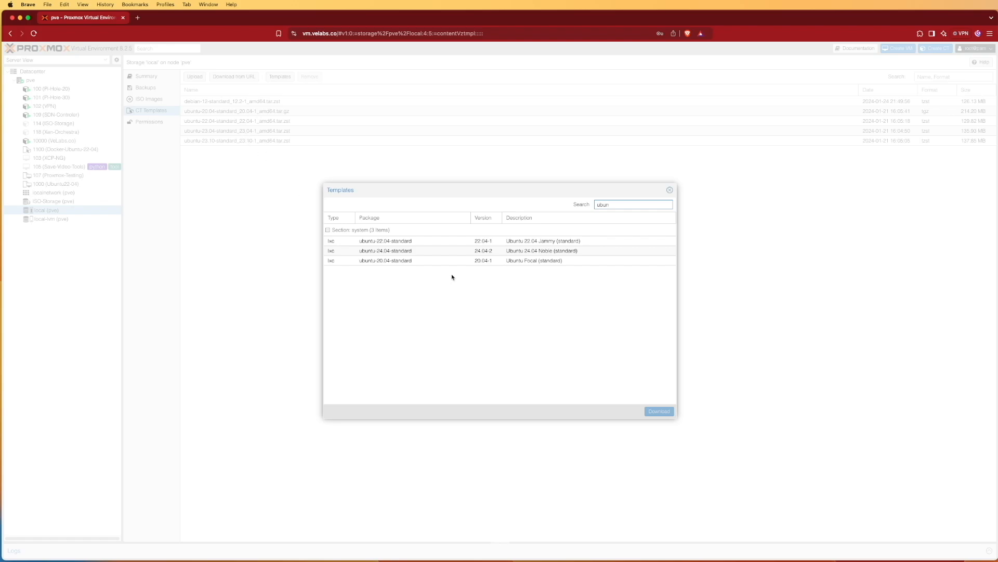
mouse_move(402, 271)
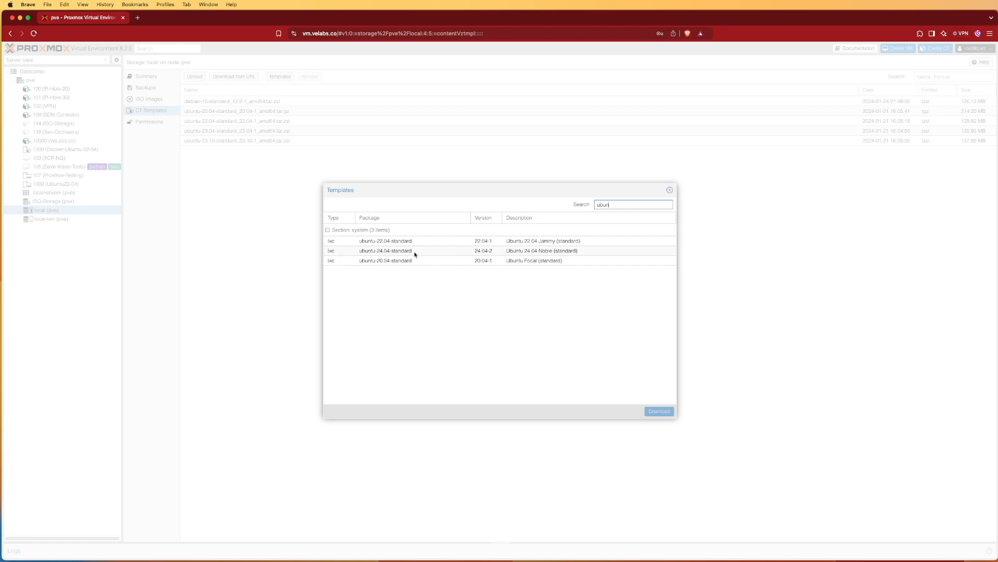
click(414, 250)
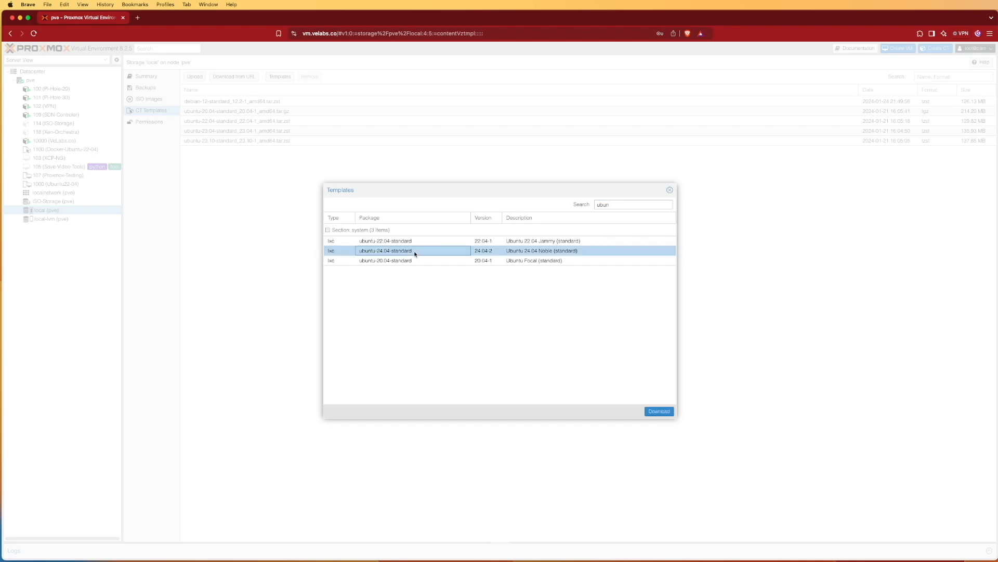
mouse_move(379, 255)
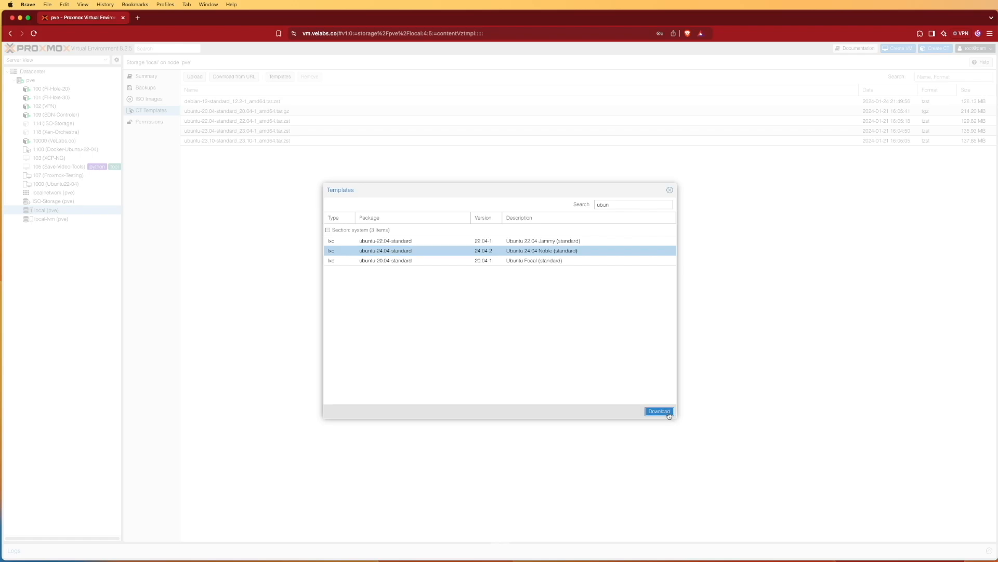
click(658, 410)
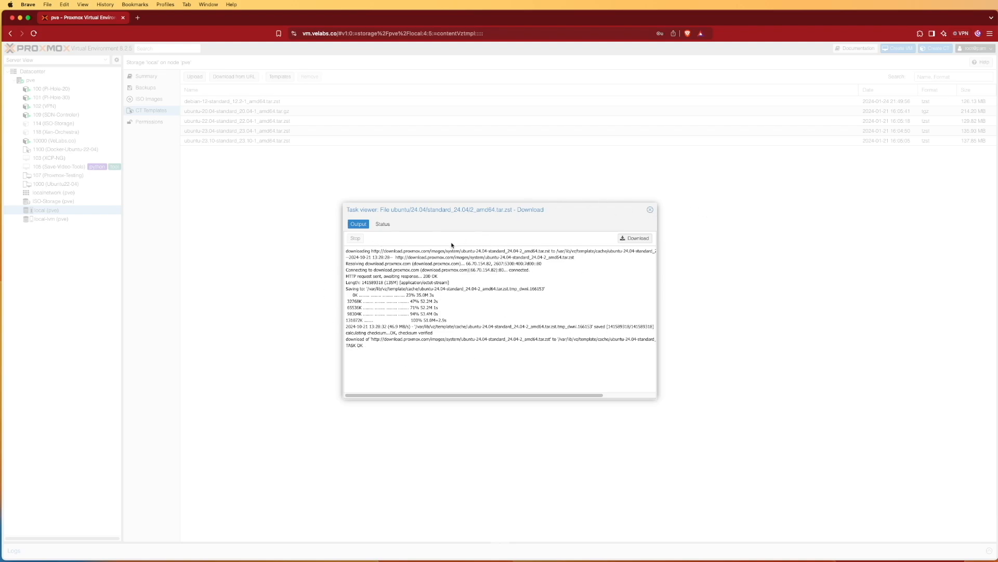
mouse_move(424, 342)
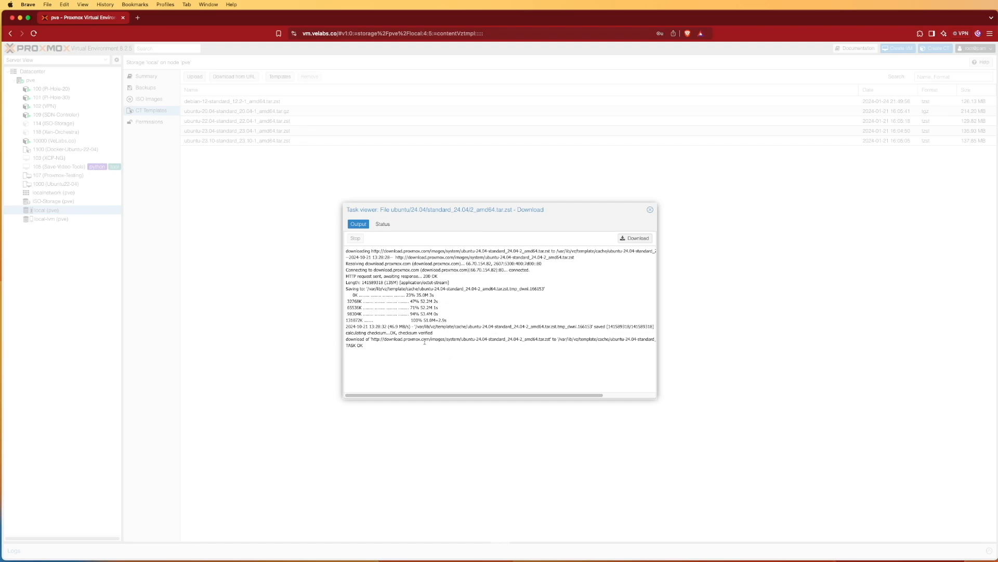
mouse_move(618, 247)
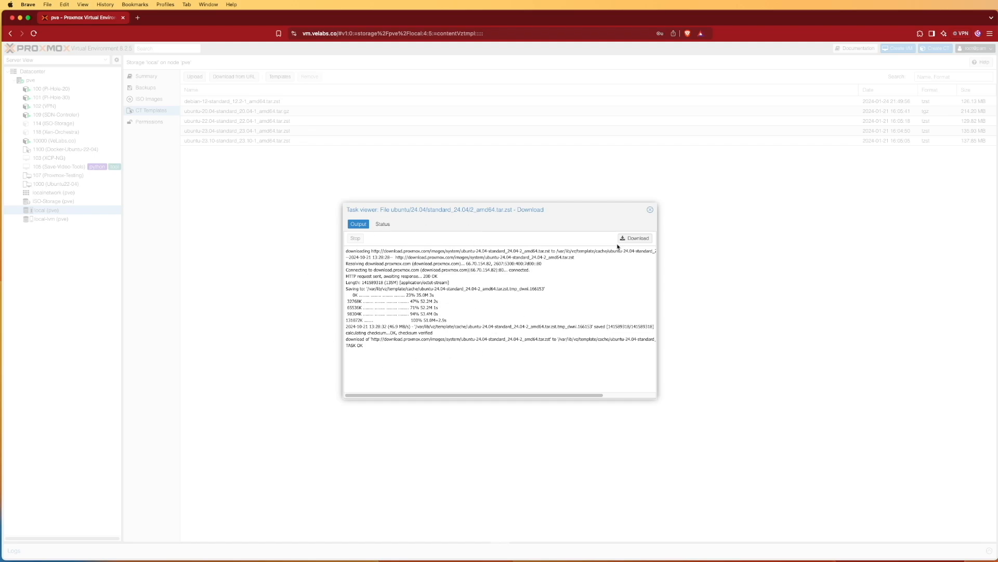
Dismiss the download log and select the new ubuntu-24.04-standard template entry
click(649, 209)
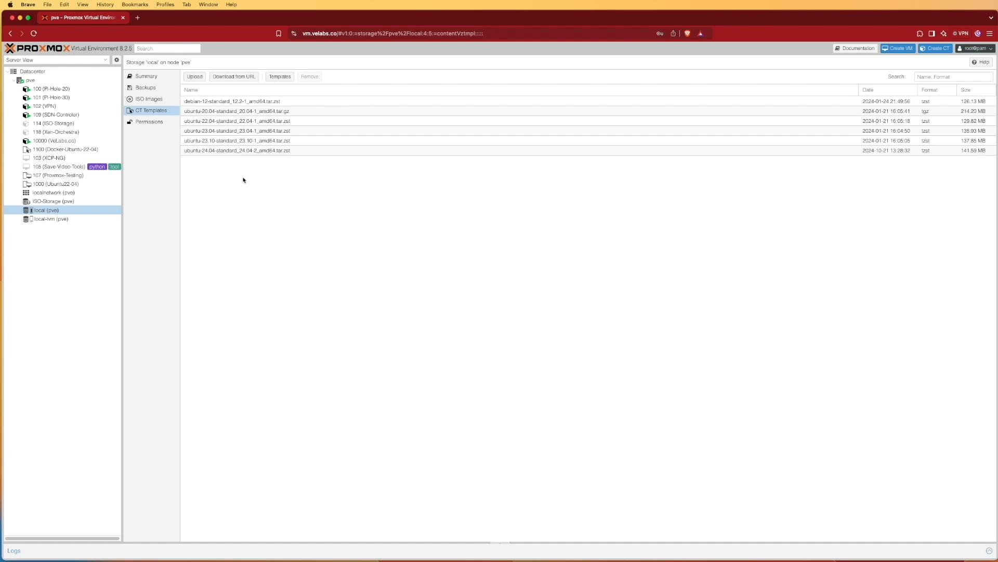
click(236, 150)
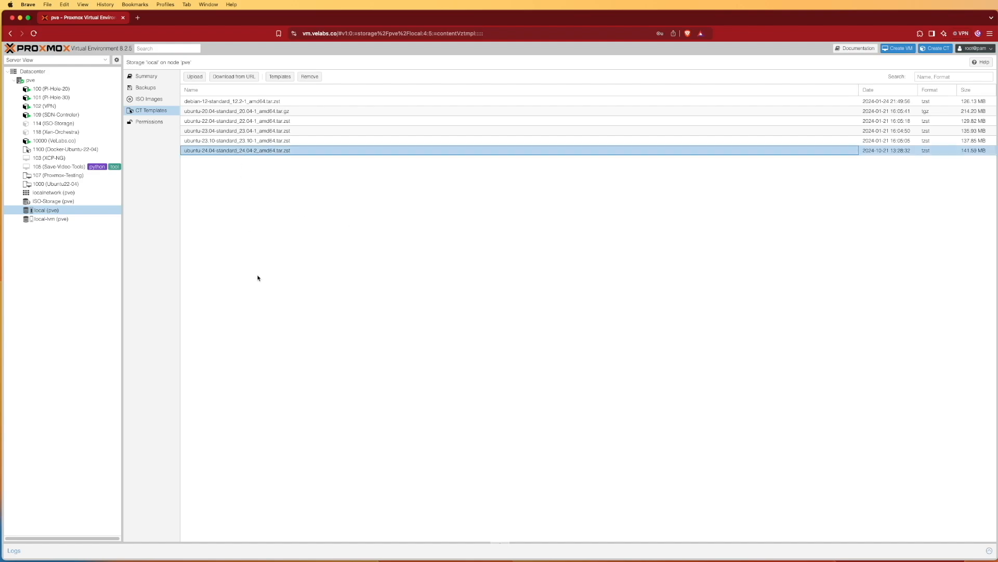
mouse_move(234, 253)
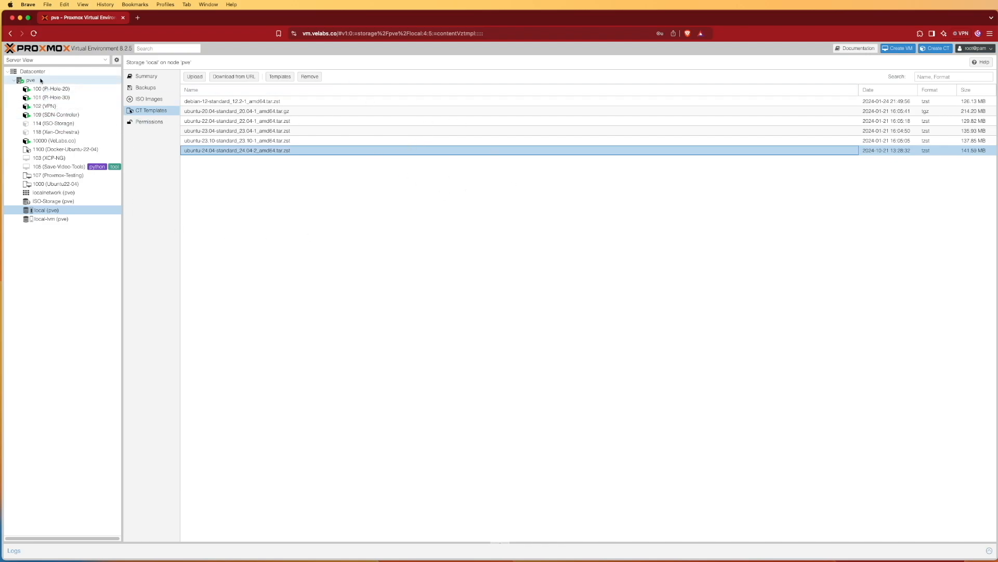
Start the Create LXC Container wizard from the pve node
click(29, 80)
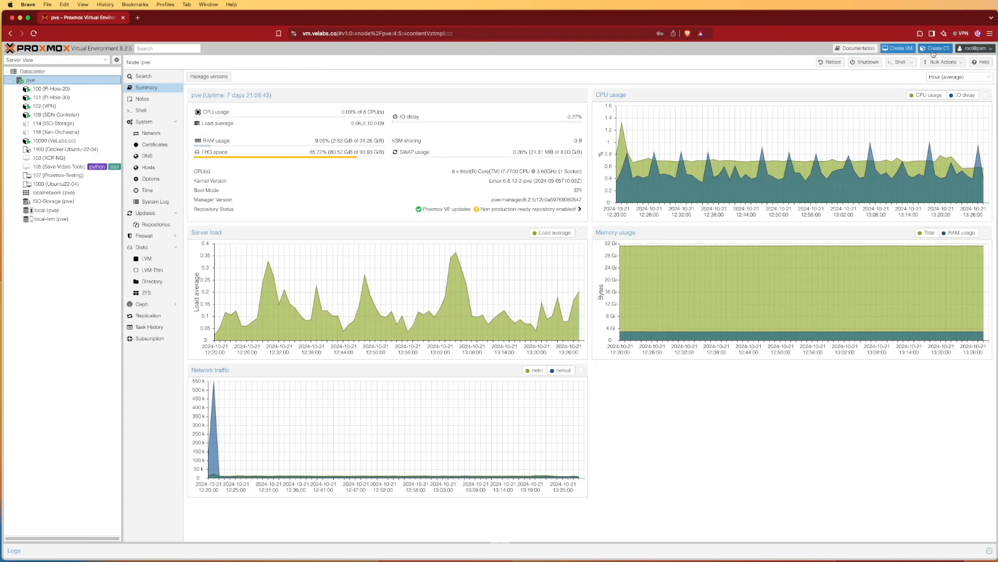
click(935, 47)
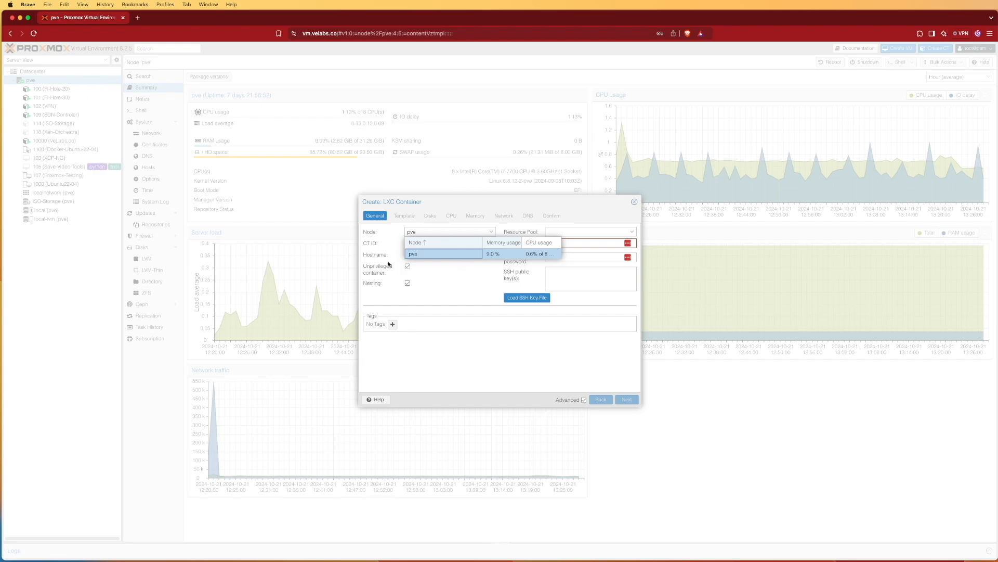
Keep node pve, set CT ID 1001 and hostname Ubuntu-24-04-Docker
click(443, 254)
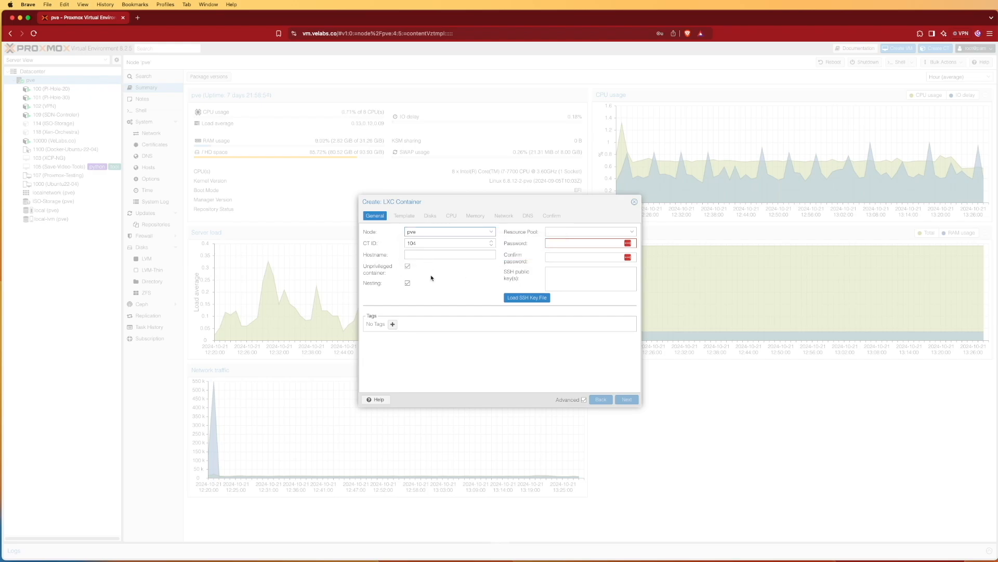
mouse_move(442, 330)
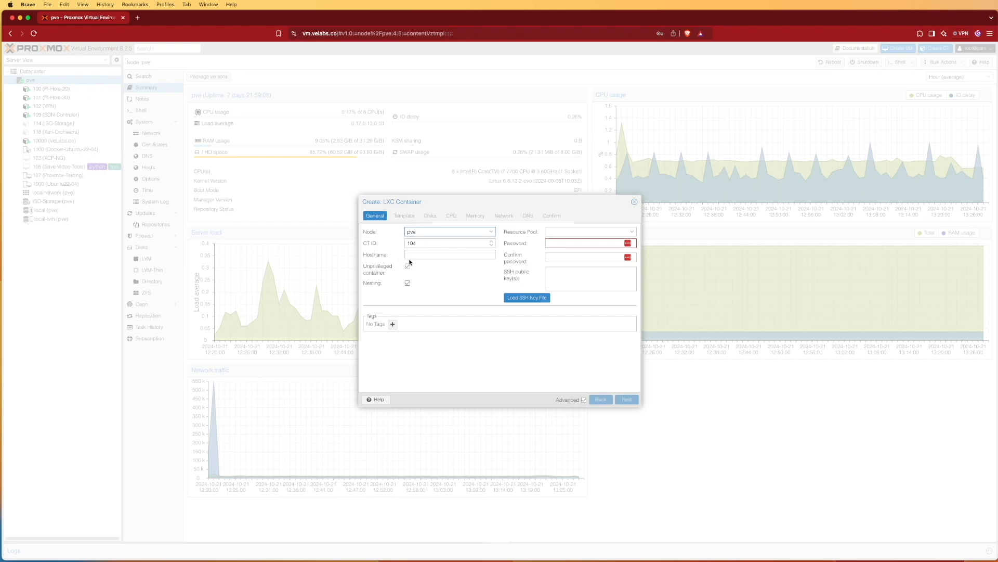
click(446, 243)
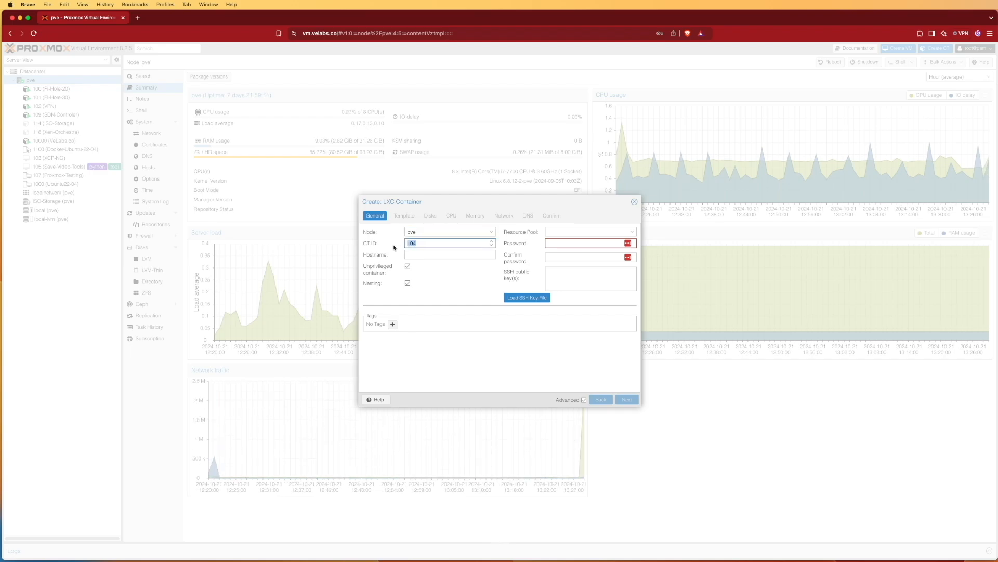
text(1001)
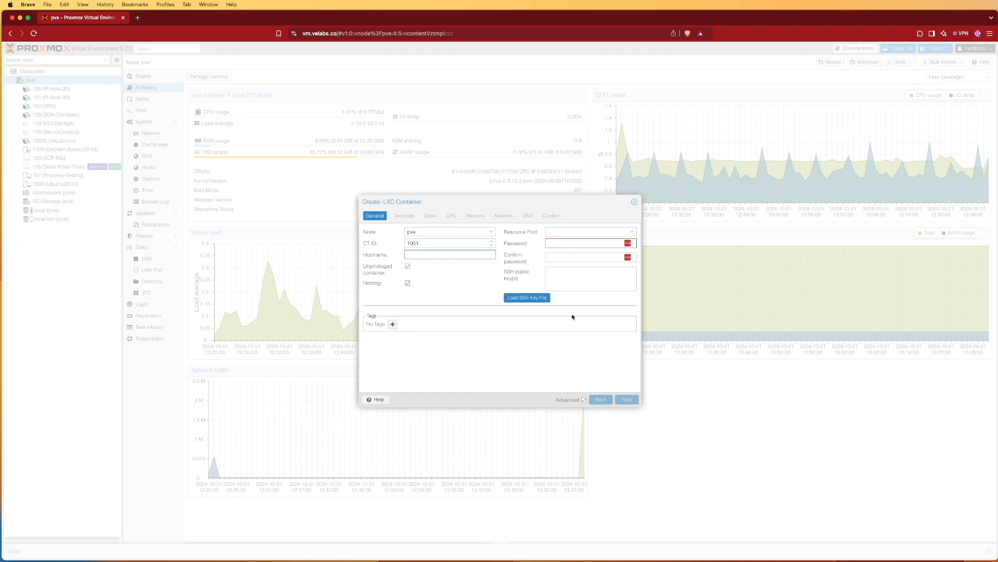
click(450, 254)
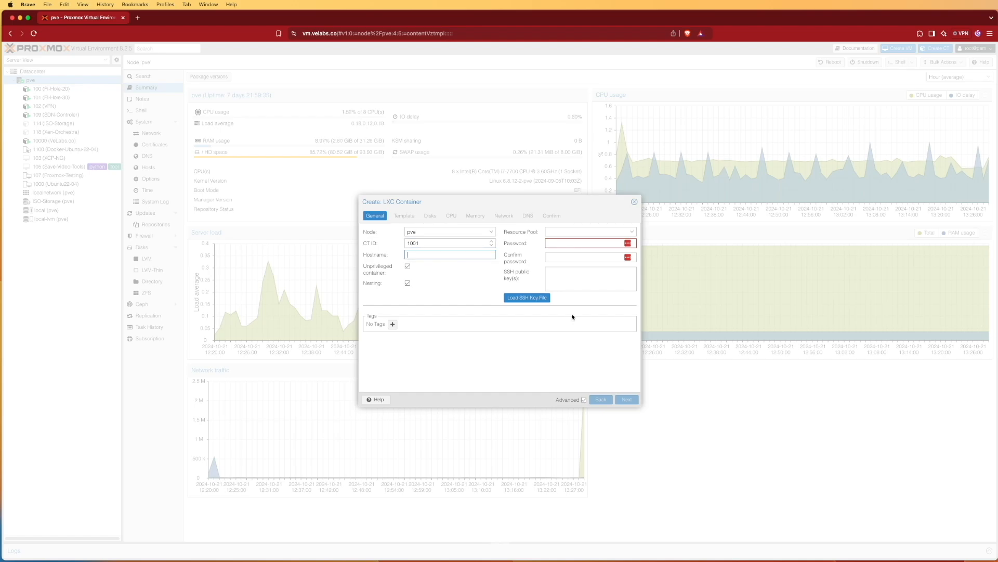
text(Ubuntu-24-04-)
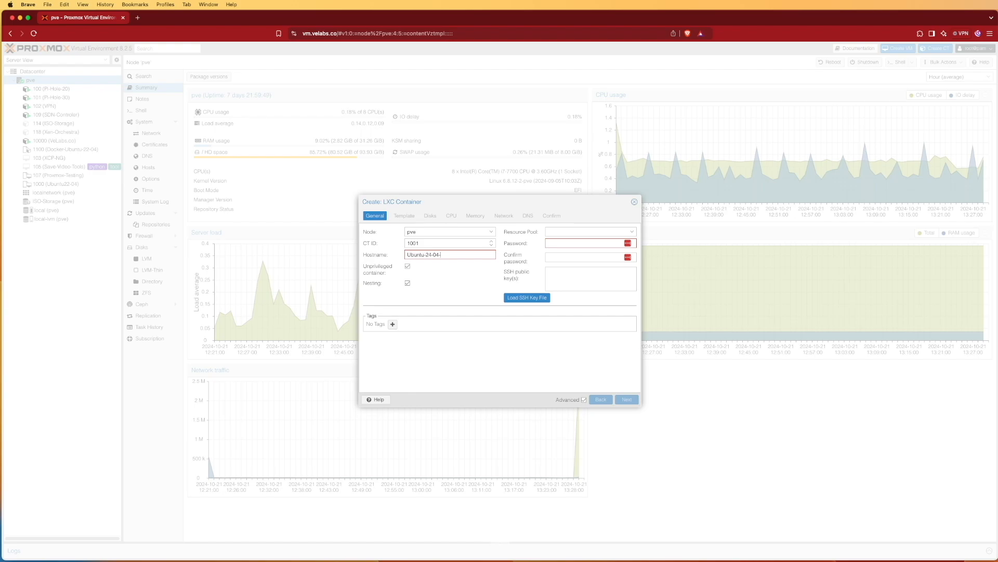
text(Docker)
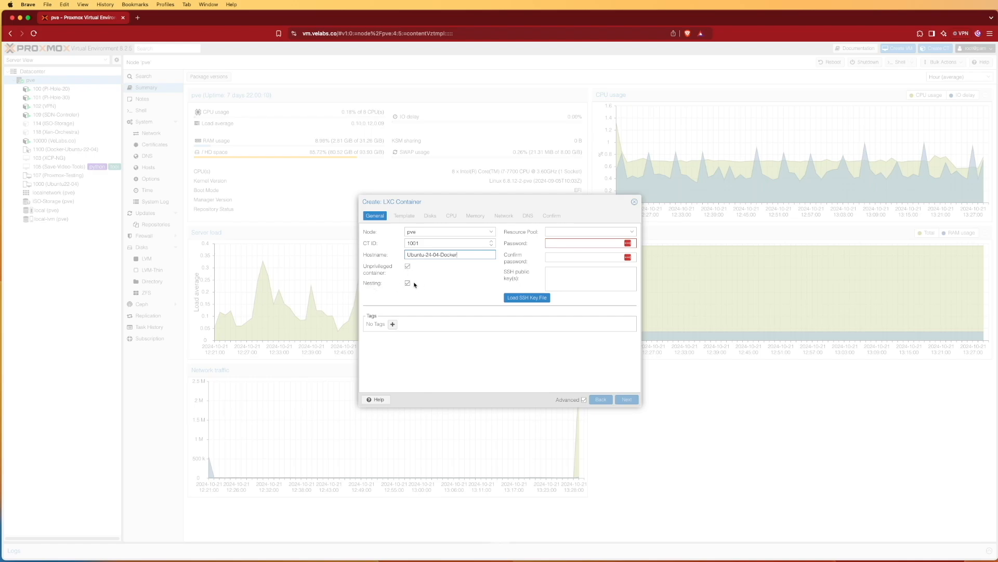
Enter and confirm the root password, dismissing the browser's password suggestion
click(585, 242)
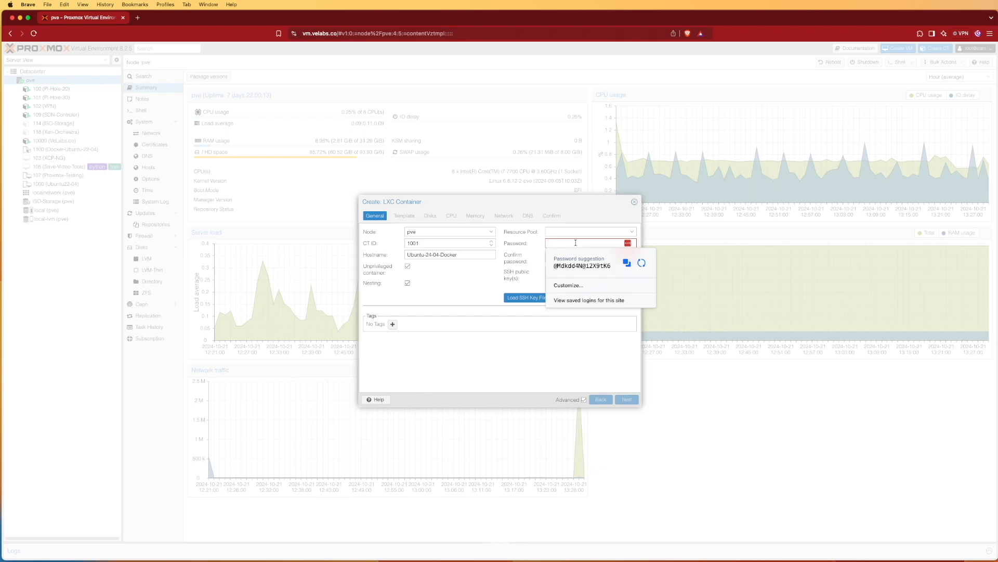
text(password)
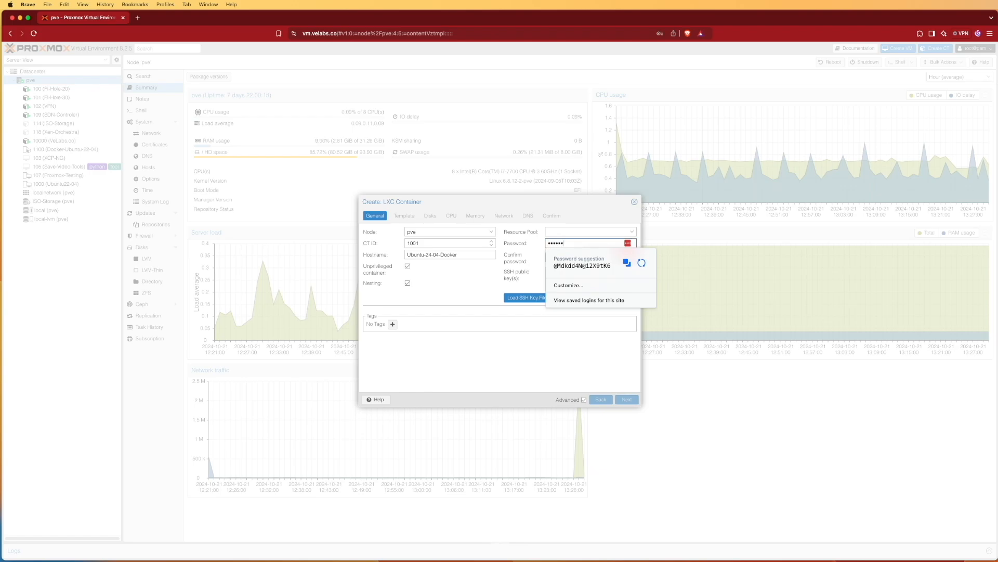
click(585, 256)
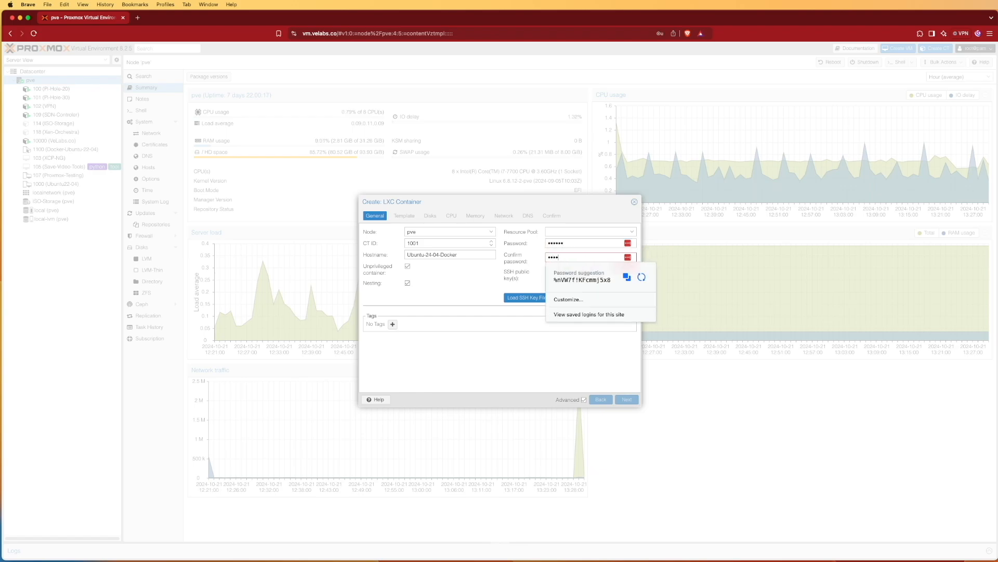
click(495, 393)
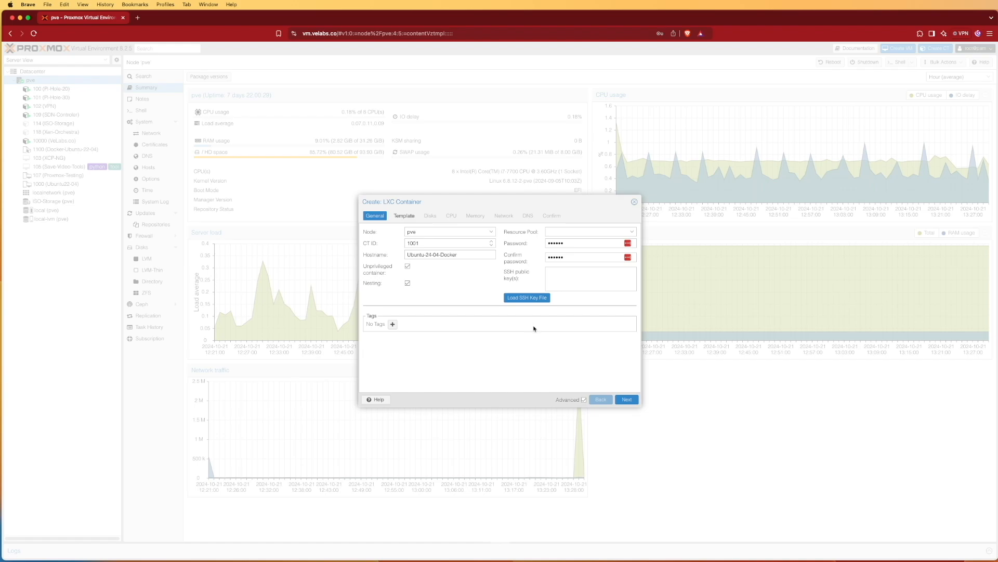
mouse_move(568, 339)
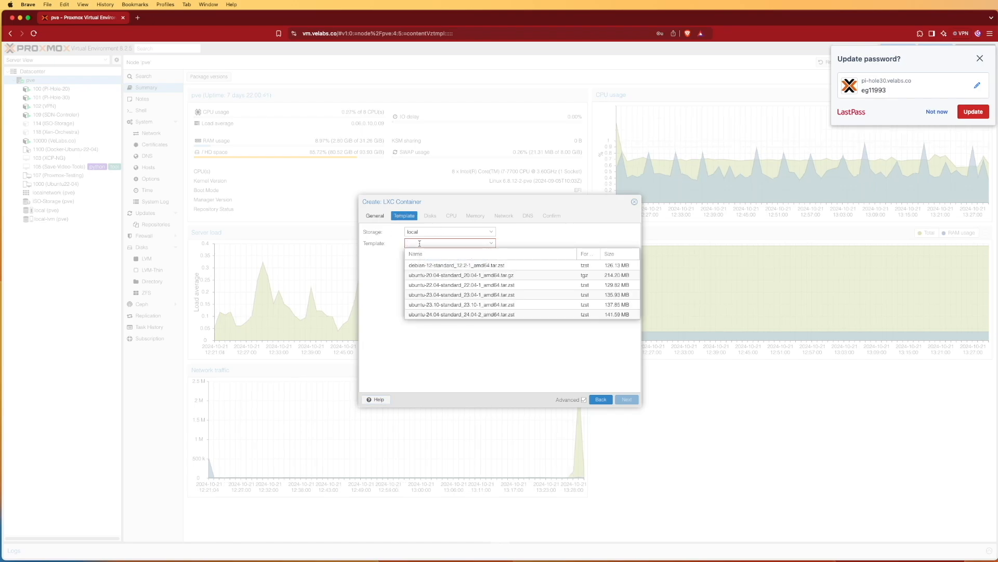
Choose ubuntu-24.04-standard_24.04-2_amd64.tar.zst as the container template
click(460, 314)
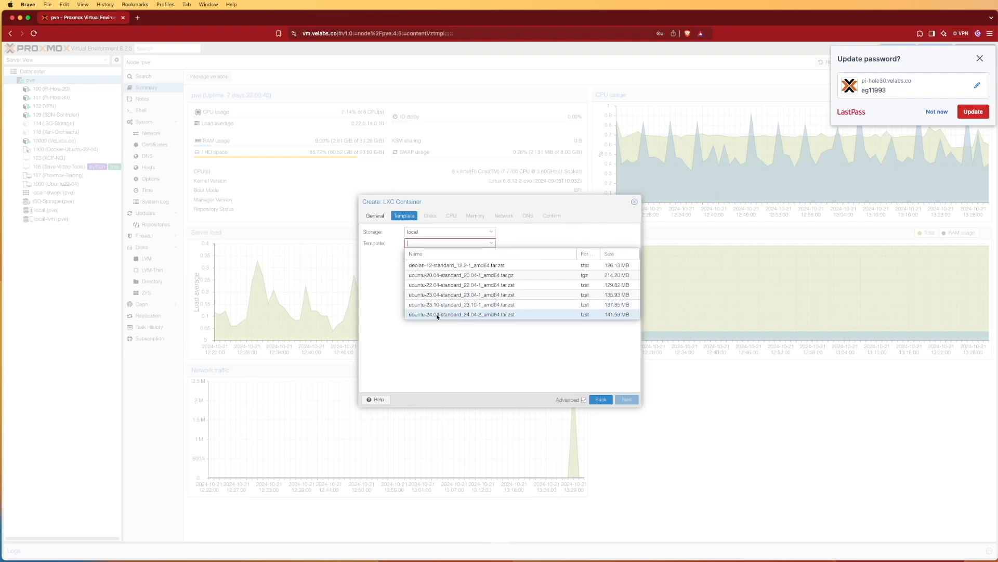
click(626, 399)
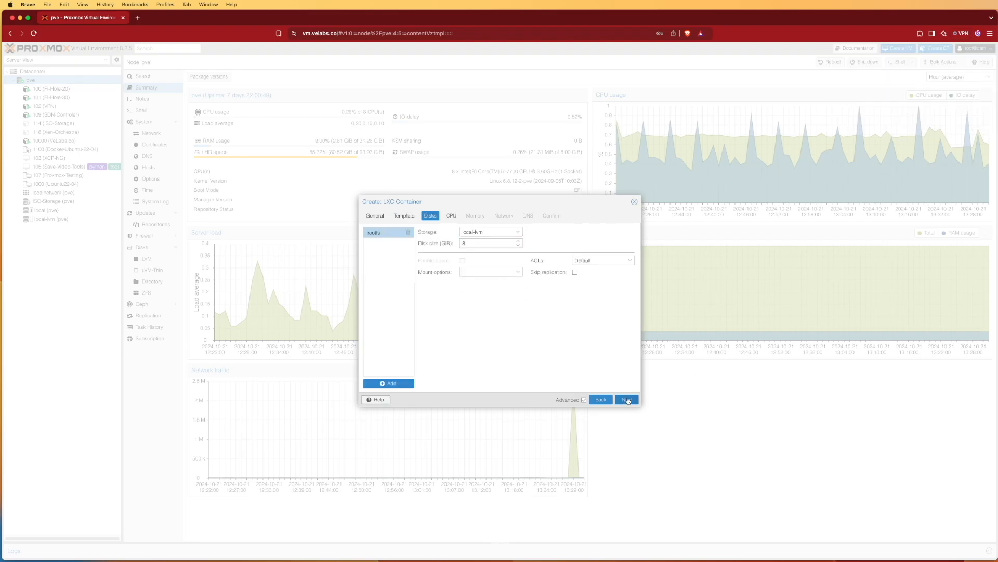
mouse_move(402, 286)
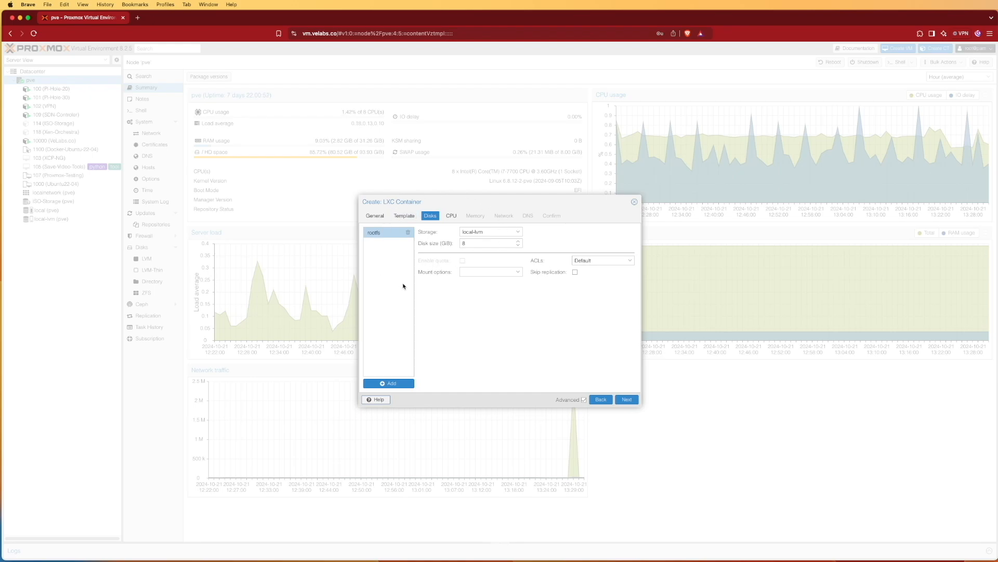
mouse_move(446, 240)
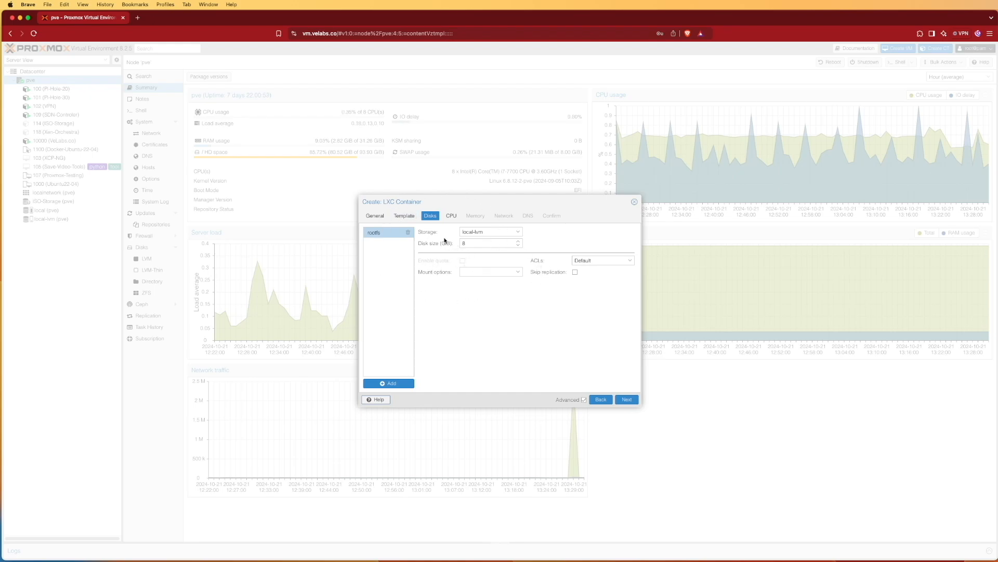
mouse_move(448, 243)
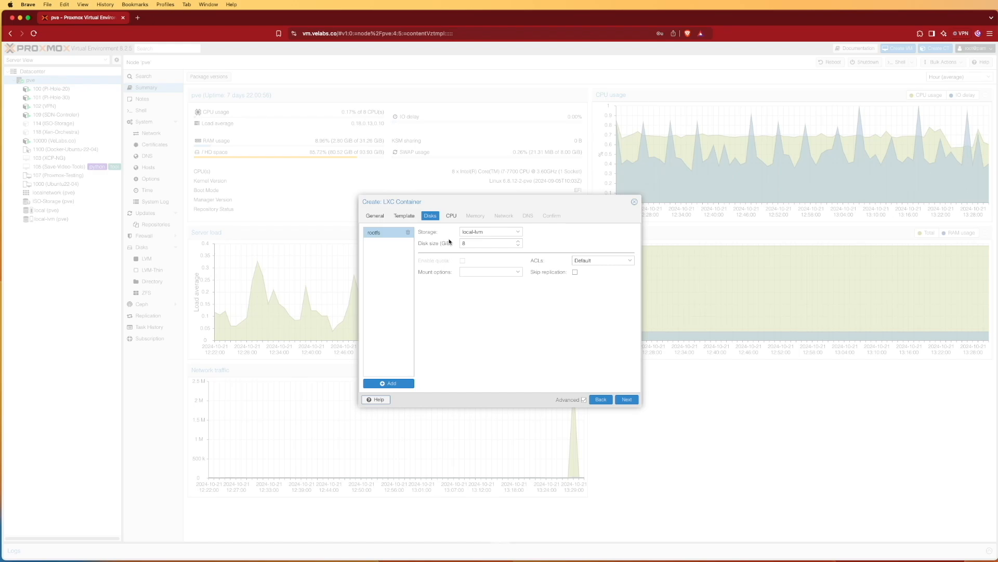
mouse_move(448, 243)
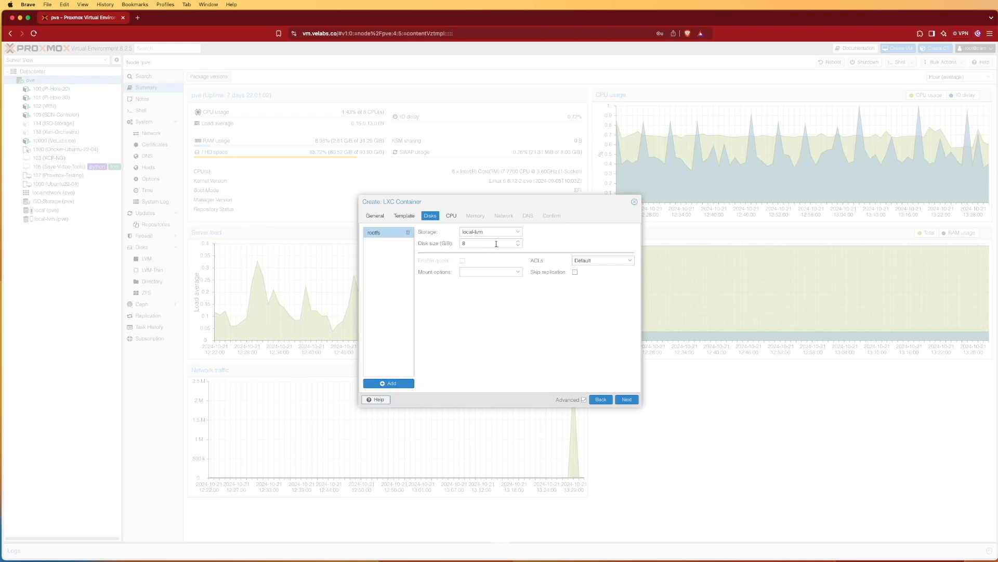
mouse_move(476, 237)
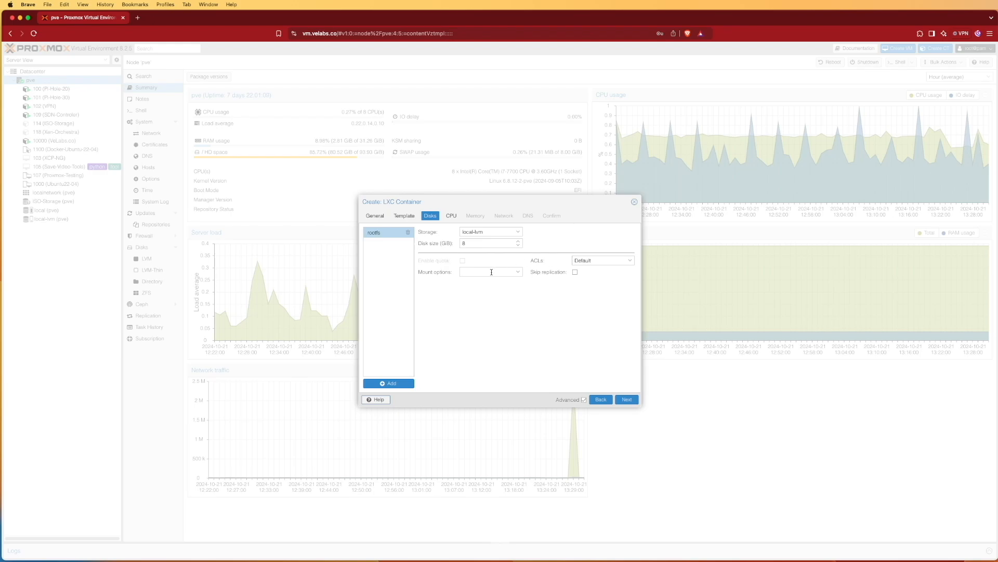
Keep the 8 GiB local-lvm root disk and 1 CPU core, reaching the Memory step
click(626, 399)
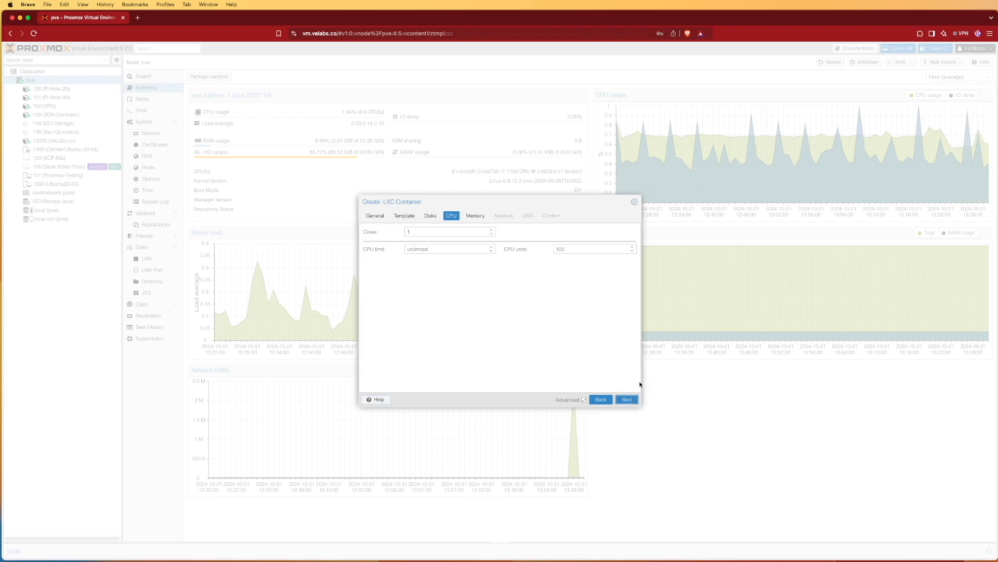
click(474, 215)
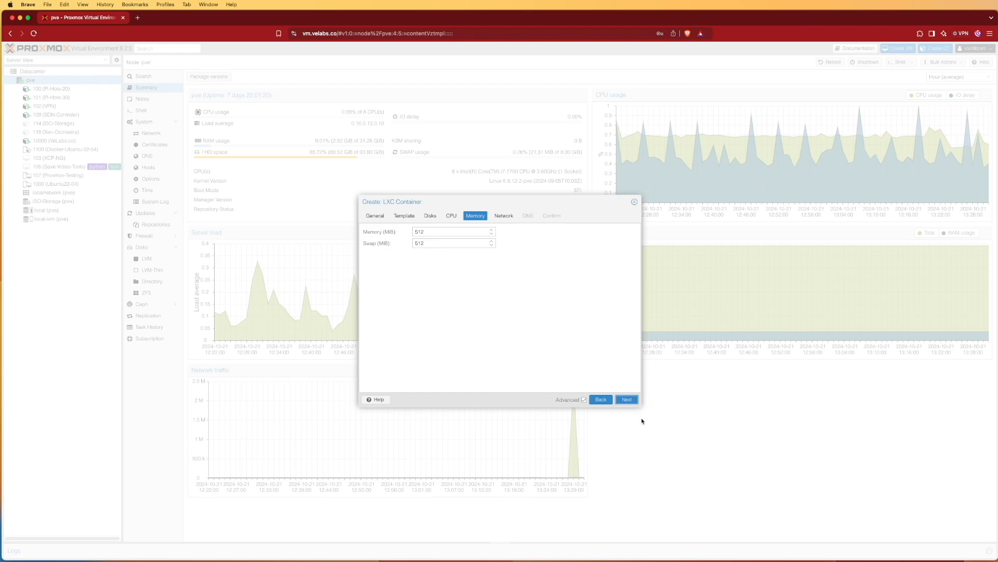
Start a static 192.168.0.1/24 address, then switch IPv4 to DHCP and continue to DNS
click(626, 400)
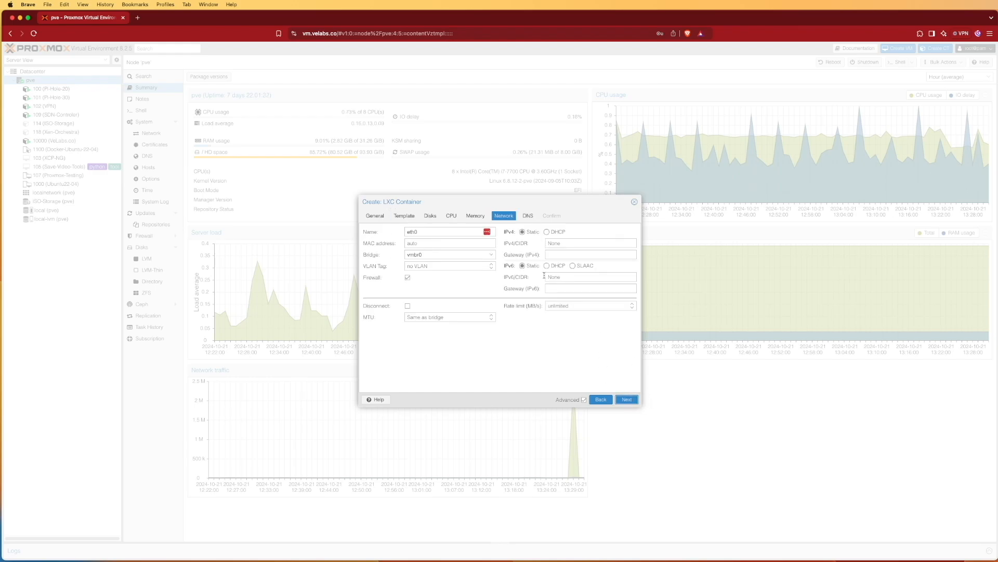
click(546, 231)
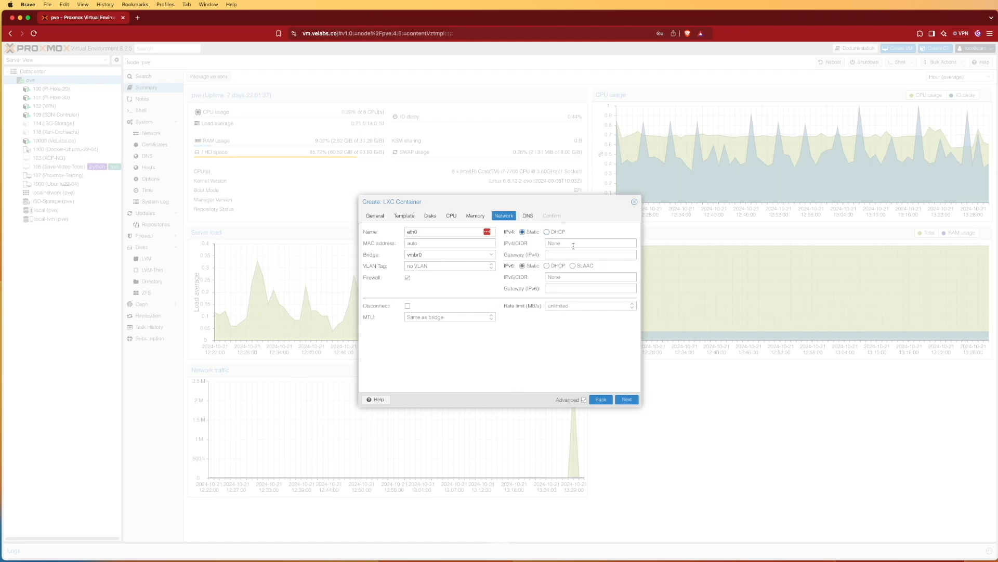
text(19)
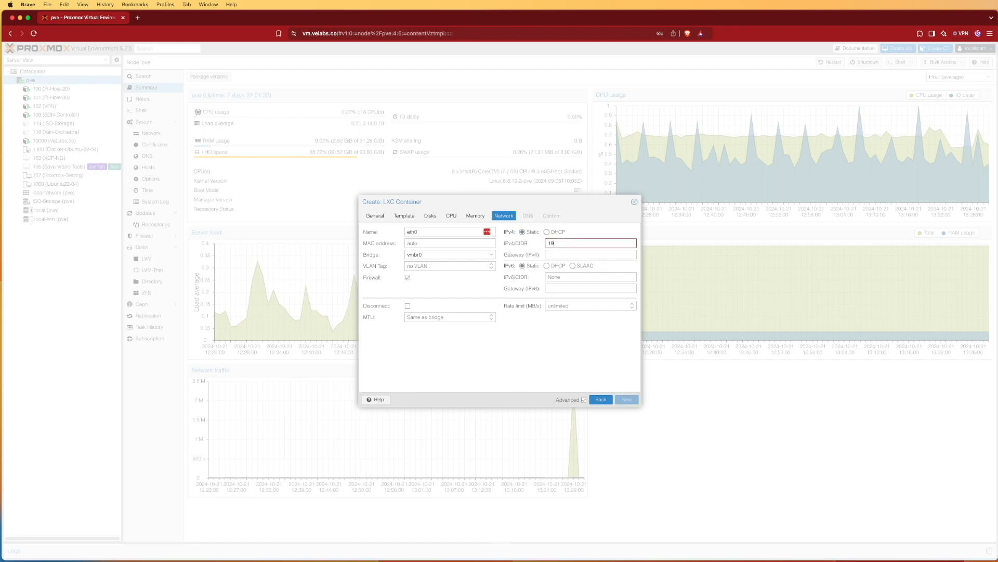
text(192.168.0.1)
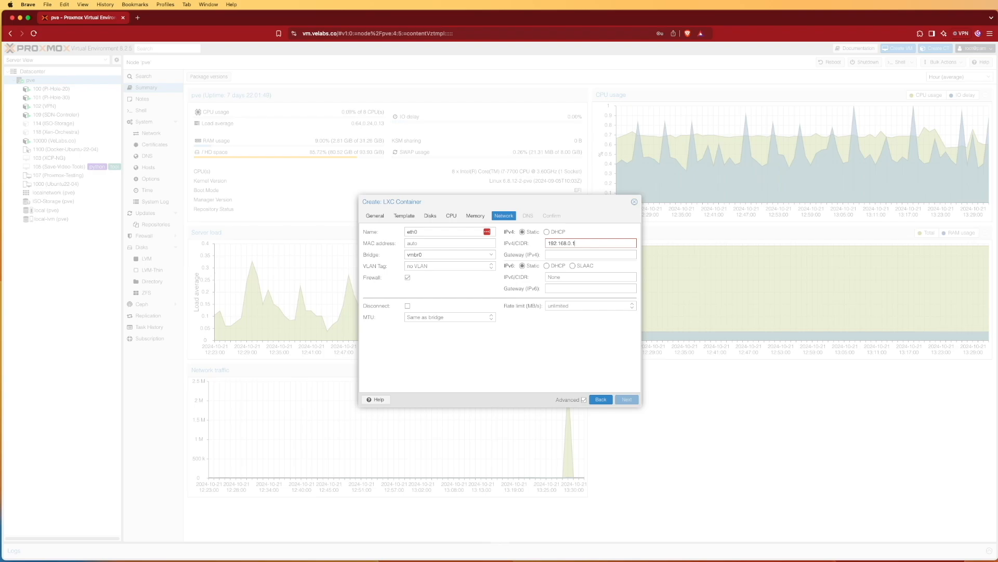
text(/24)
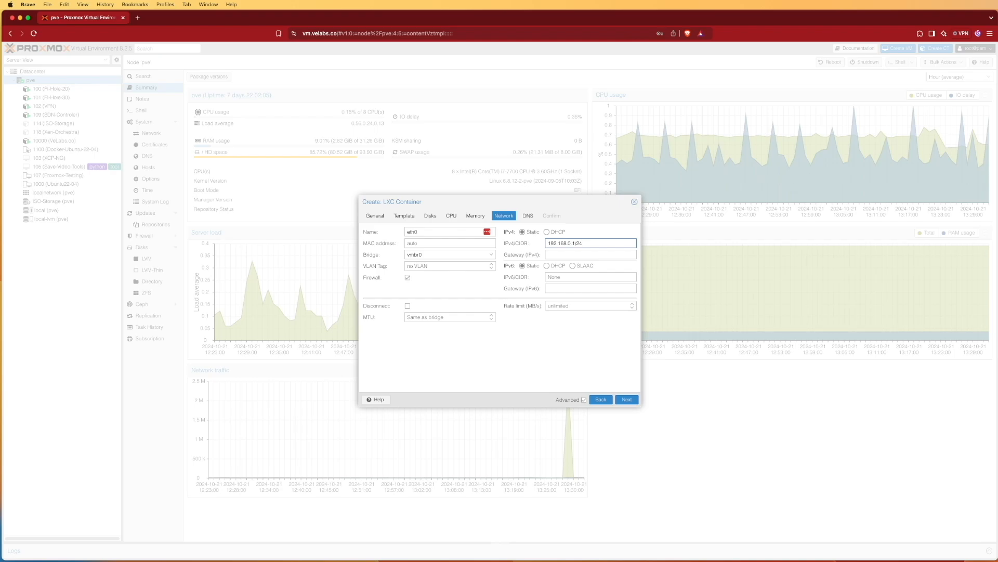
click(588, 255)
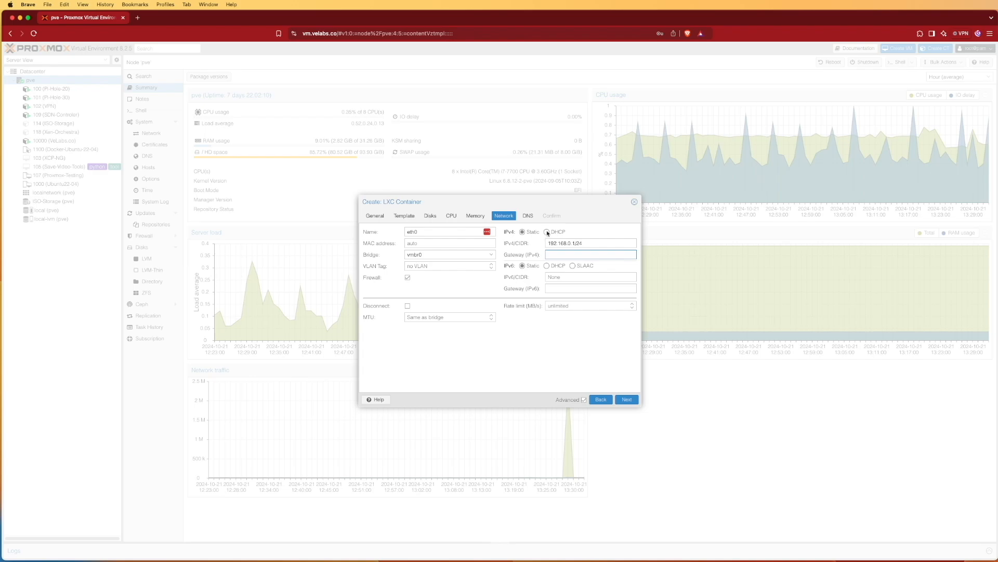
click(547, 232)
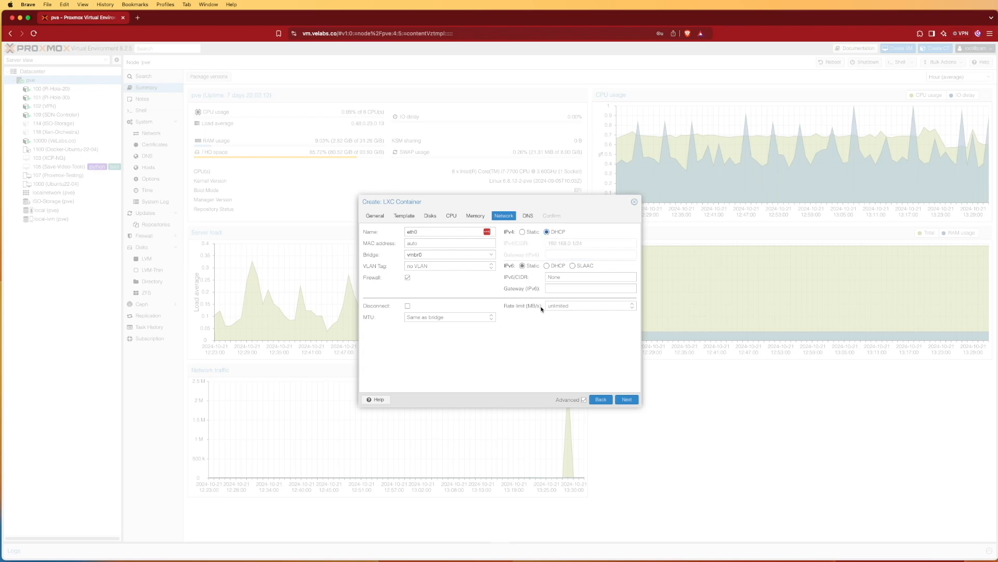
mouse_move(568, 253)
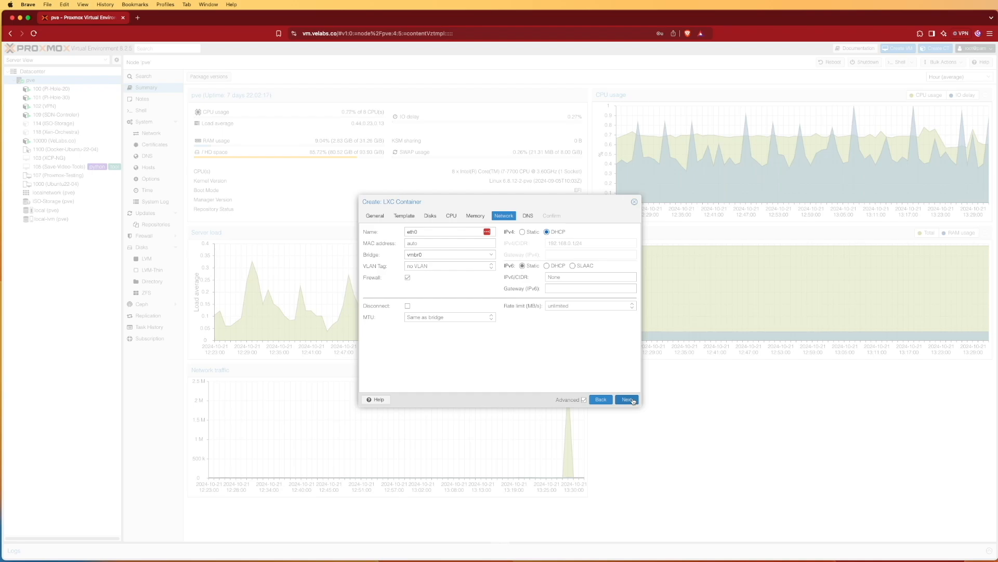
click(626, 399)
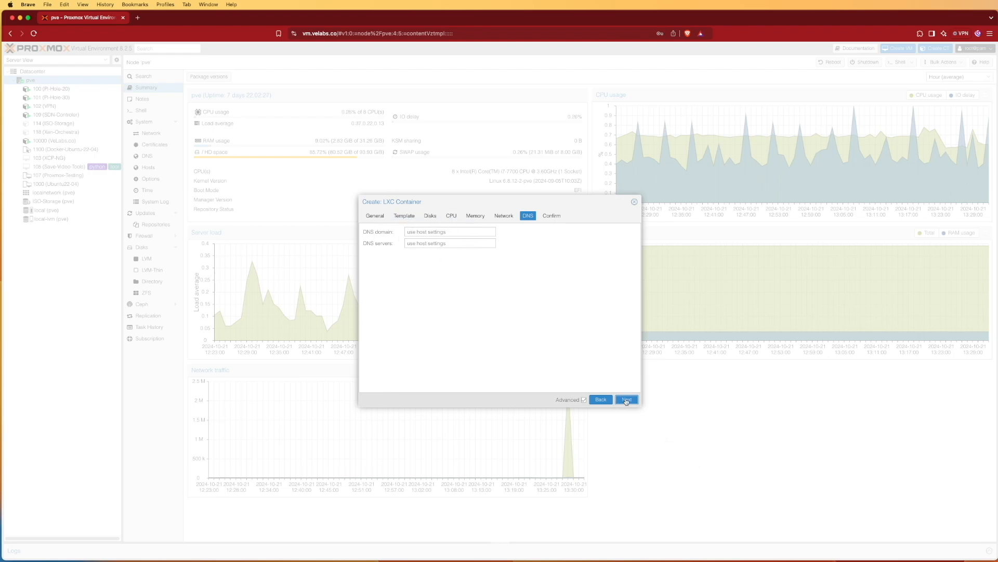
Finish the wizard with default DNS, confirm the creation task ends TASK OK, and close its log
click(626, 400)
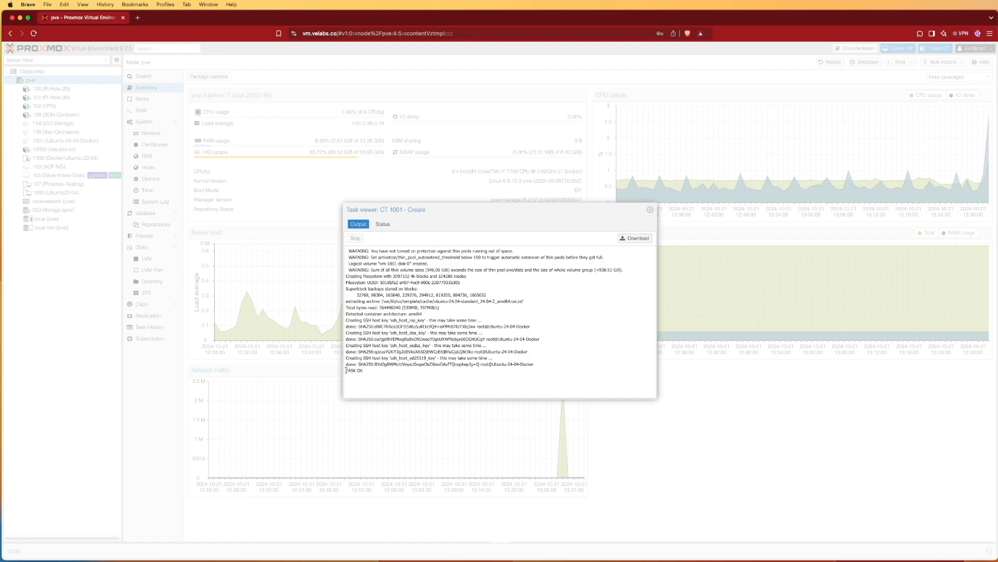
double_click(354, 370)
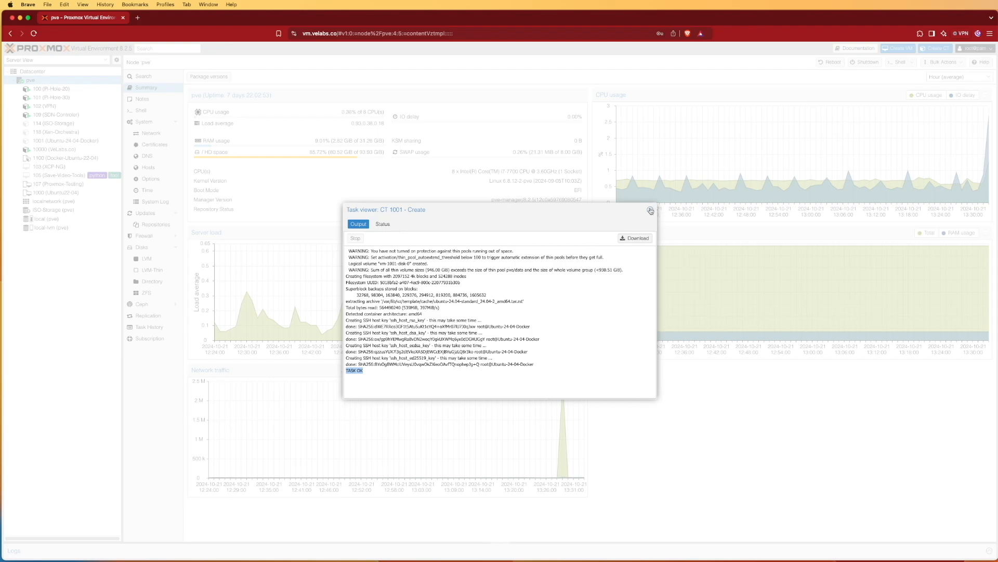
click(650, 211)
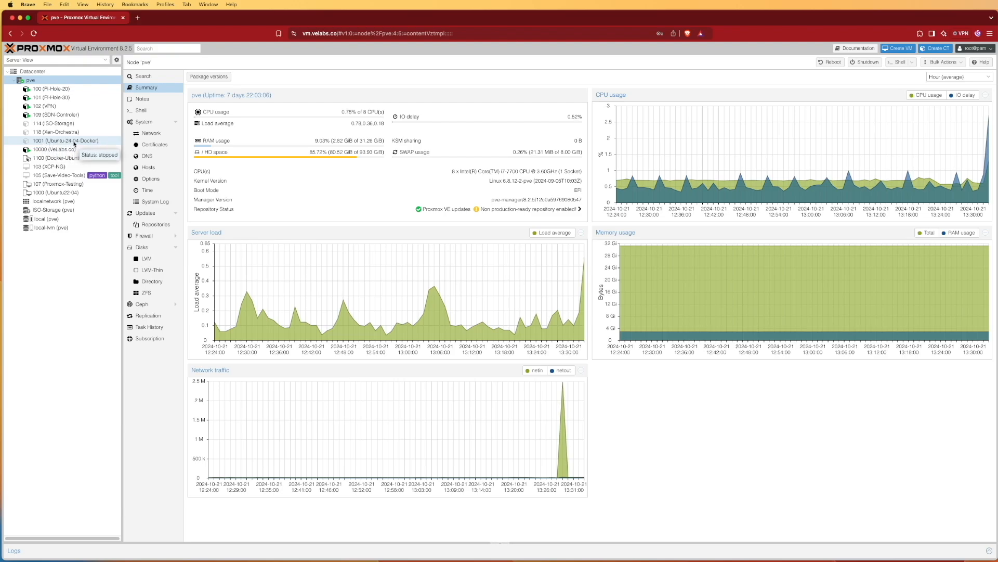
Select CT 1001 and review its Resources: memory, swap, disk and CPU cores
click(67, 140)
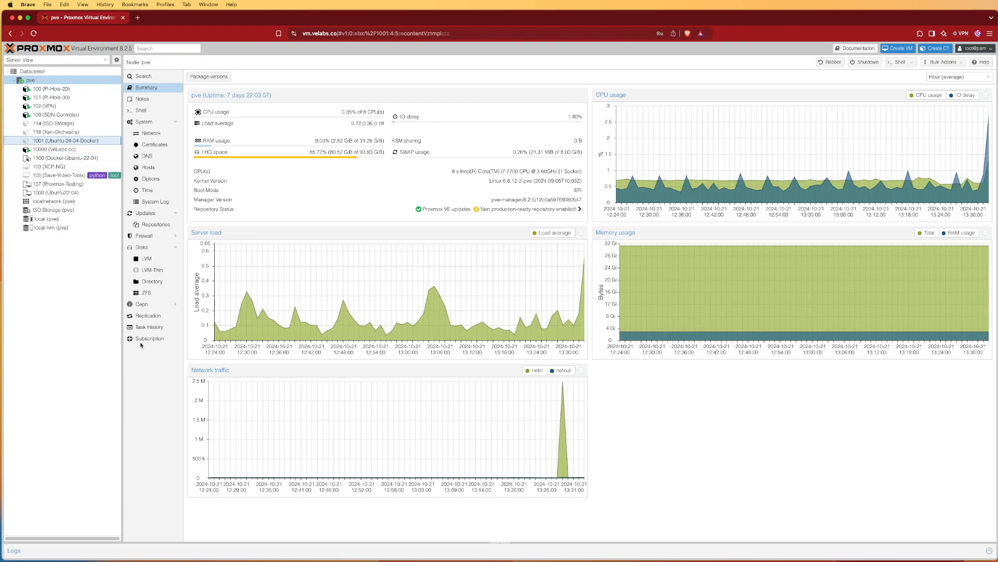
click(63, 140)
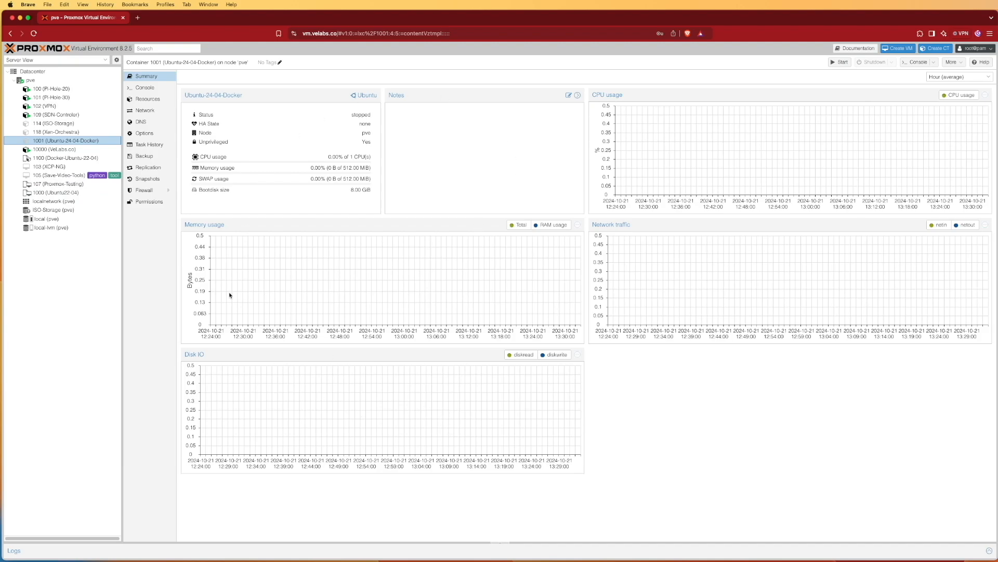
mouse_move(234, 293)
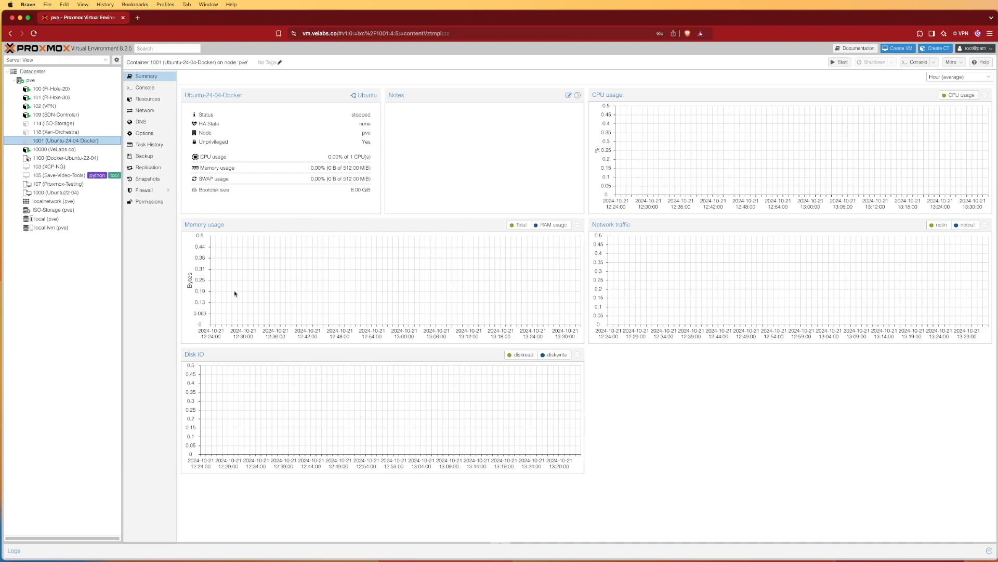
mouse_move(225, 280)
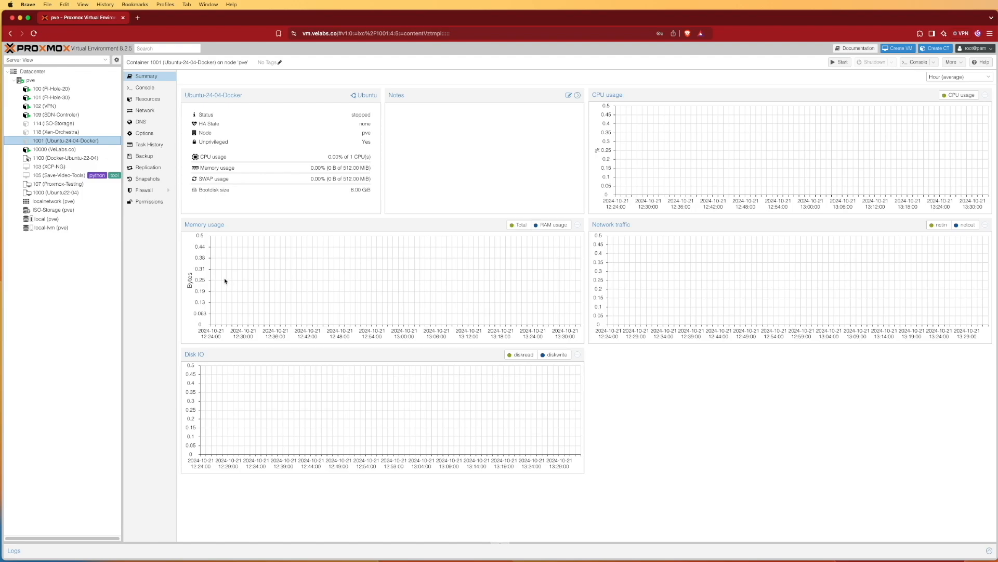
mouse_move(148, 98)
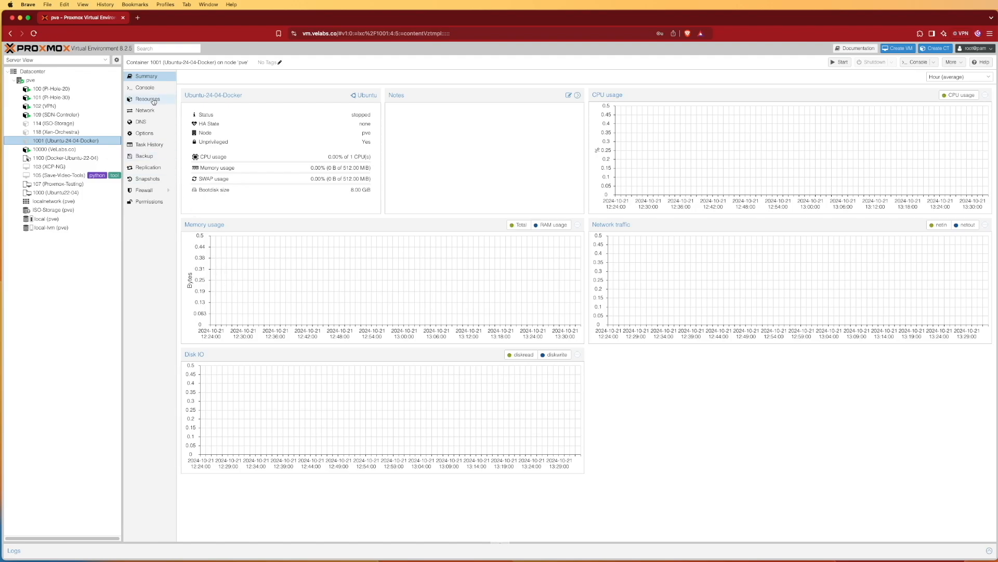
click(147, 98)
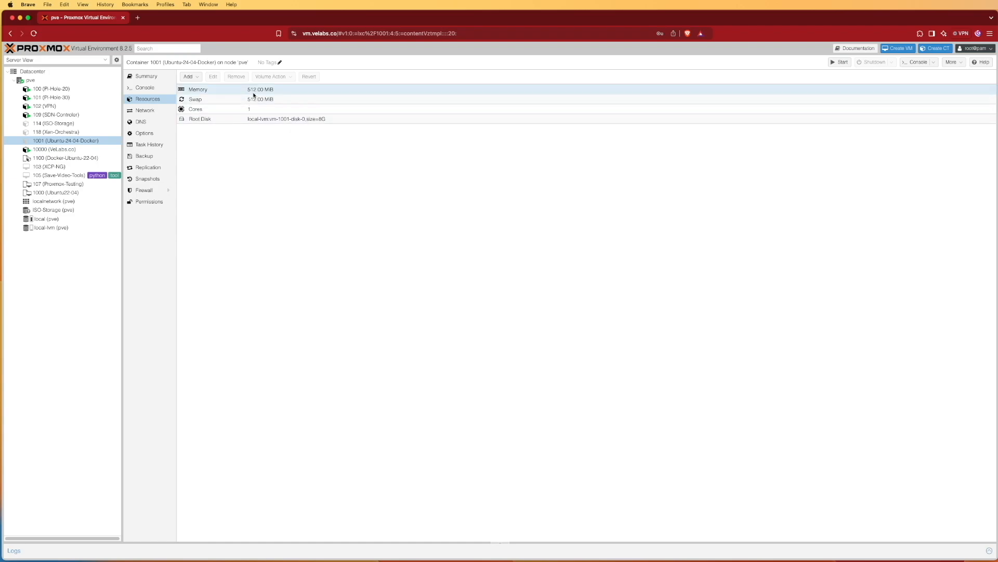
mouse_move(227, 92)
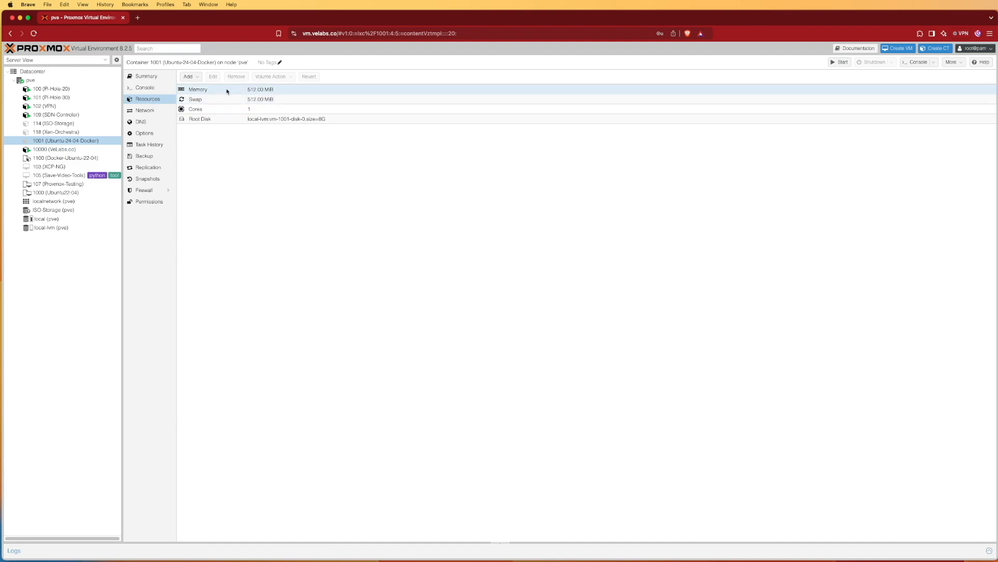
click(198, 90)
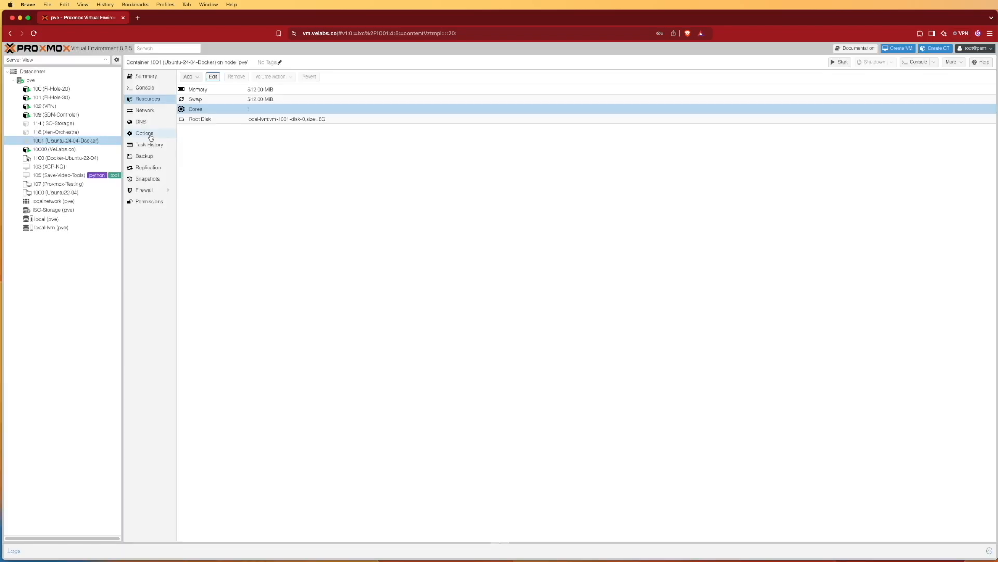
Review the container's network device and general options, then return to its Summary
click(144, 109)
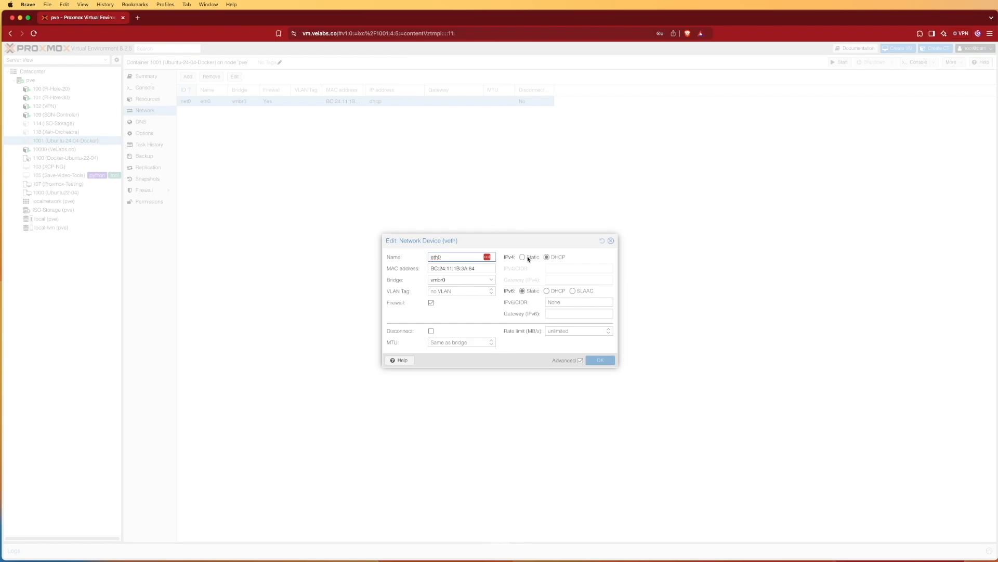
click(599, 360)
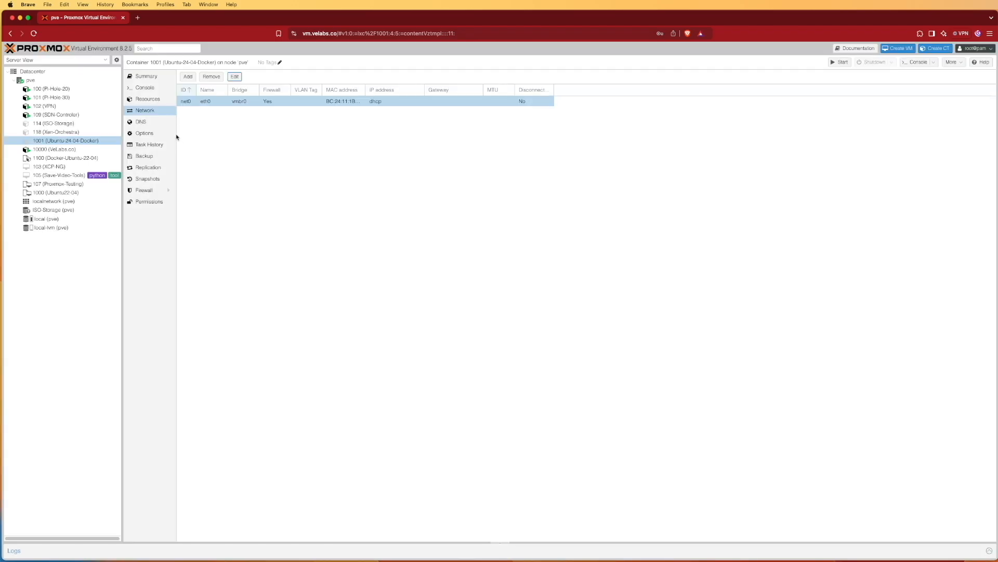
click(144, 132)
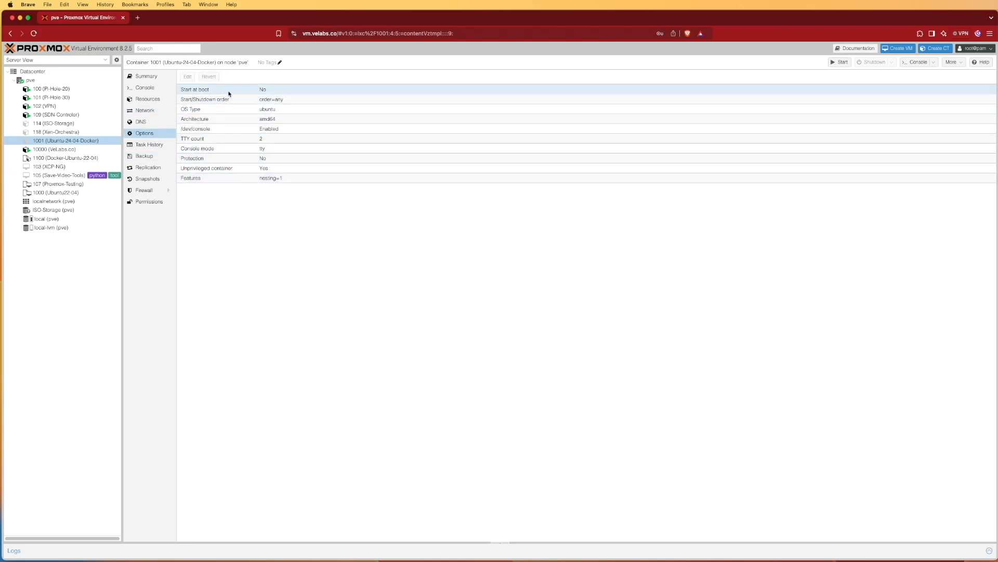
mouse_move(304, 169)
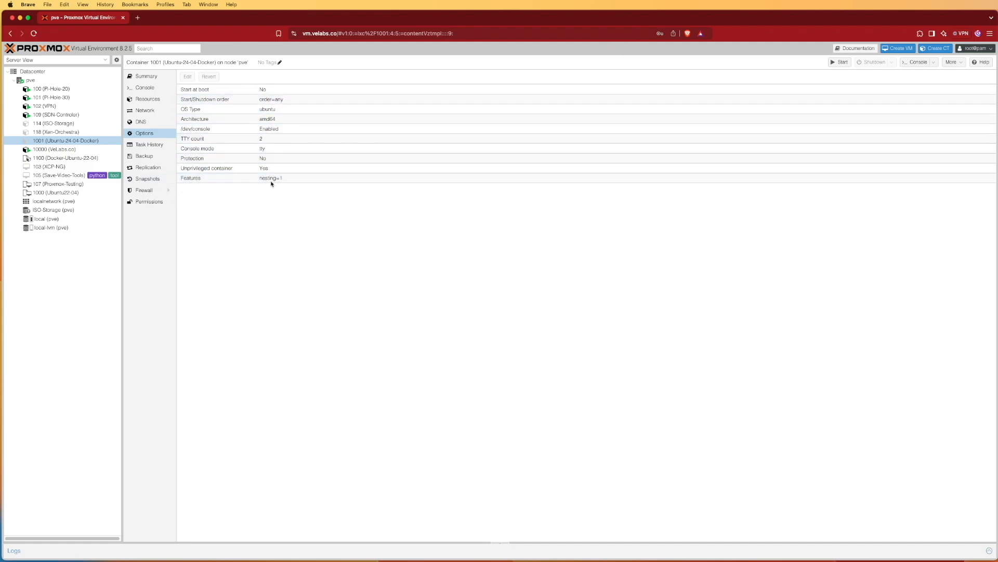
click(146, 76)
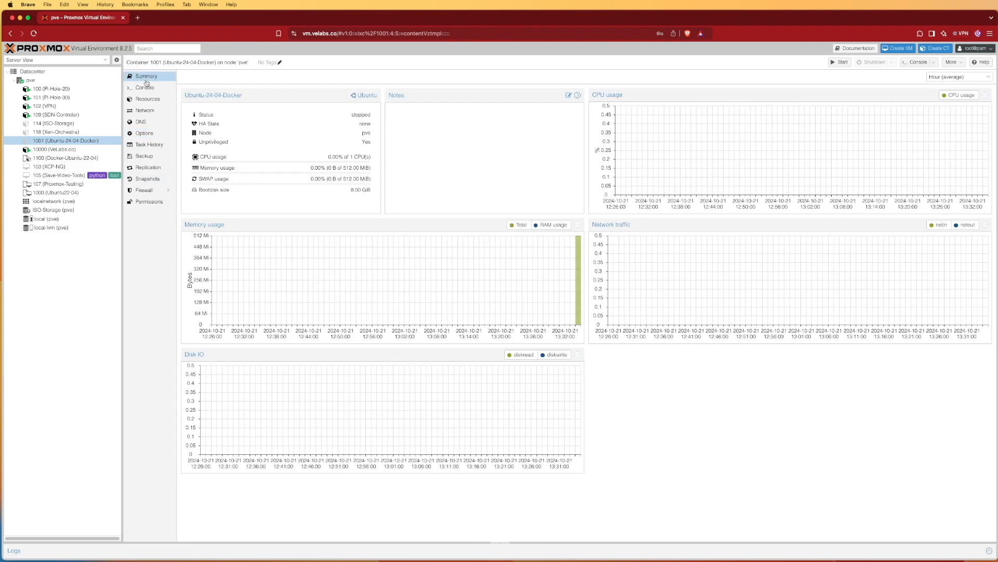
mouse_move(572, 246)
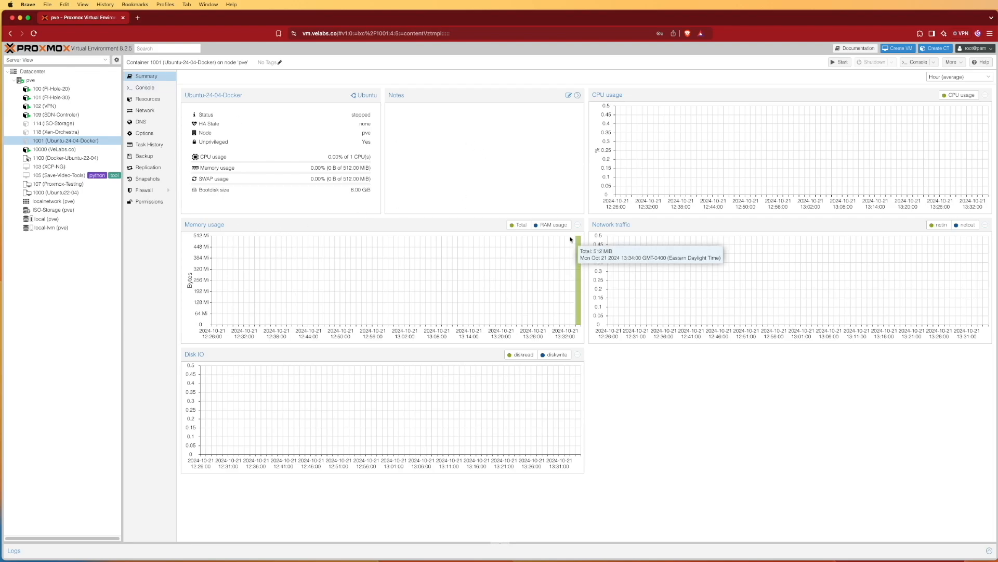
mouse_move(590, 319)
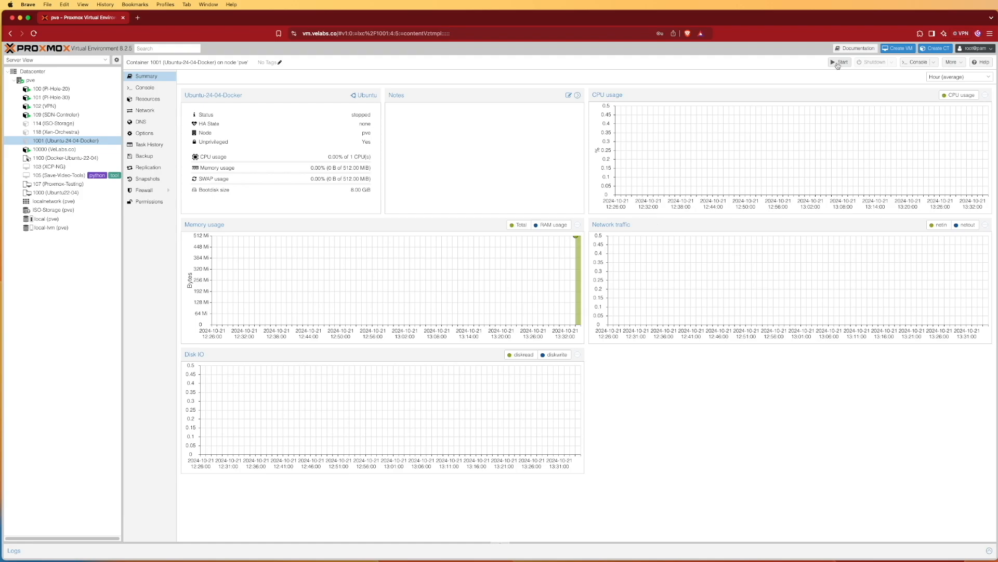
mouse_move(327, 75)
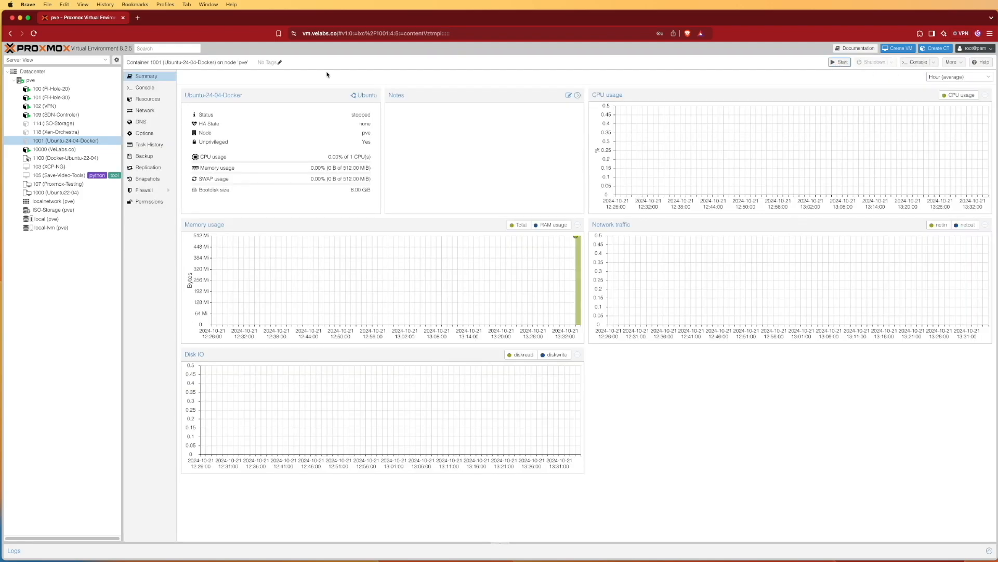
Start container 1001 and bring up its console showing the login prompt
click(841, 62)
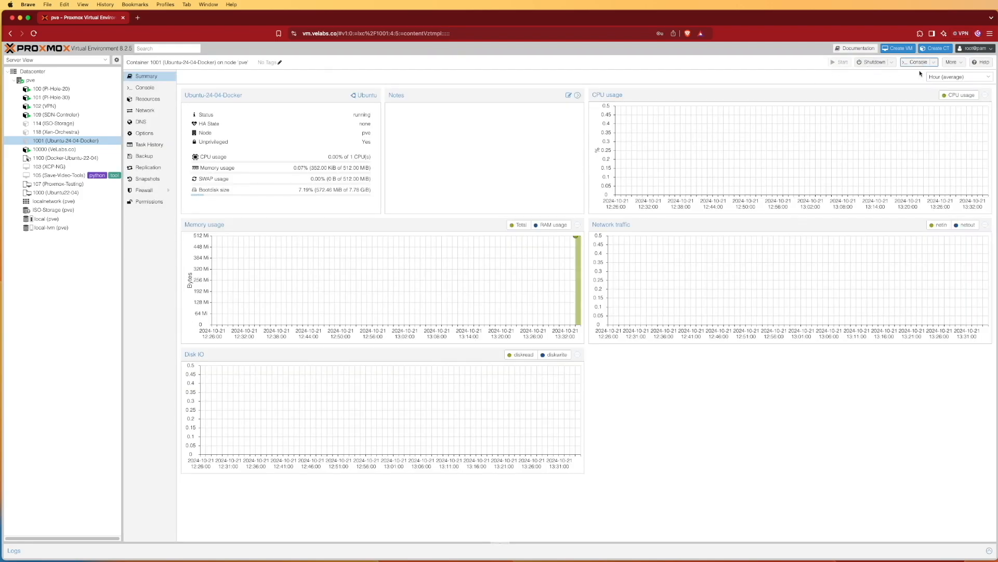
click(917, 62)
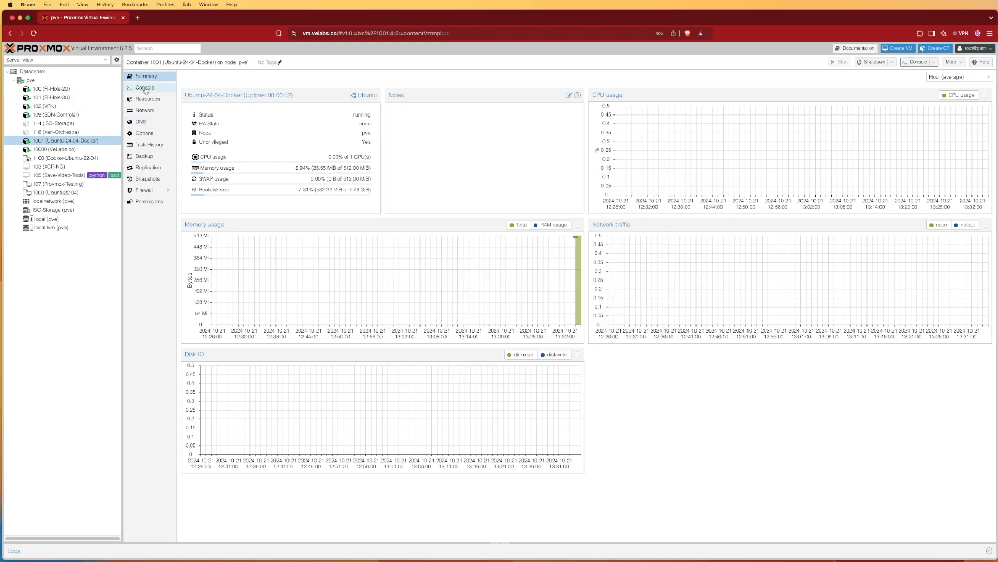
click(144, 87)
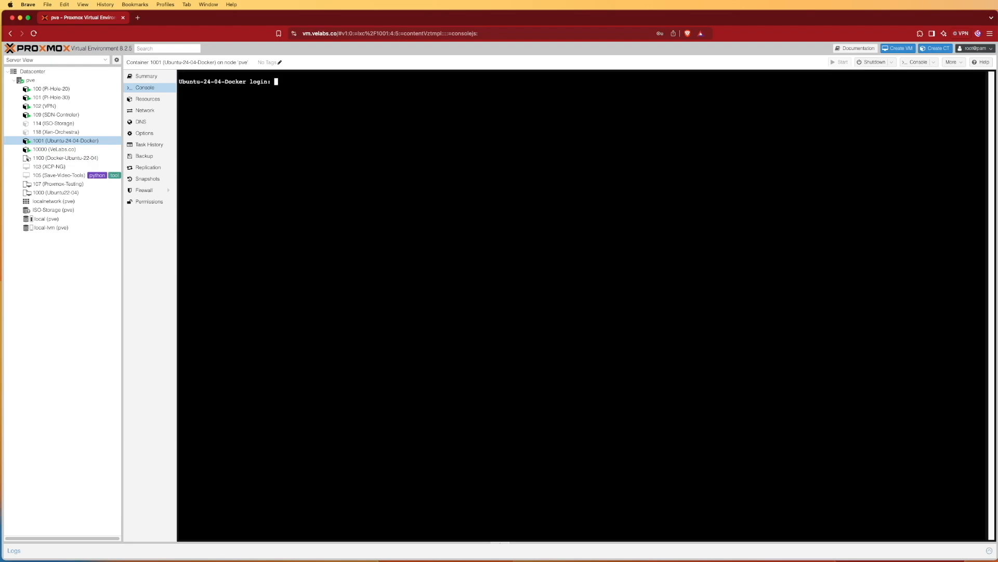
Log in as root on the console and run apt update to refresh the package lists
text(root)
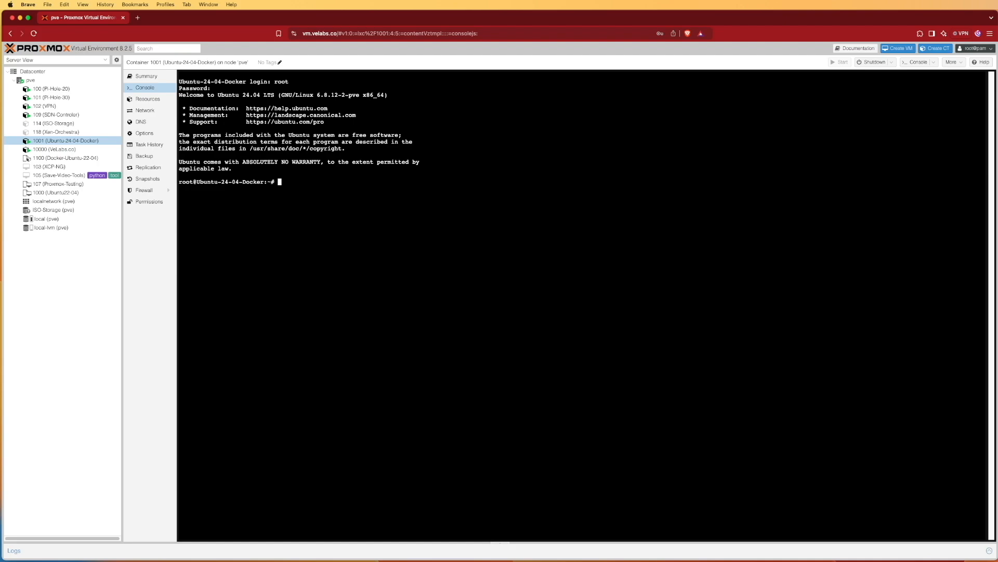
text(ap)
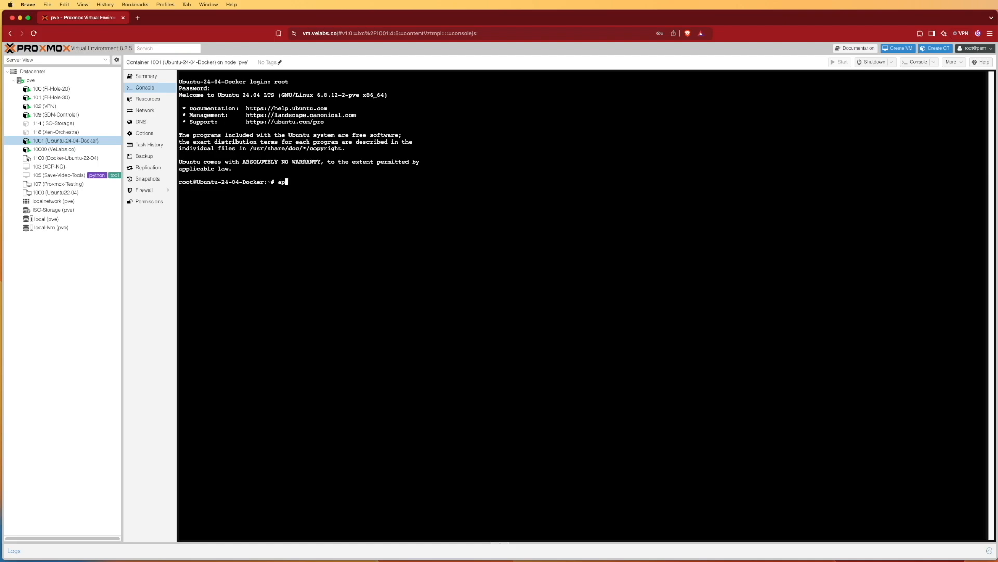
text(t)
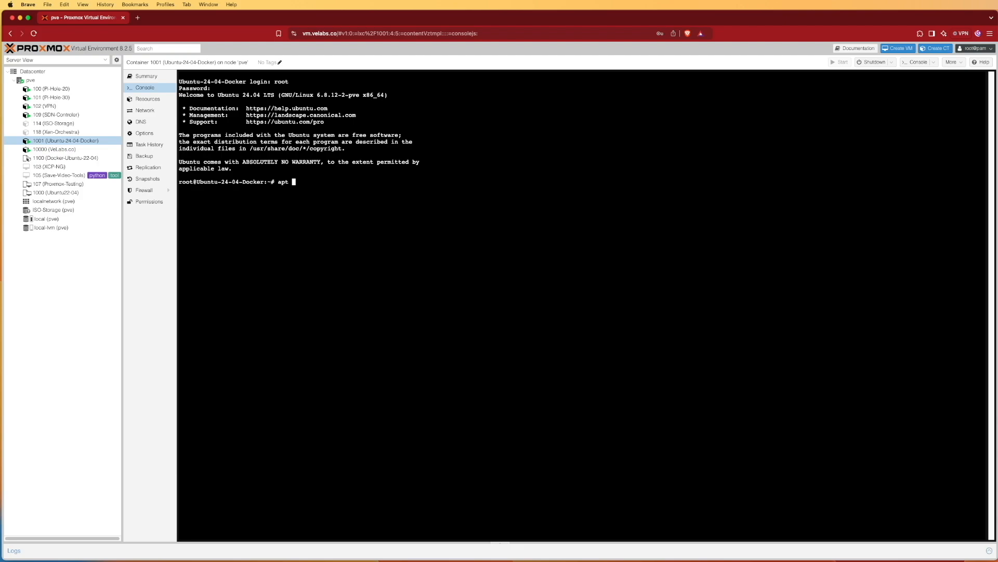
text(update)
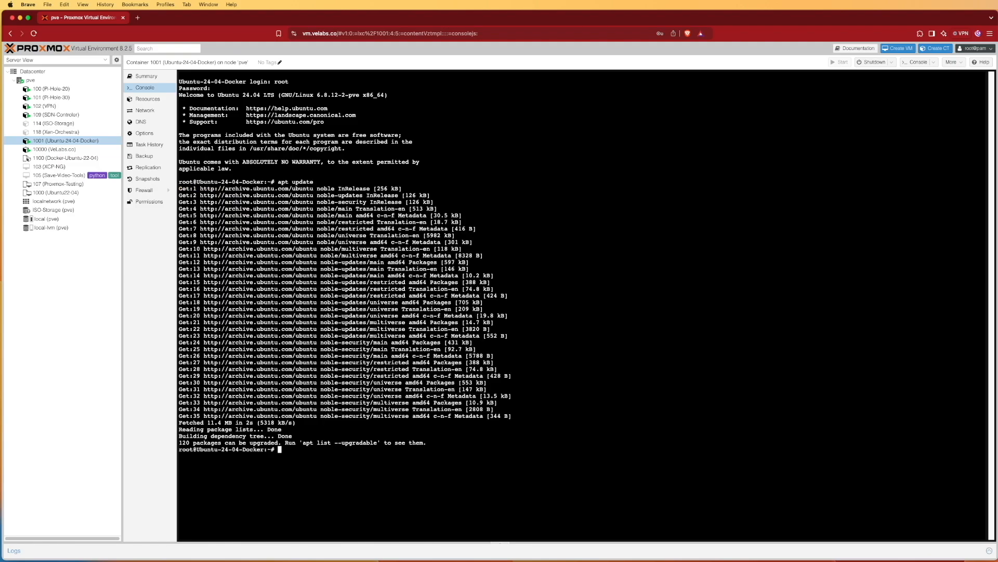
Run apt upgrade -y and let all package upgrades complete
text(apt upgrade)
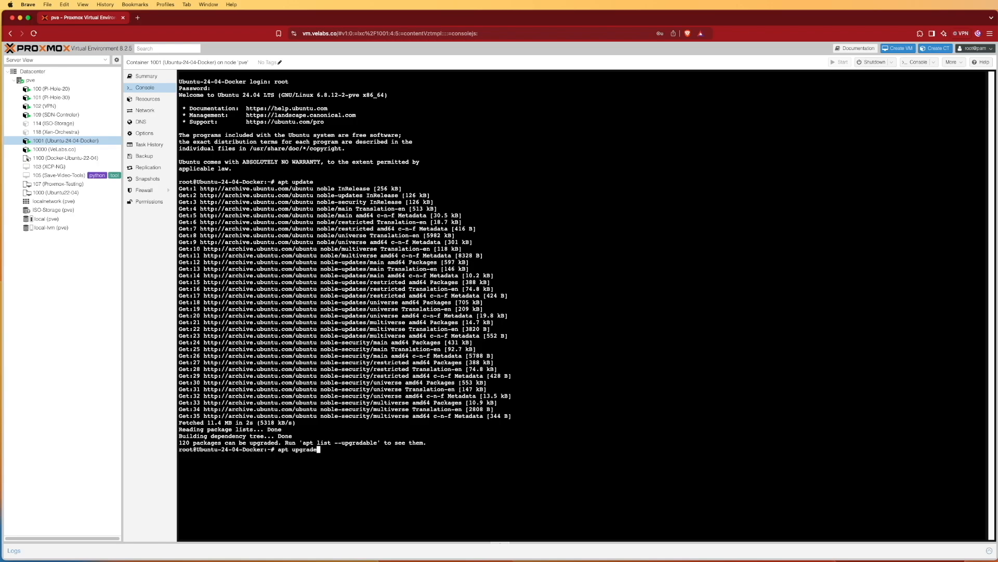
text(-y)
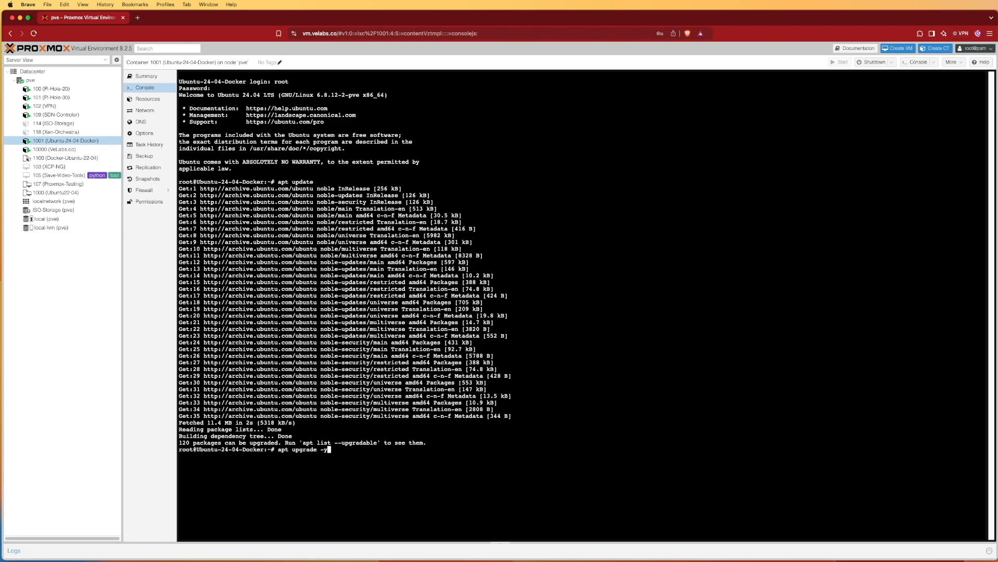
key(Return)
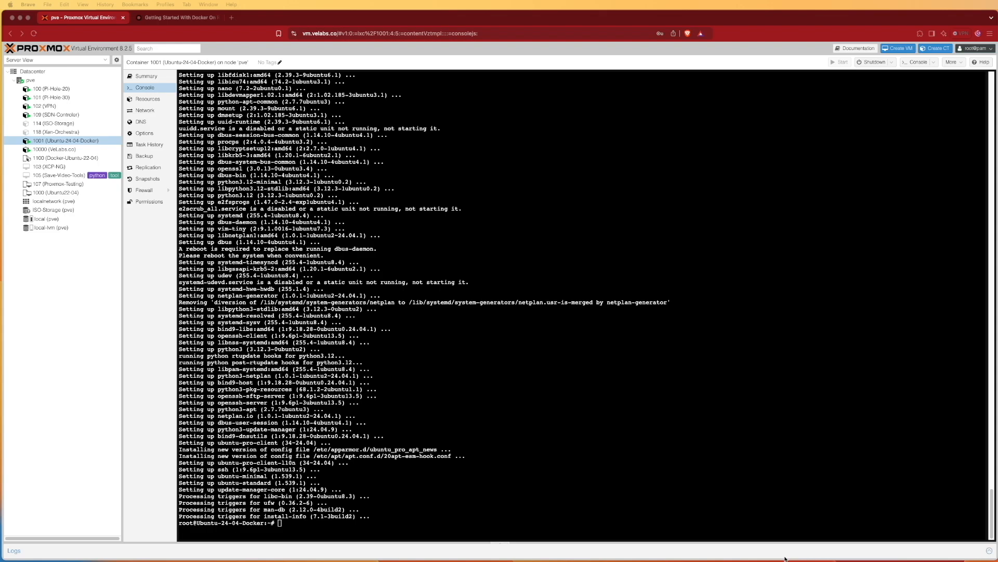
mouse_move(493, 223)
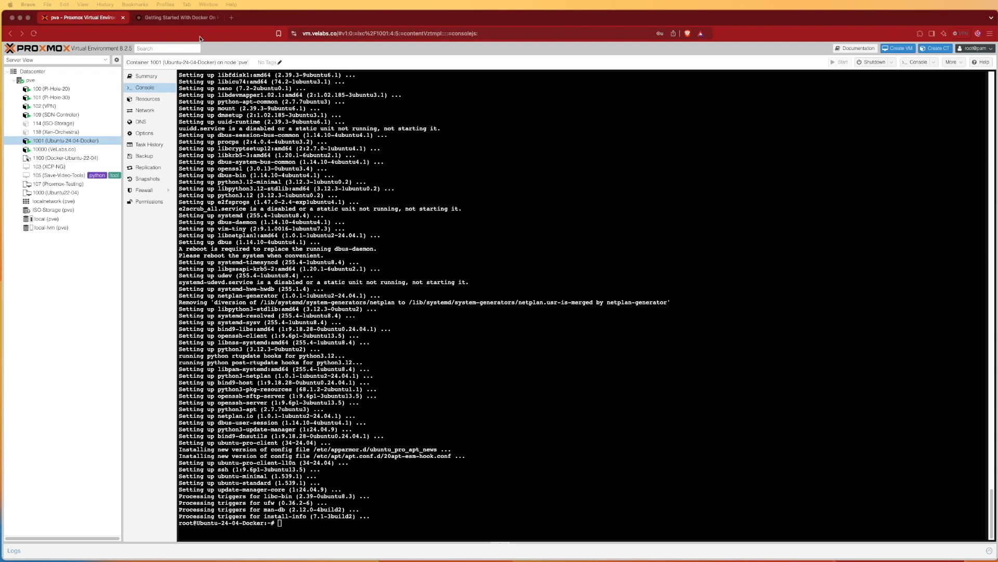
mouse_move(203, 34)
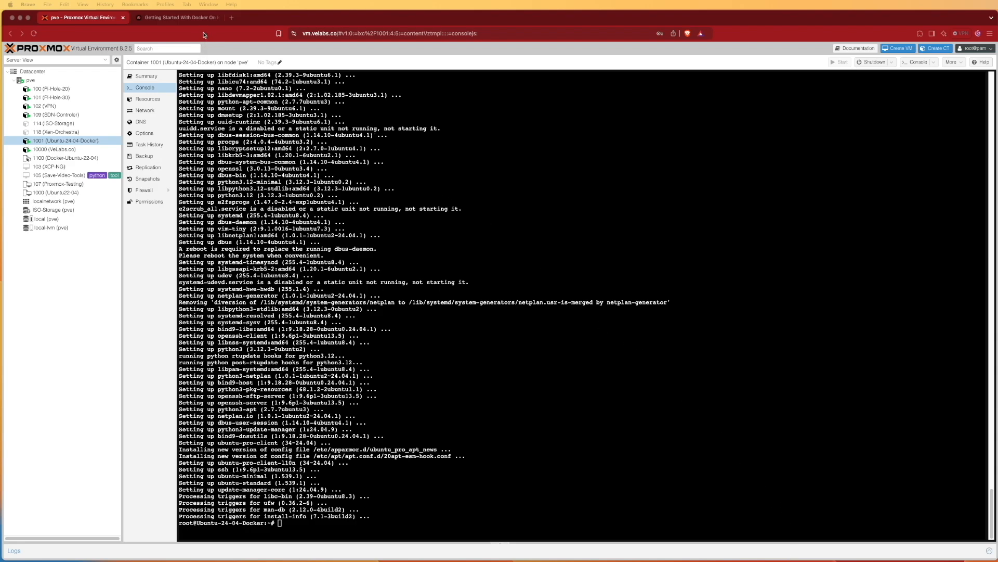
Scroll the RaspberryTips Docker guide to its install section and select the curl command
click(174, 18)
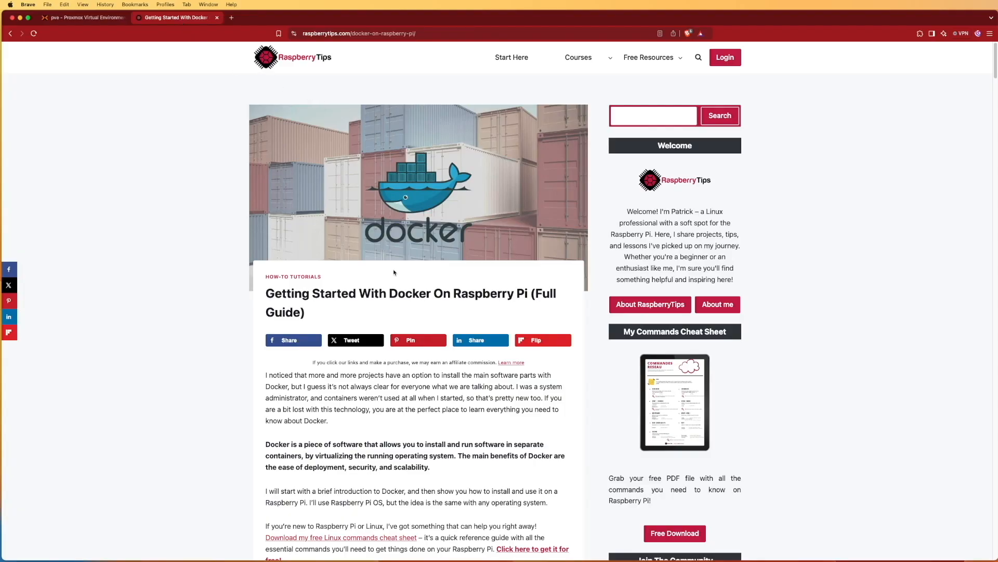
mouse_move(483, 282)
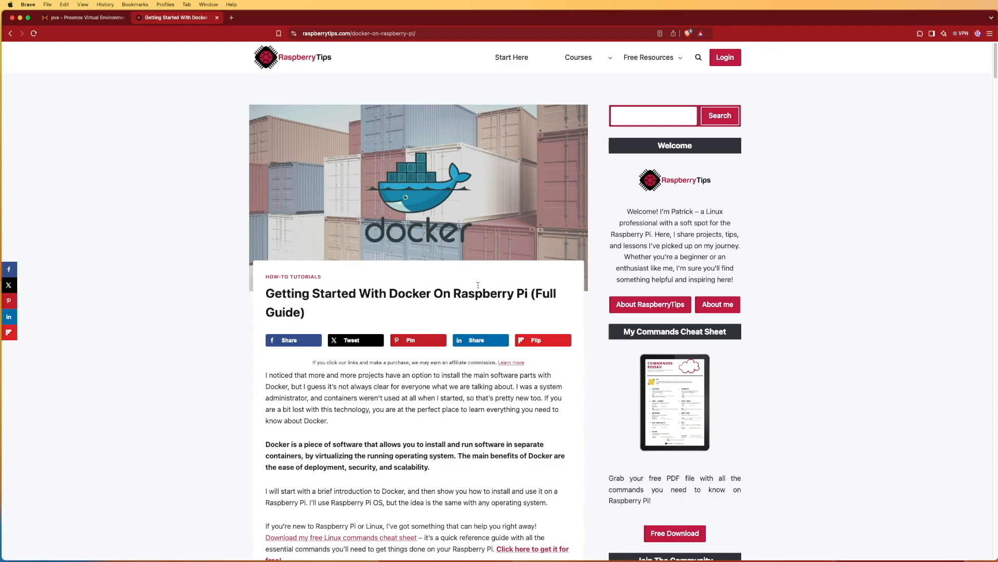
mouse_move(478, 288)
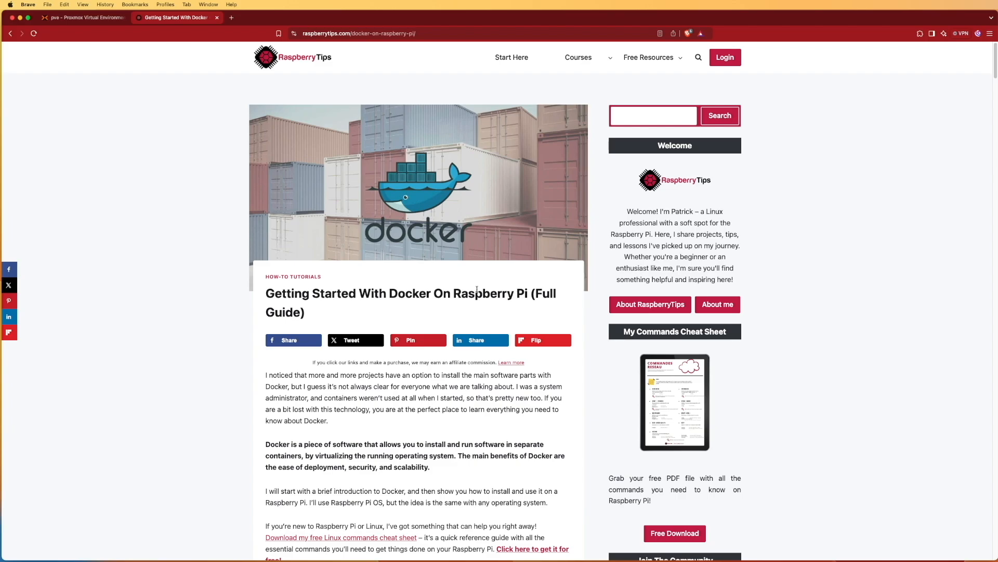
scroll(down, 3)
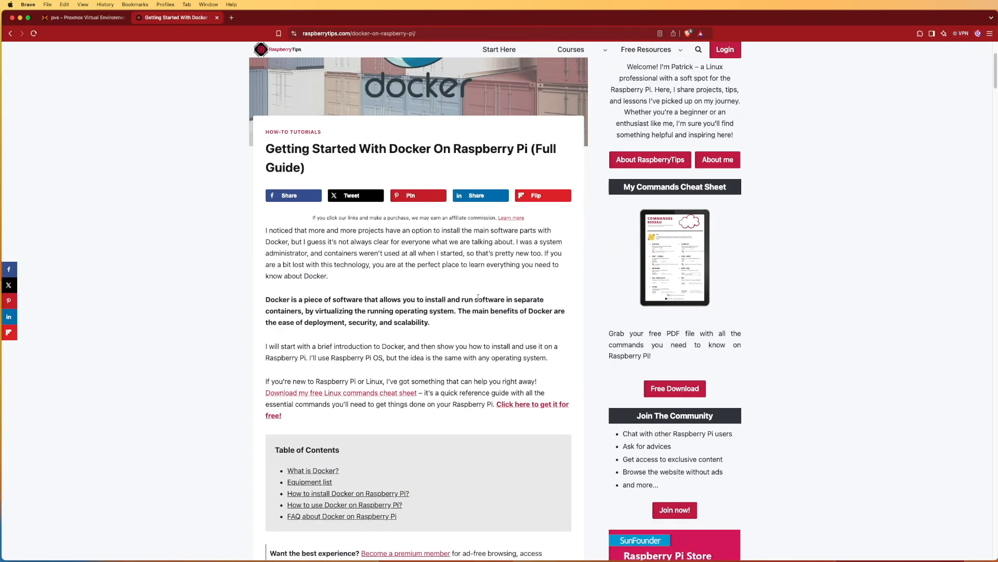
scroll(down, 3)
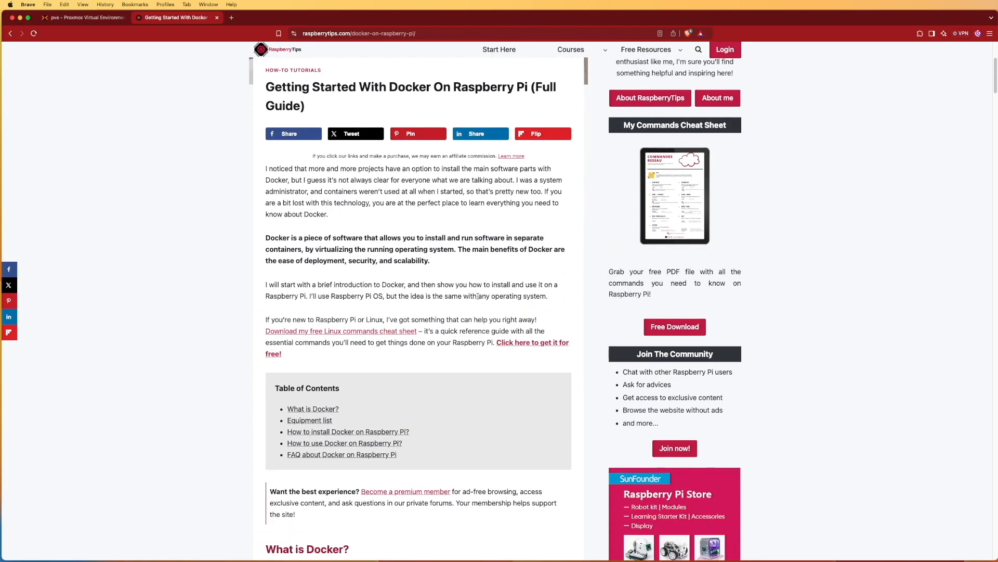
mouse_move(477, 305)
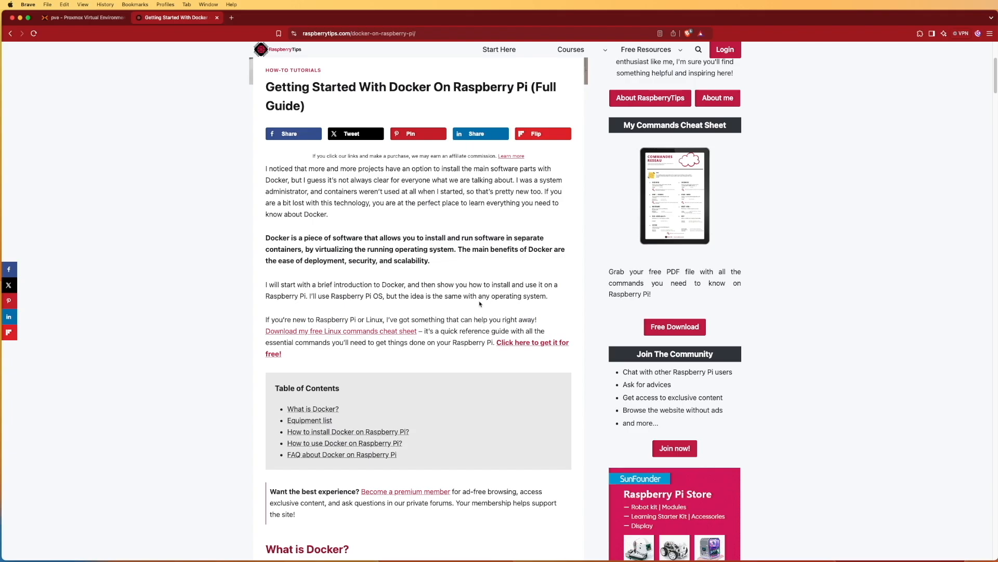
mouse_move(482, 304)
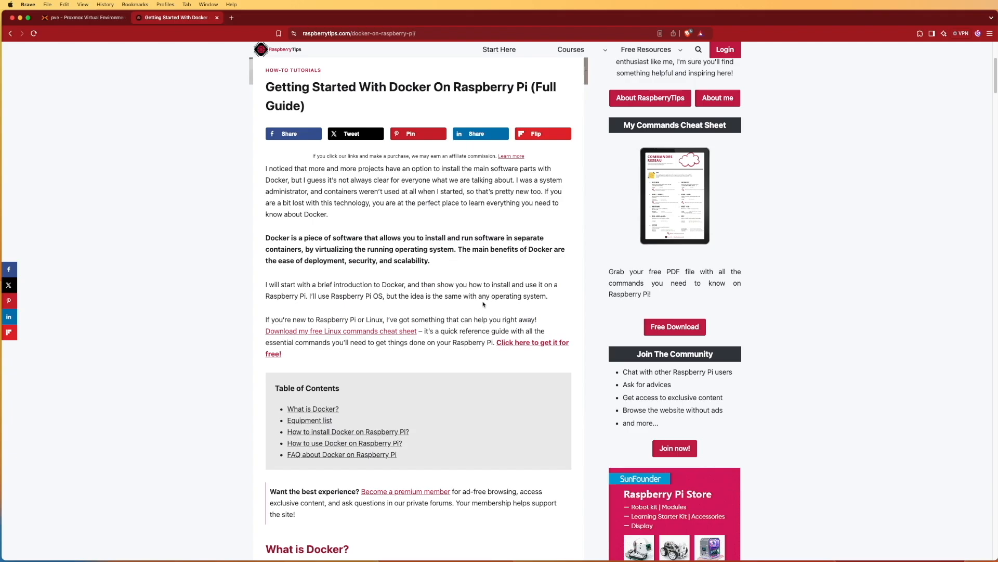
scroll(down, 3)
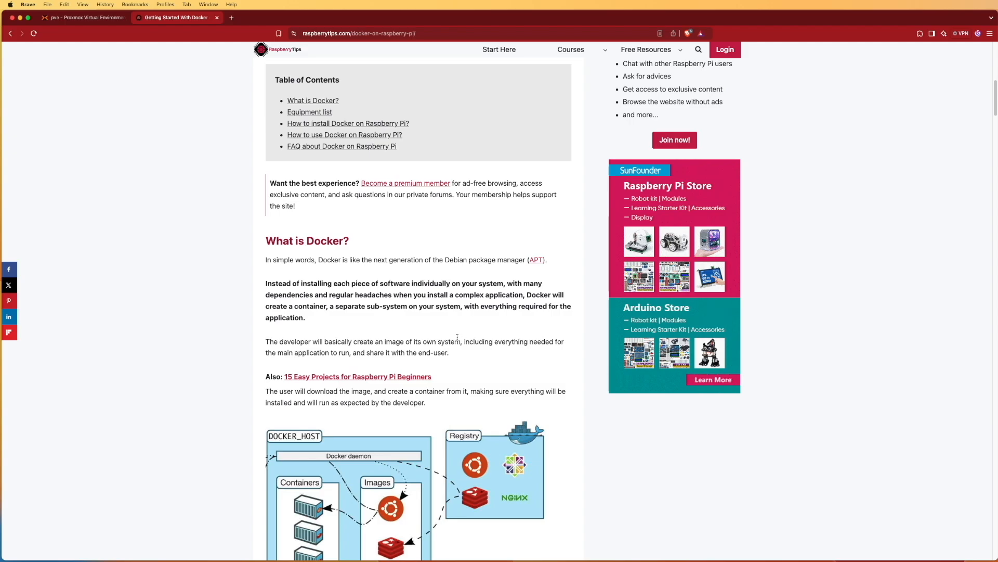
scroll(down, 3)
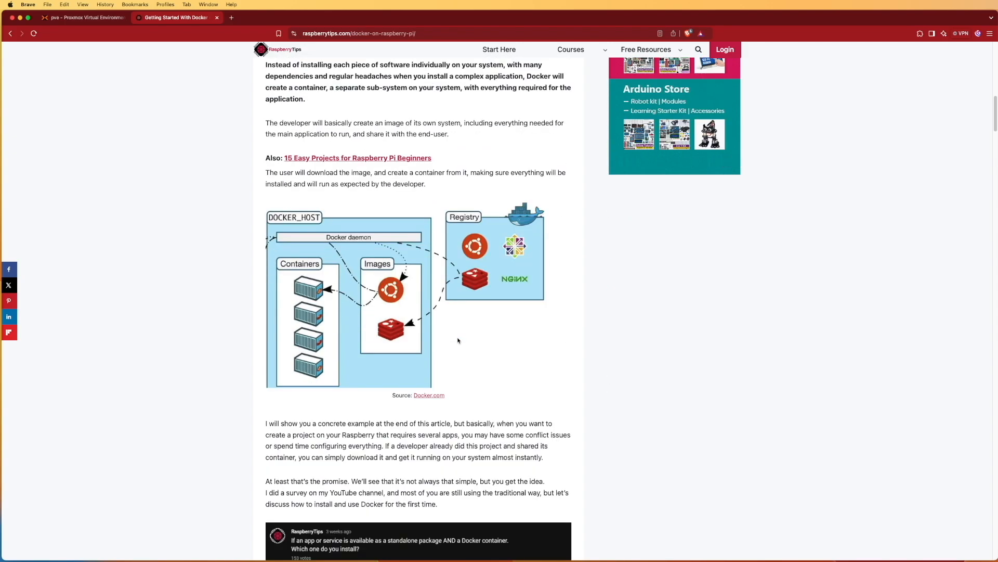
scroll(down, 3)
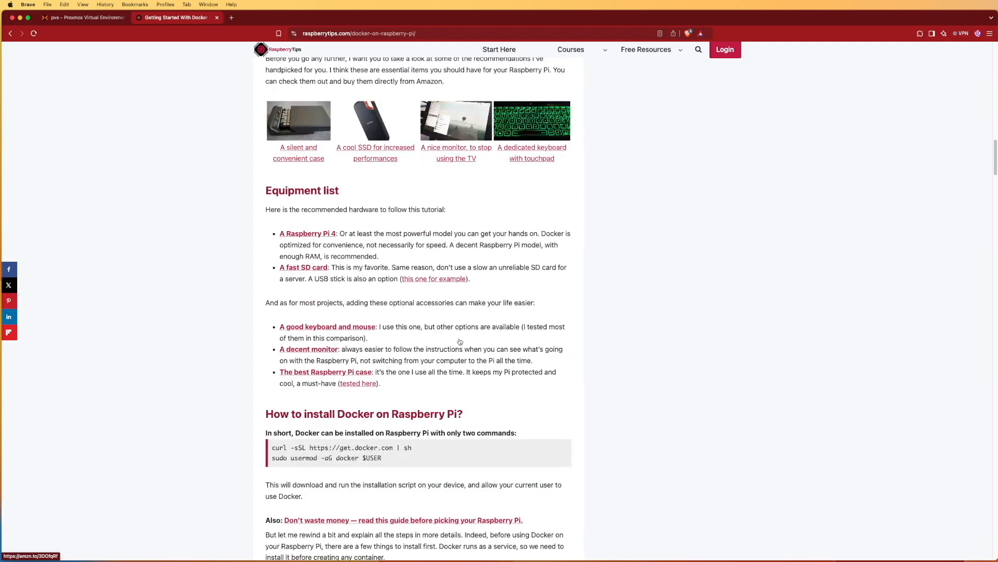
scroll(down, 3)
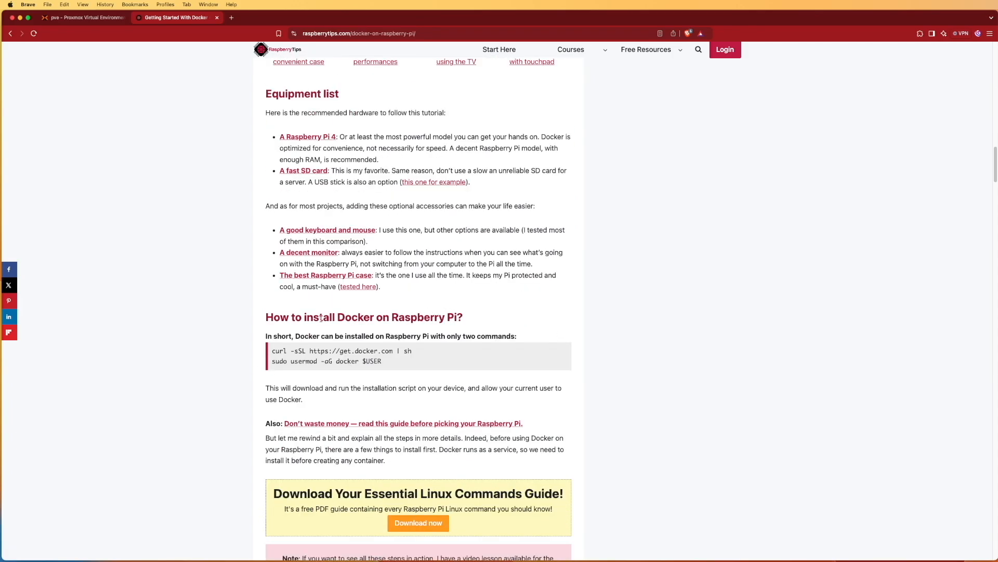
double_click(278, 351)
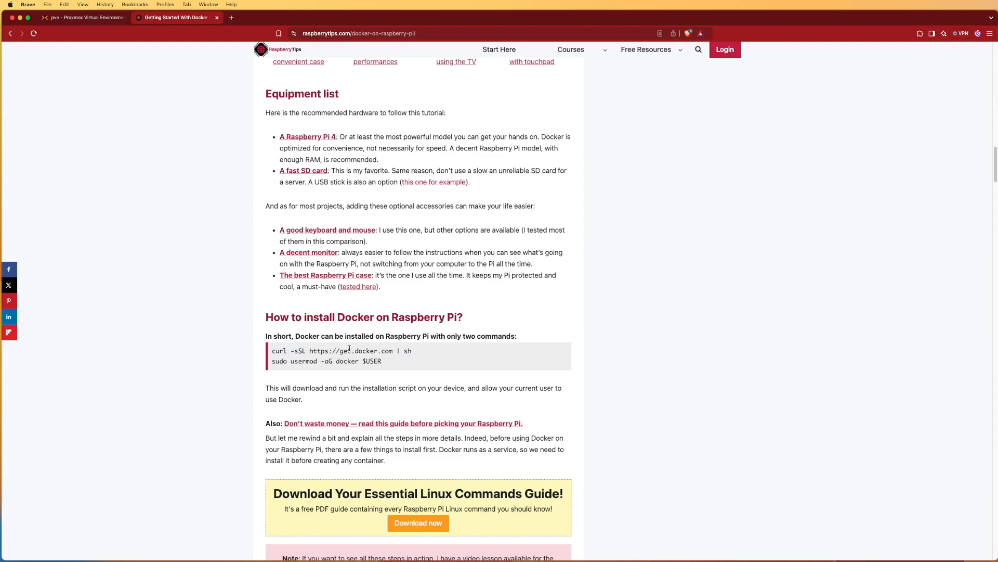
double_click(278, 350)
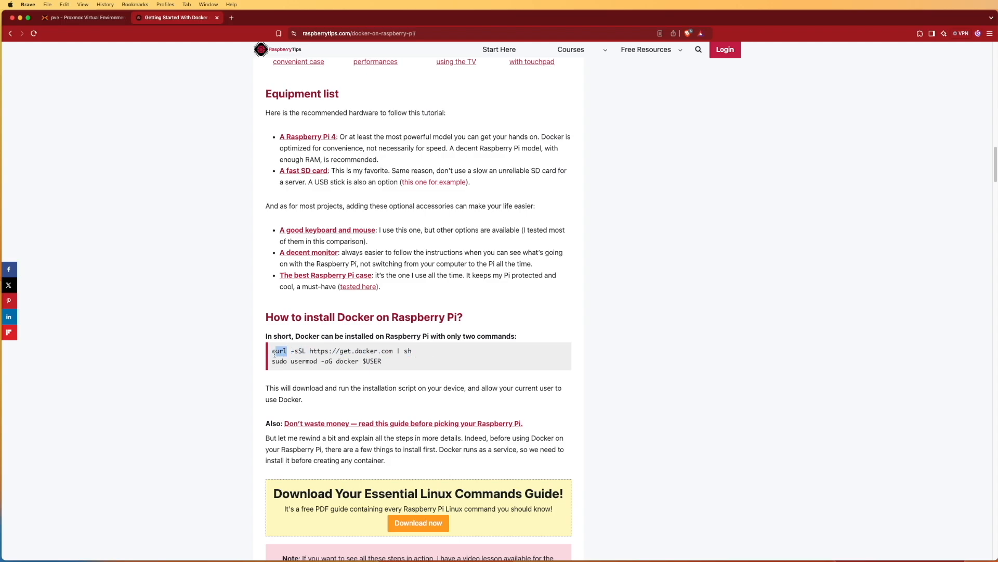
double_click(279, 350)
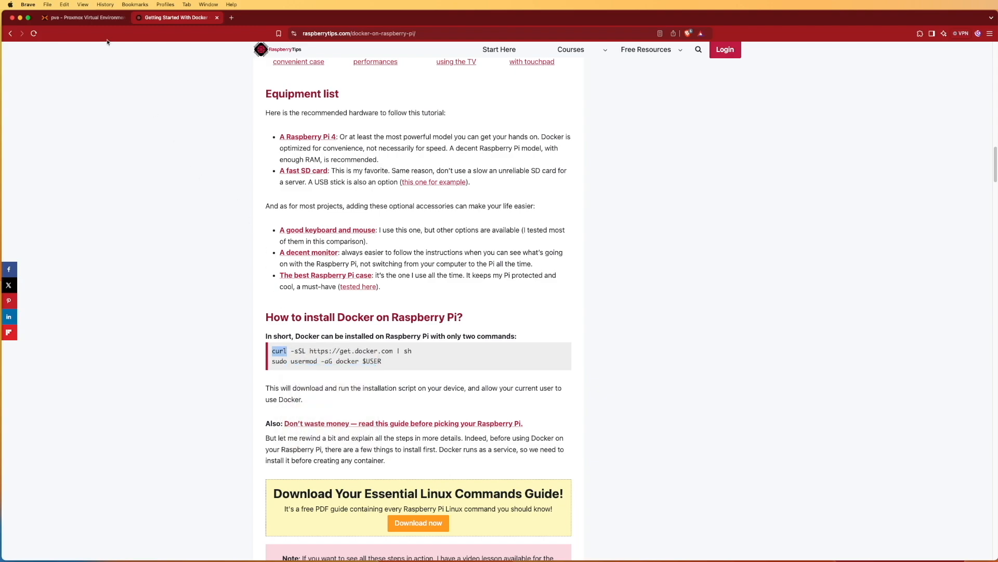
Run apt install curl -y in the container console, then return to the Docker guide
click(80, 18)
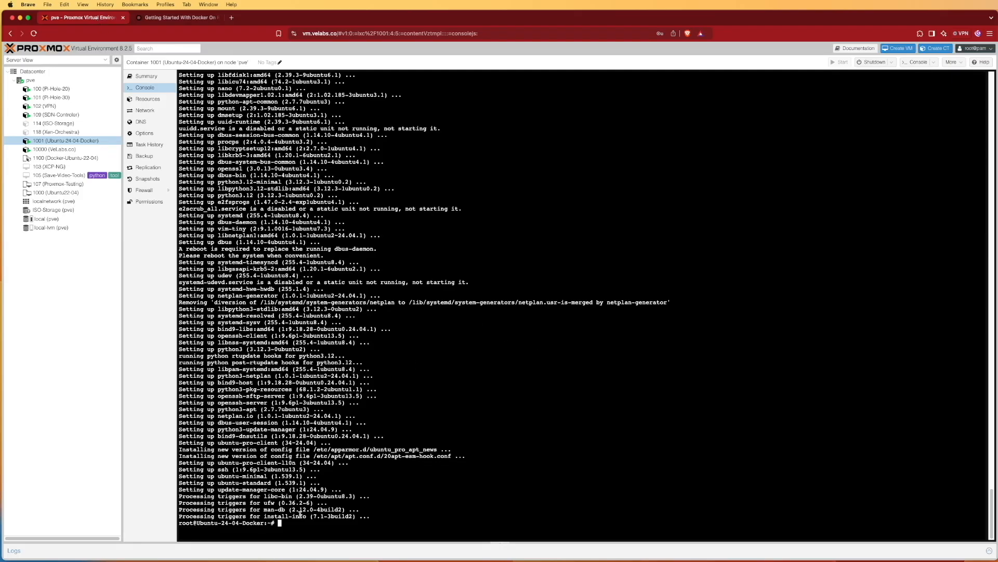
text(apt)
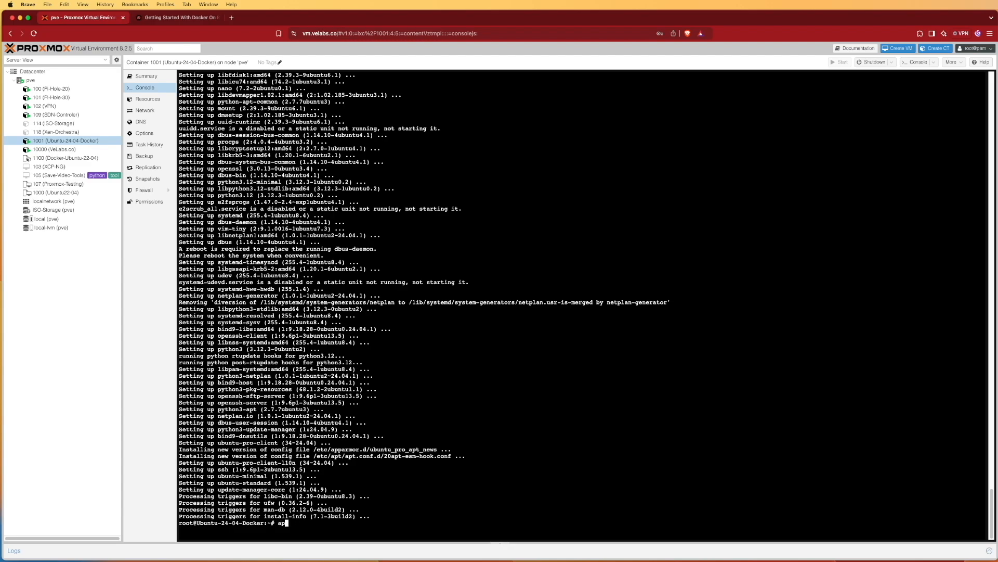
text(install)
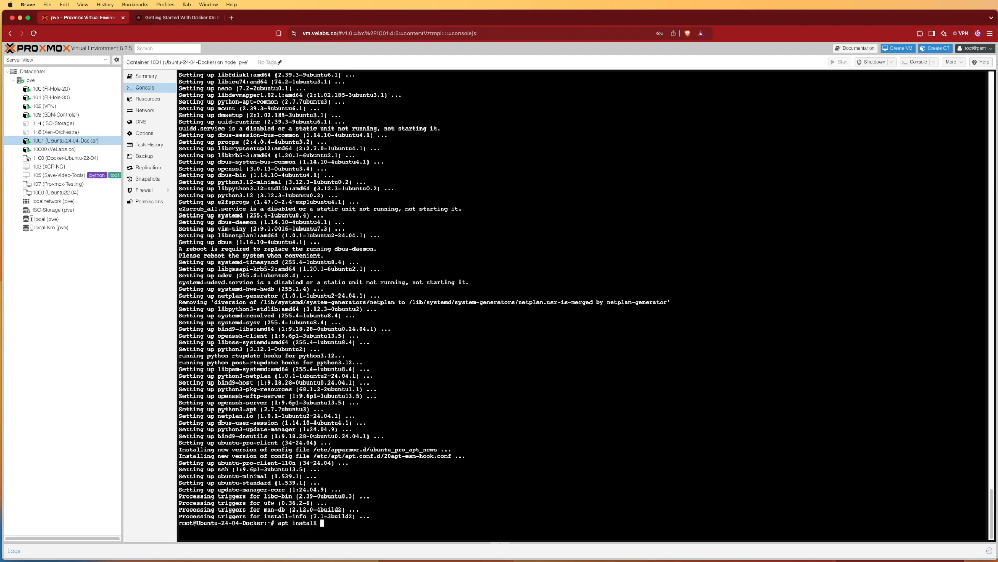
text(curl -)
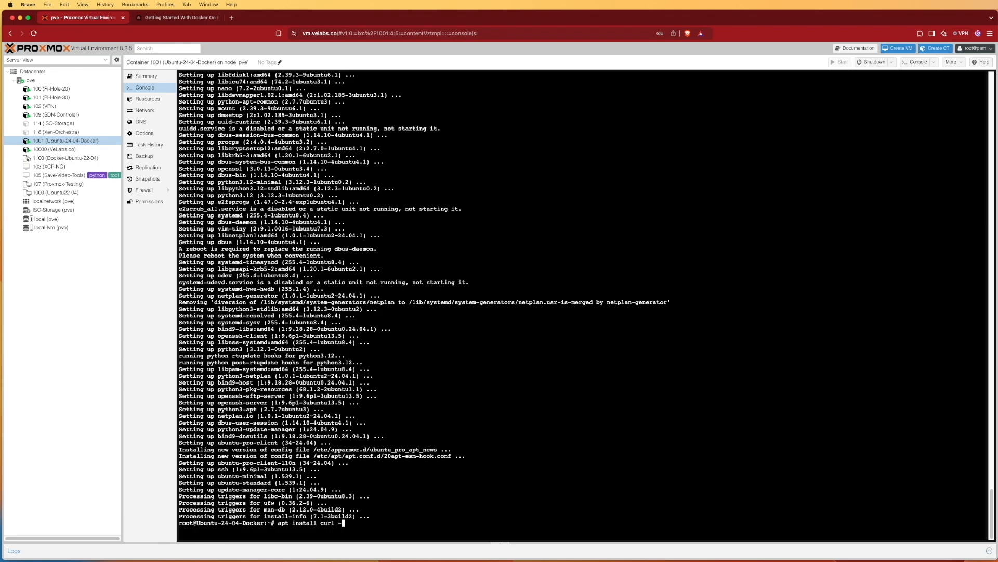
text(y)
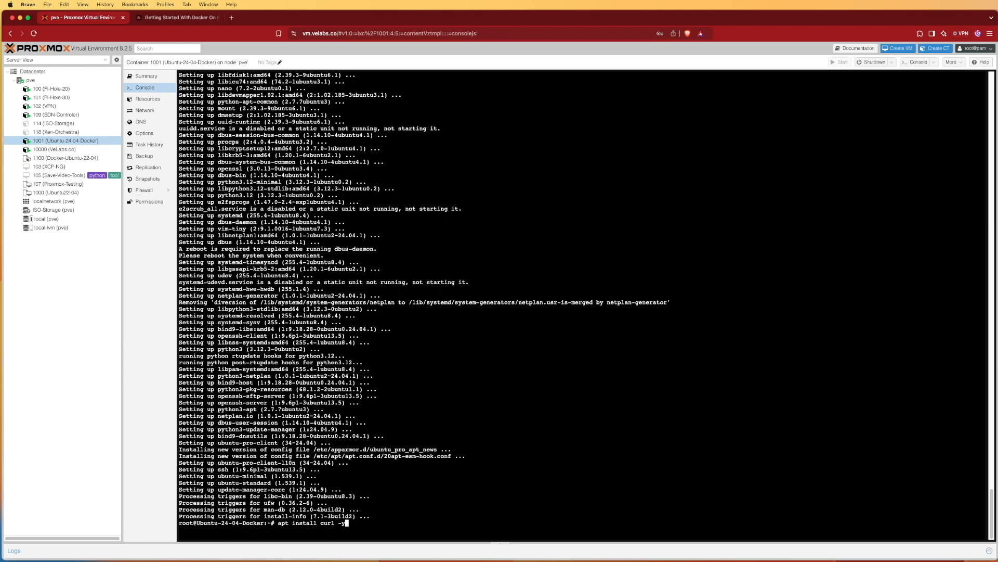
key(Return)
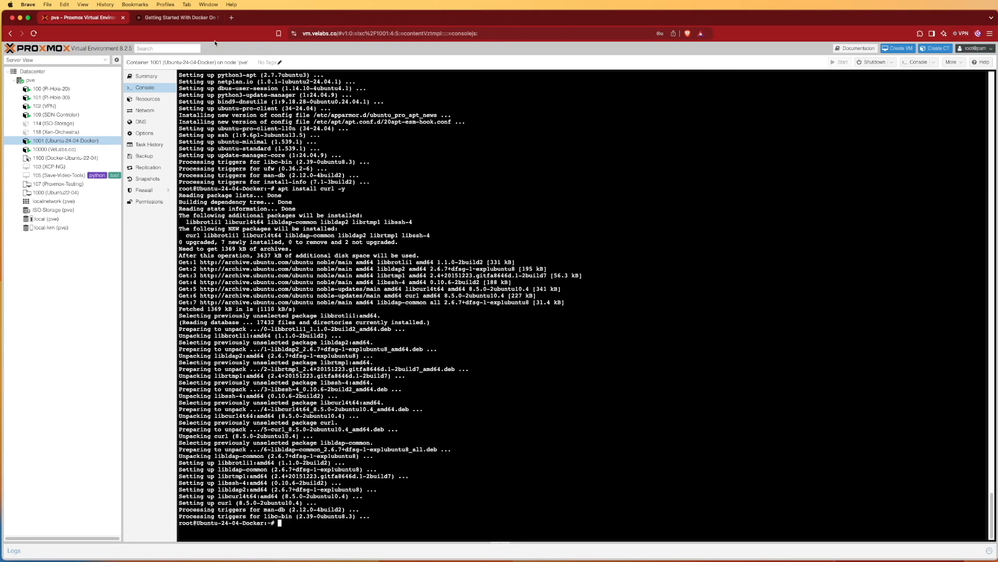
click(177, 18)
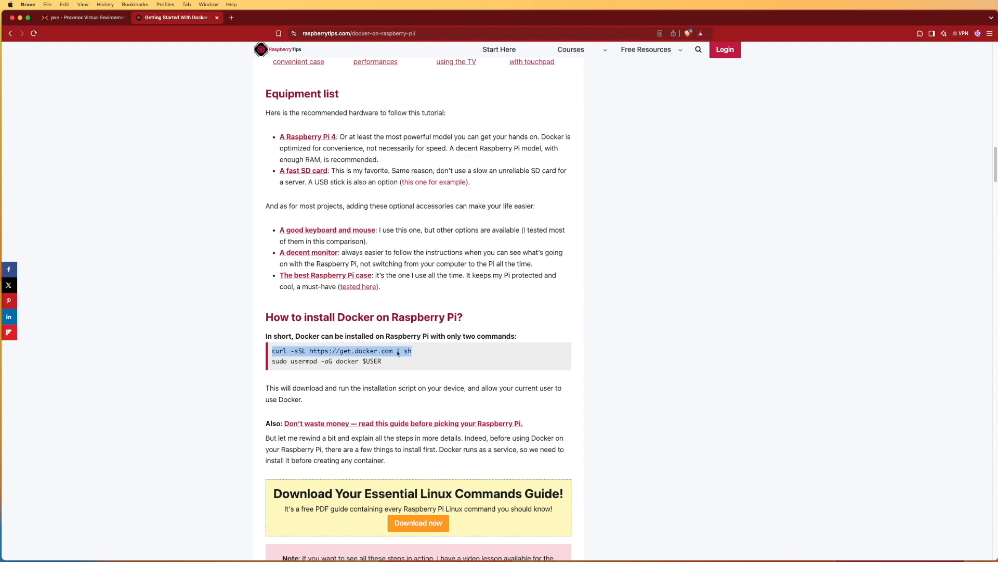
Paste and run the get.docker.com install script, installing Docker Engine 27.3.1
click(81, 17)
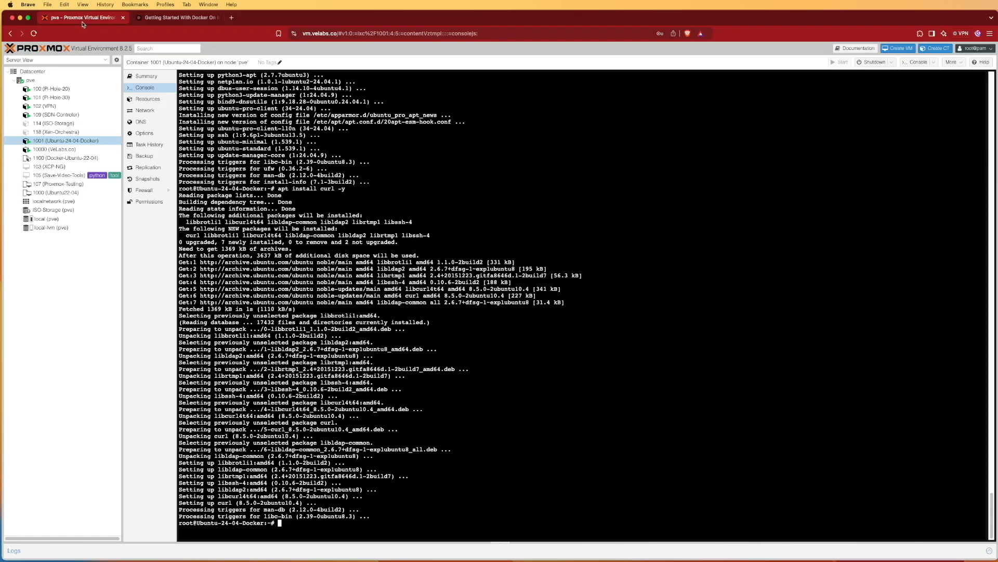
right_click(280, 522)
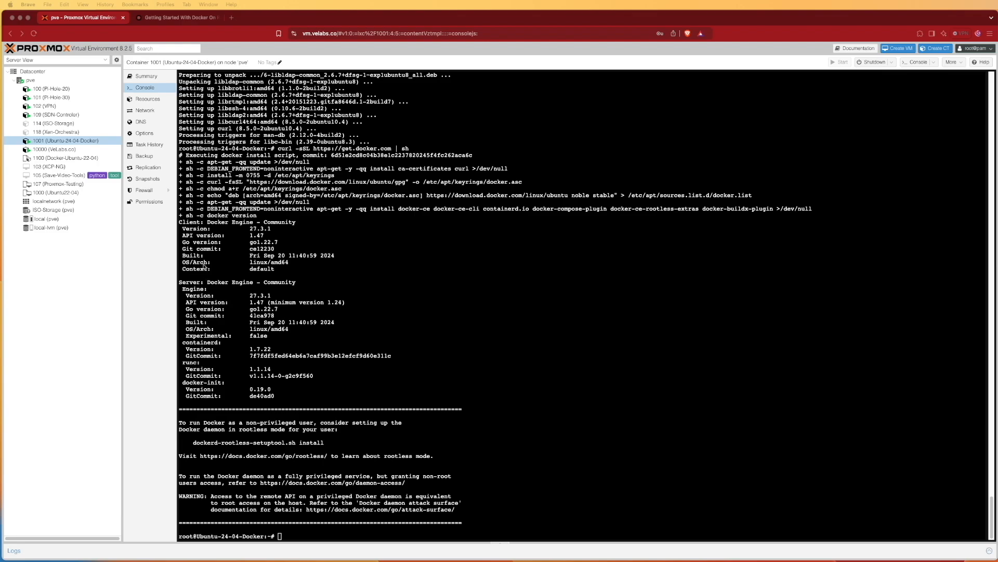
mouse_move(330, 265)
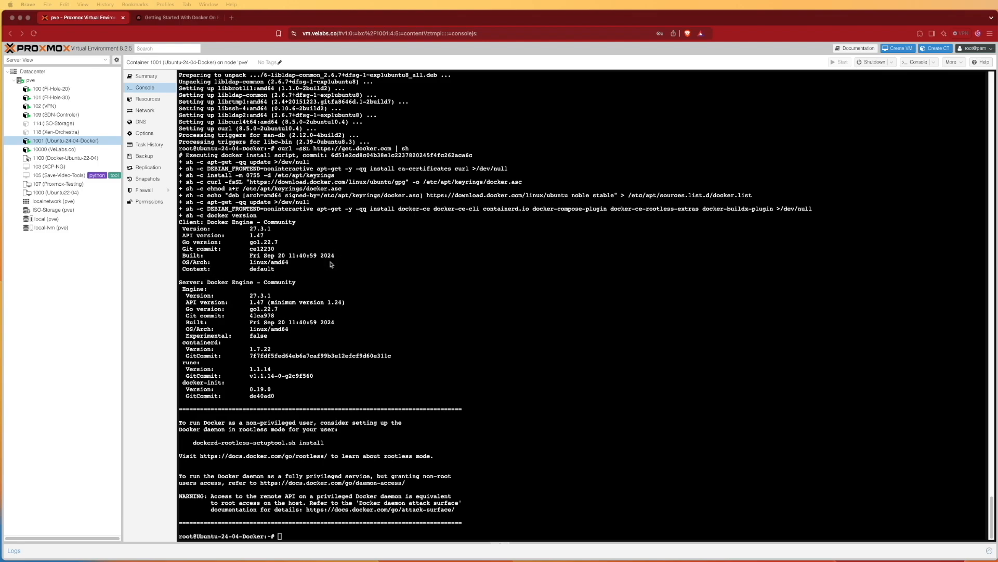
mouse_move(207, 452)
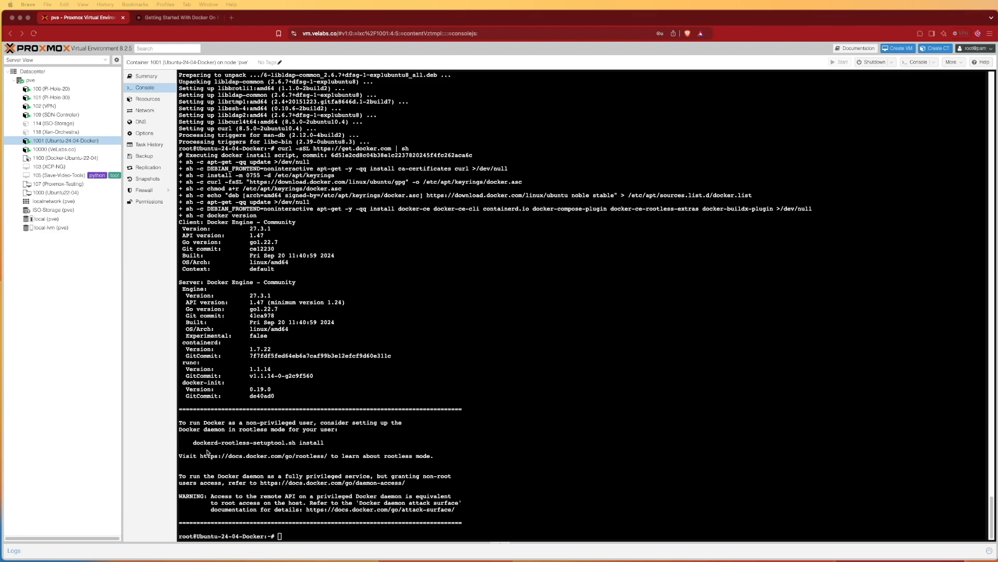
mouse_move(330, 443)
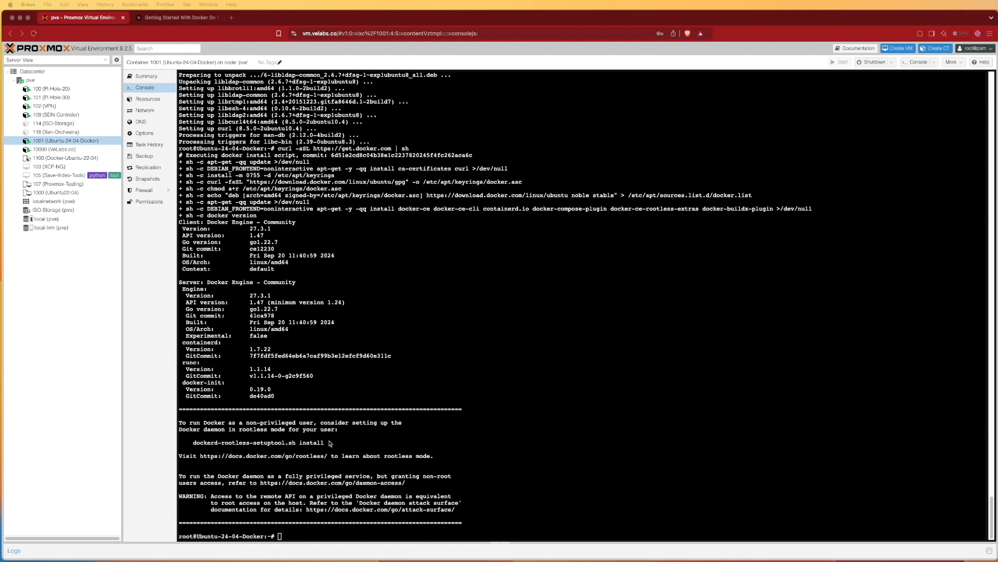
mouse_move(327, 444)
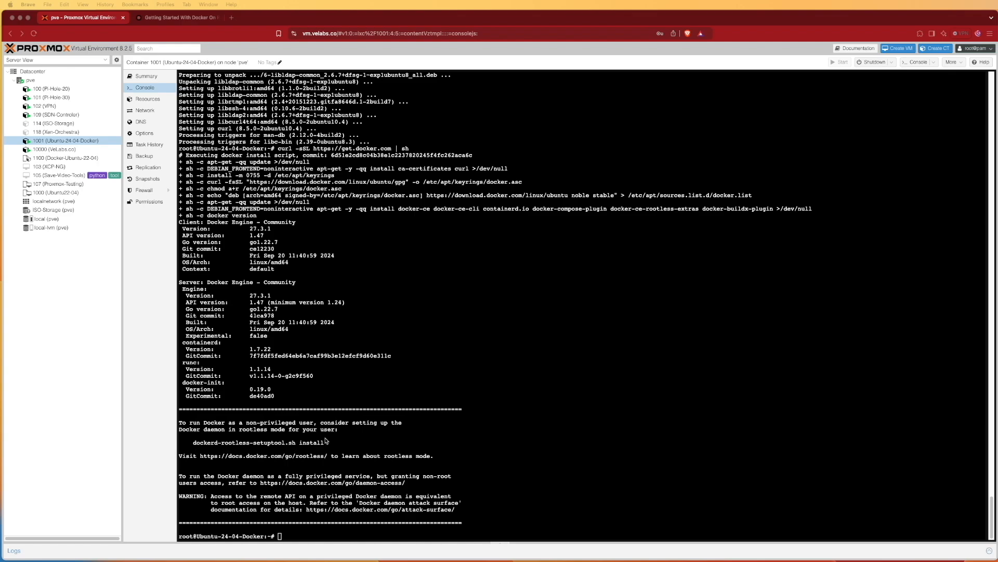
mouse_move(371, 435)
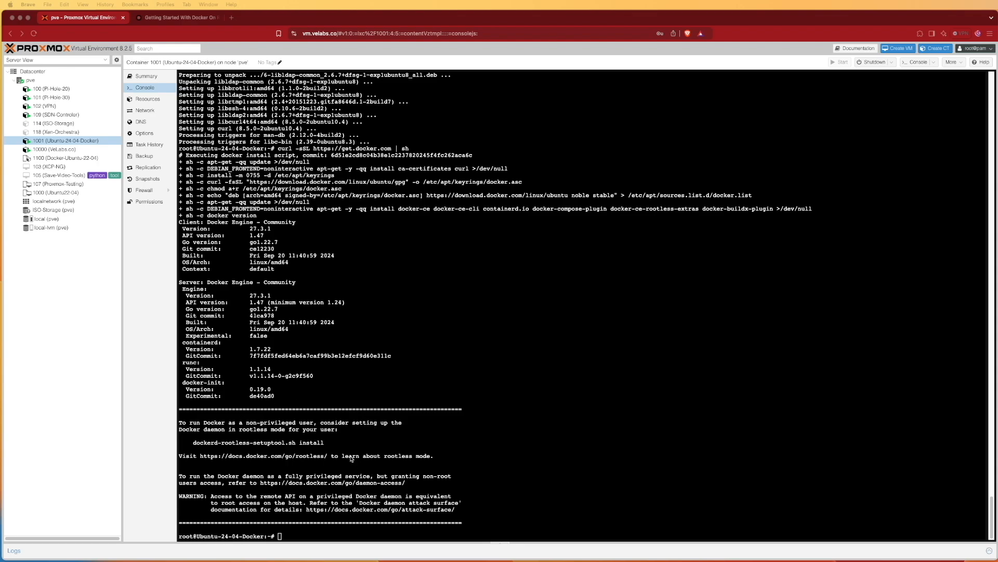
mouse_move(442, 422)
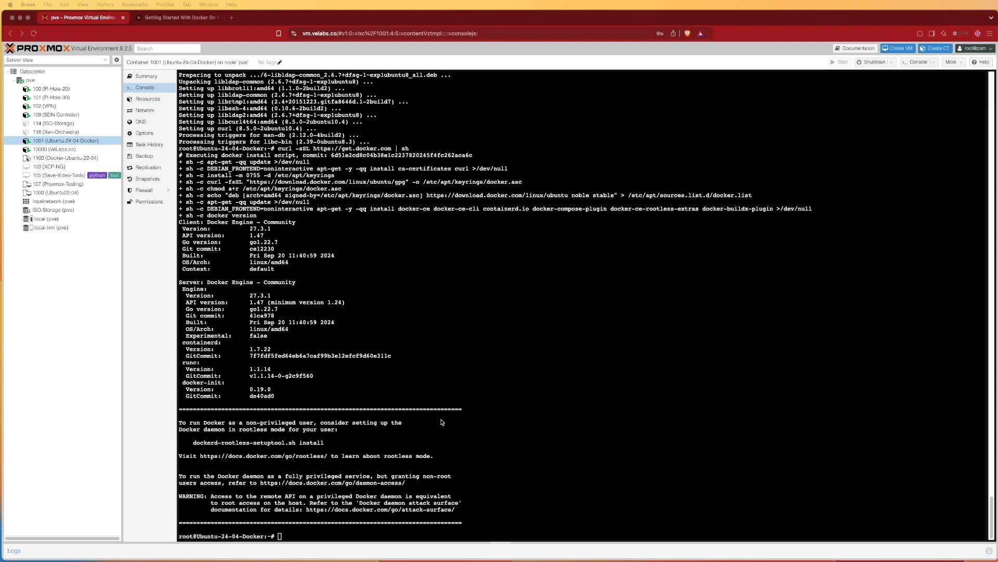
mouse_move(425, 411)
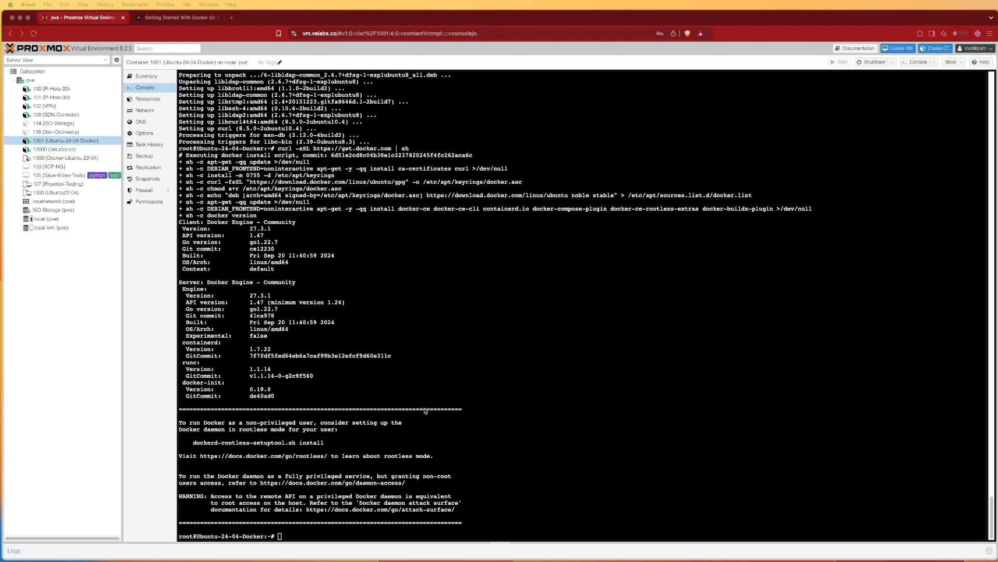
mouse_move(440, 399)
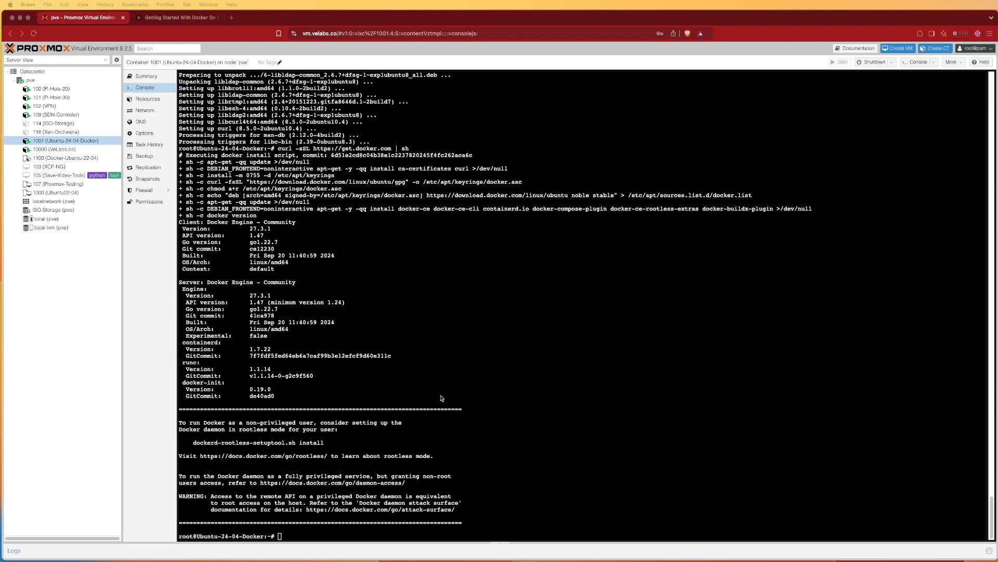
click(180, 18)
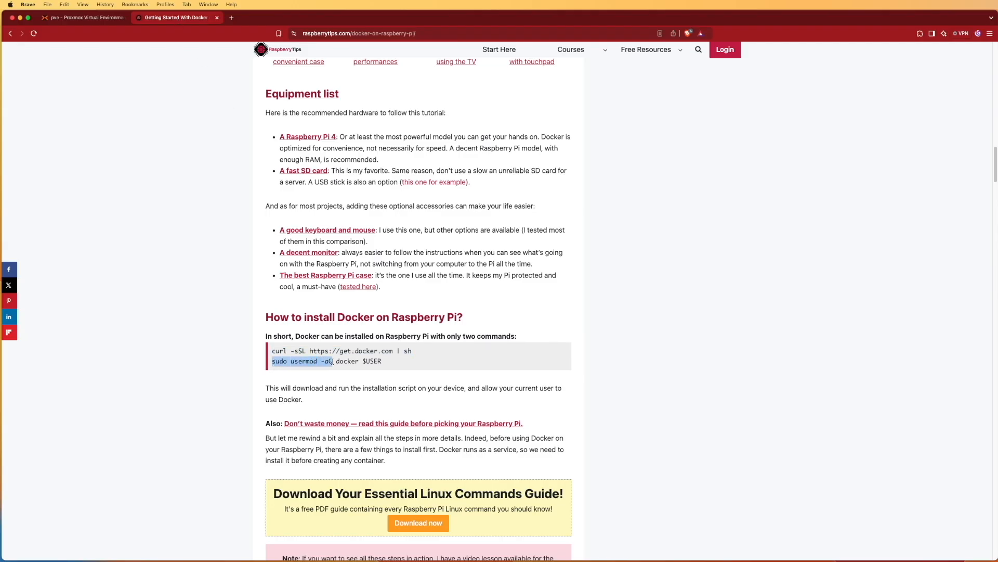
drag(330, 361, 382, 361)
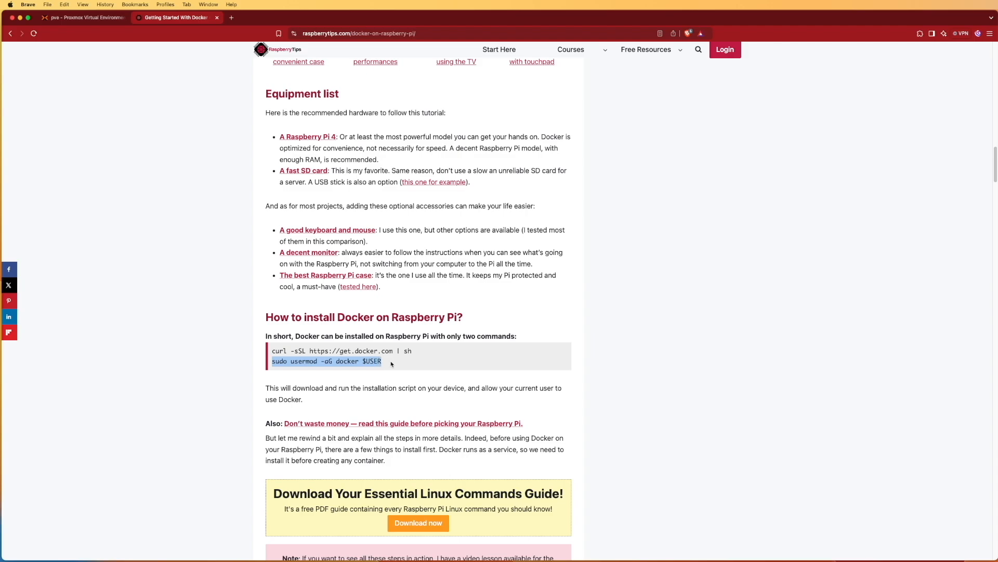
mouse_move(285, 368)
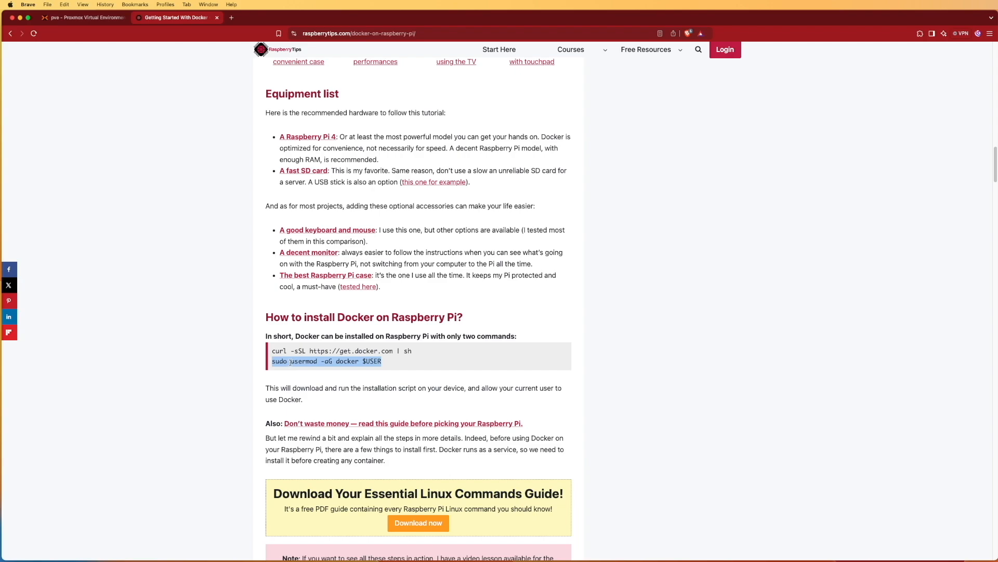
mouse_move(419, 377)
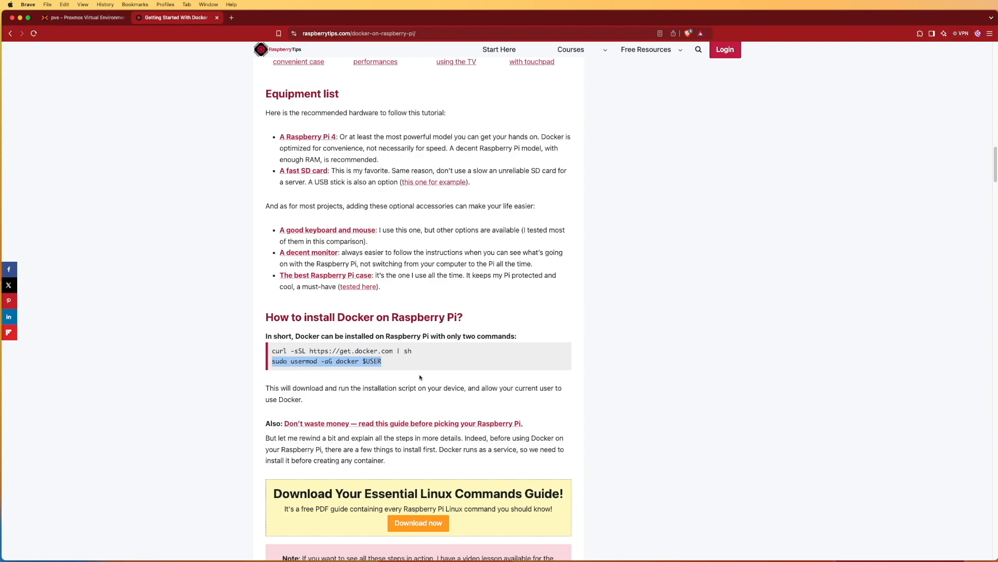
click(76, 18)
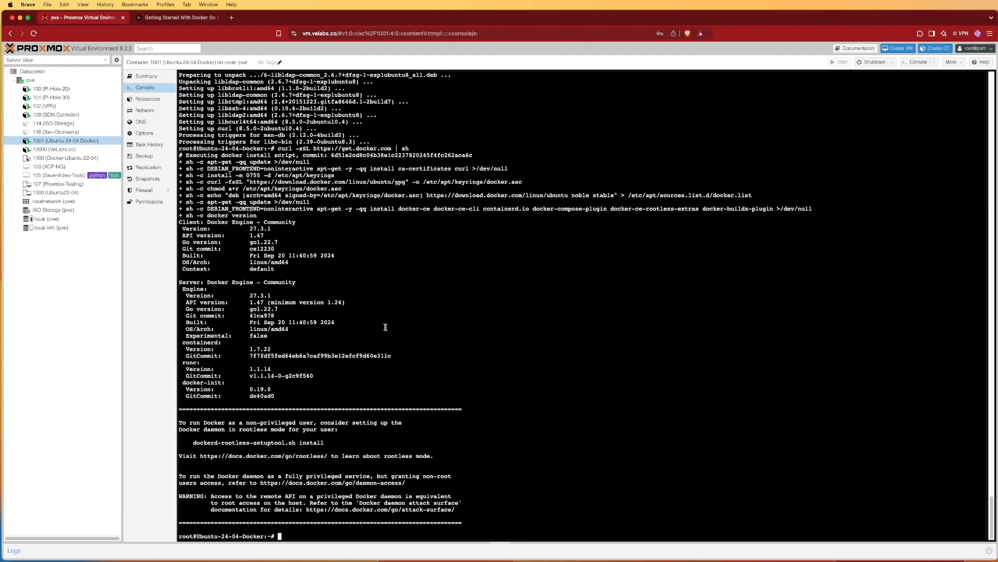
mouse_move(442, 343)
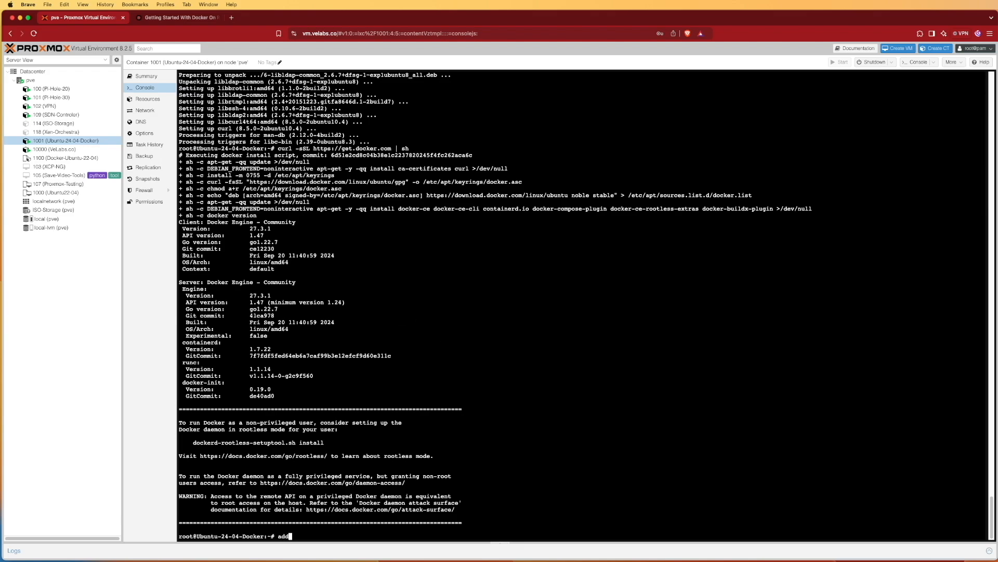
Create user 've' with adduser, setting a password and accepting the defaults
text(user)
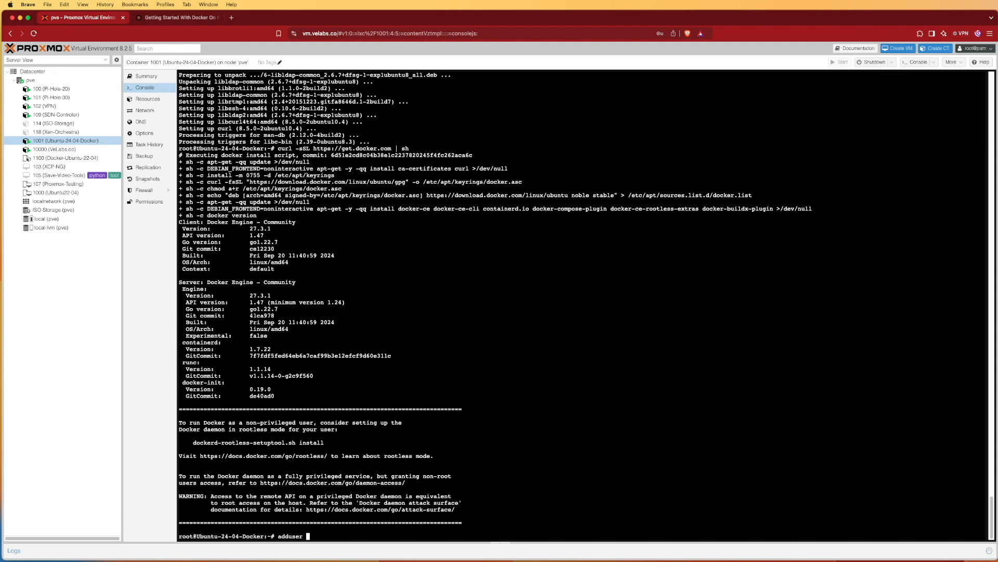
text(ve)
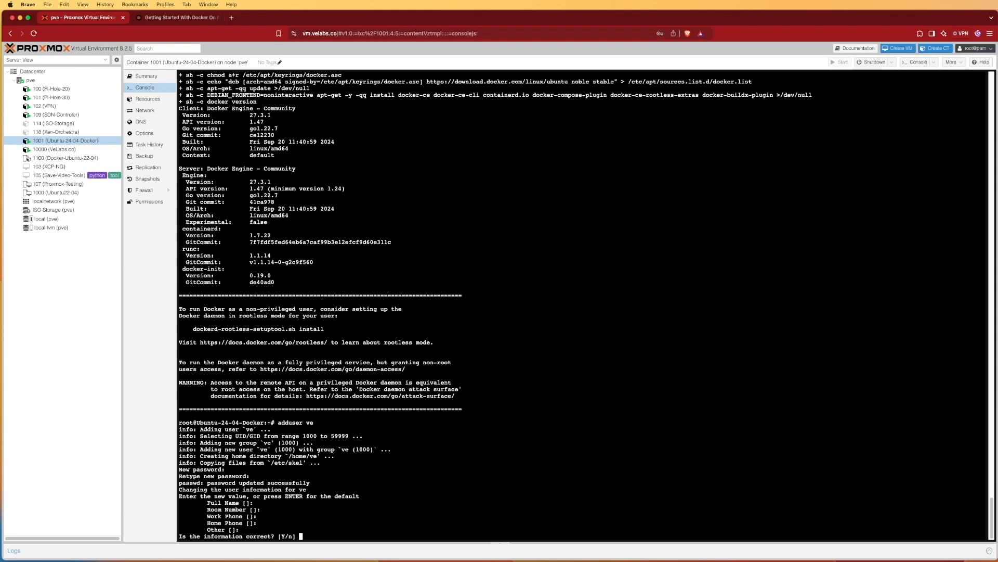
text(y)
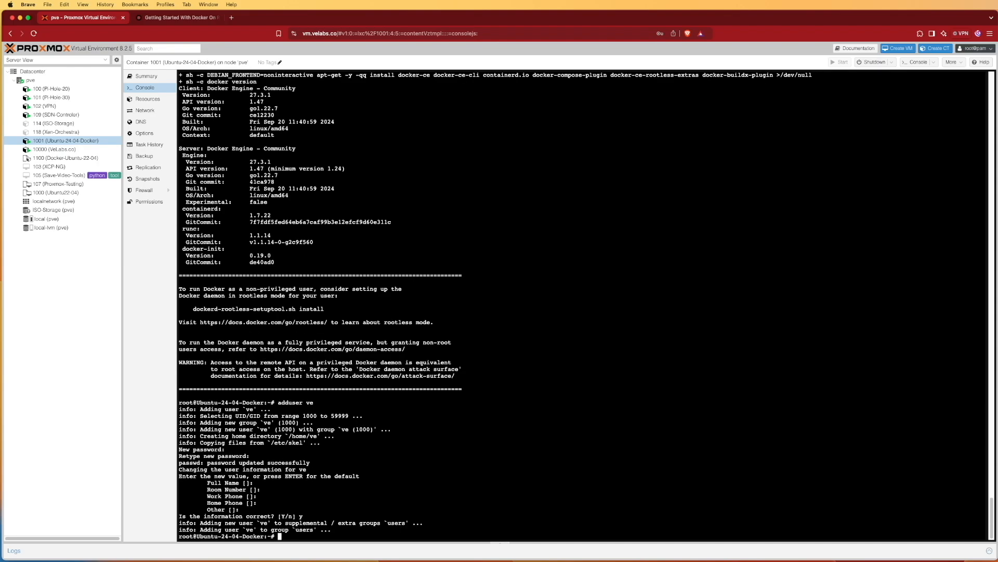
text(adduser ve sudo)
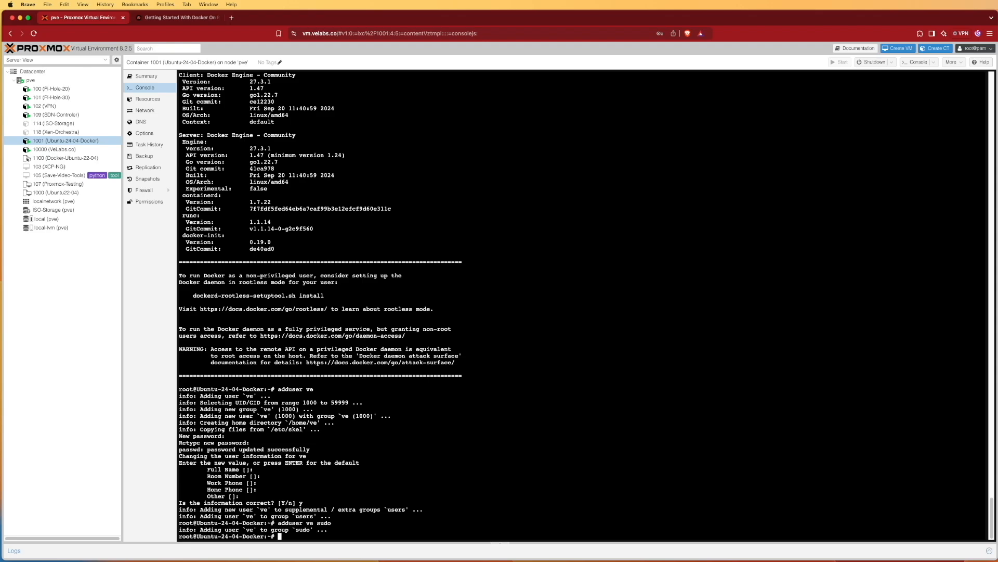
Add user 've' to the sudo group with adduser ve sudo
text(adduser ve sudo)
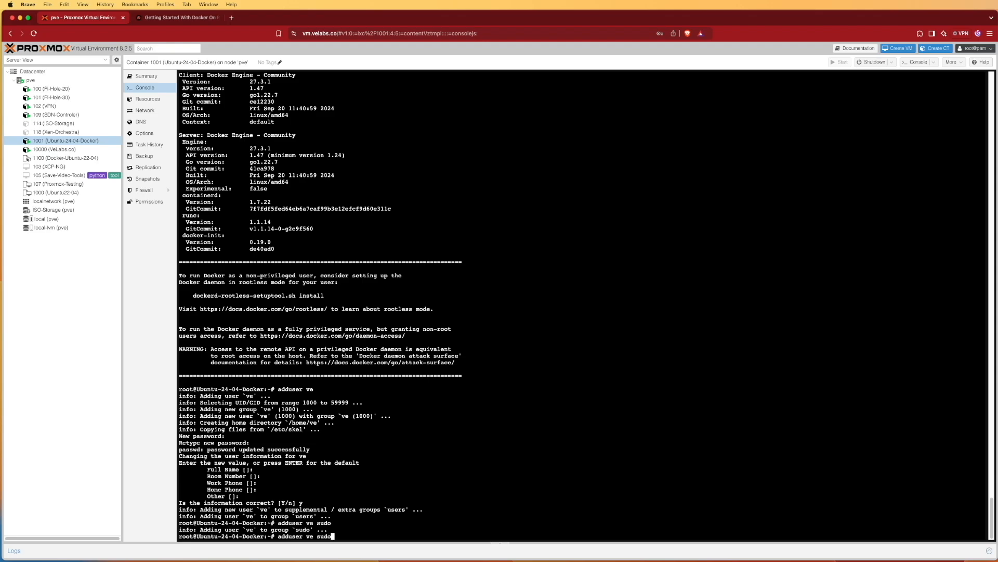
key(BackSpace)
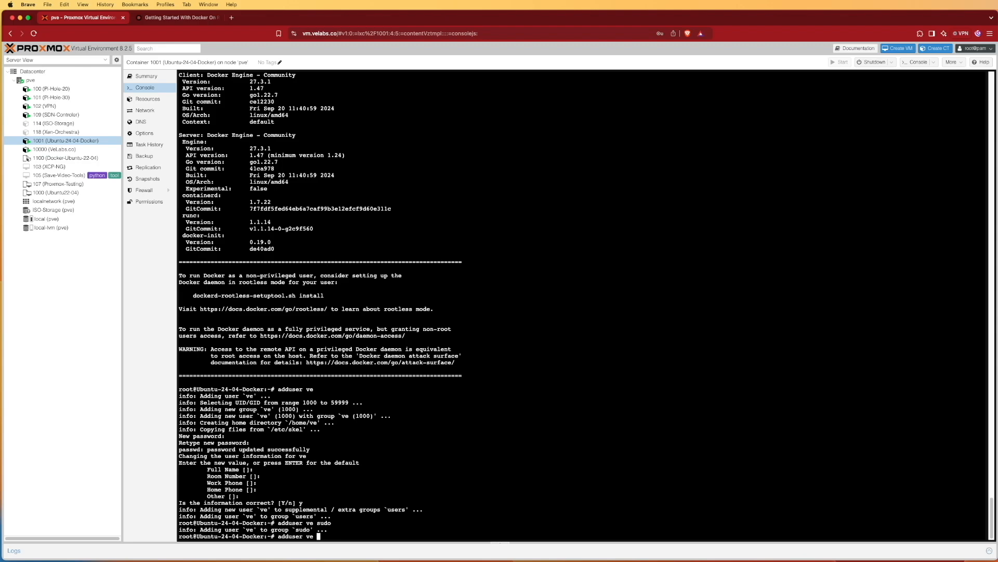
click(177, 18)
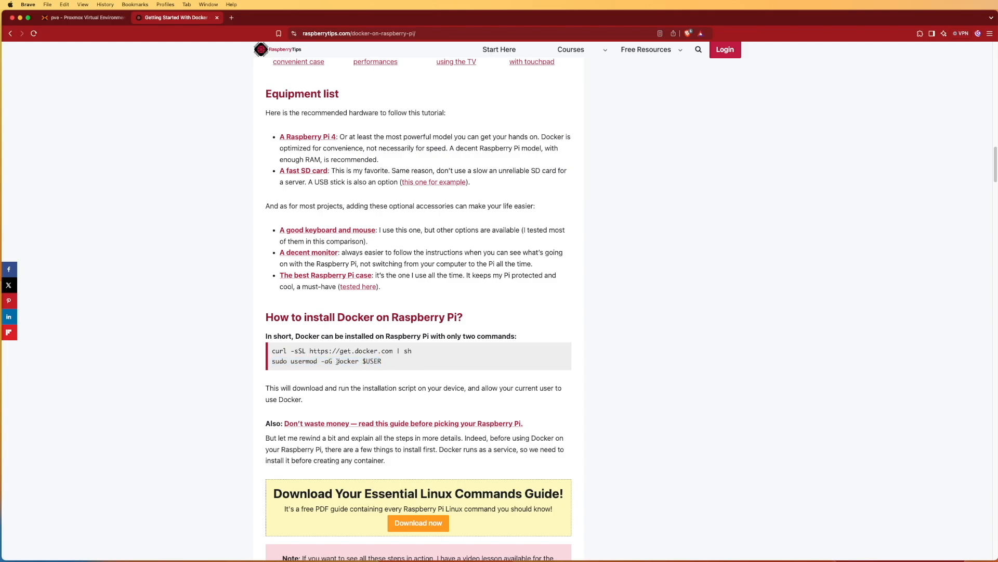
Run adduser ve docker using the group name copied from the guide, then exit the root session
right_click(347, 361)
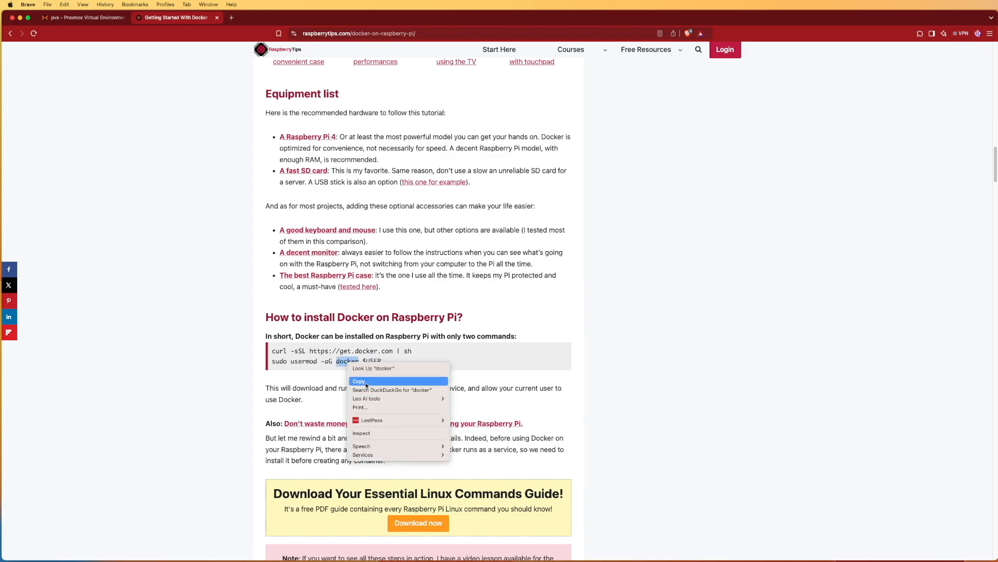
click(359, 381)
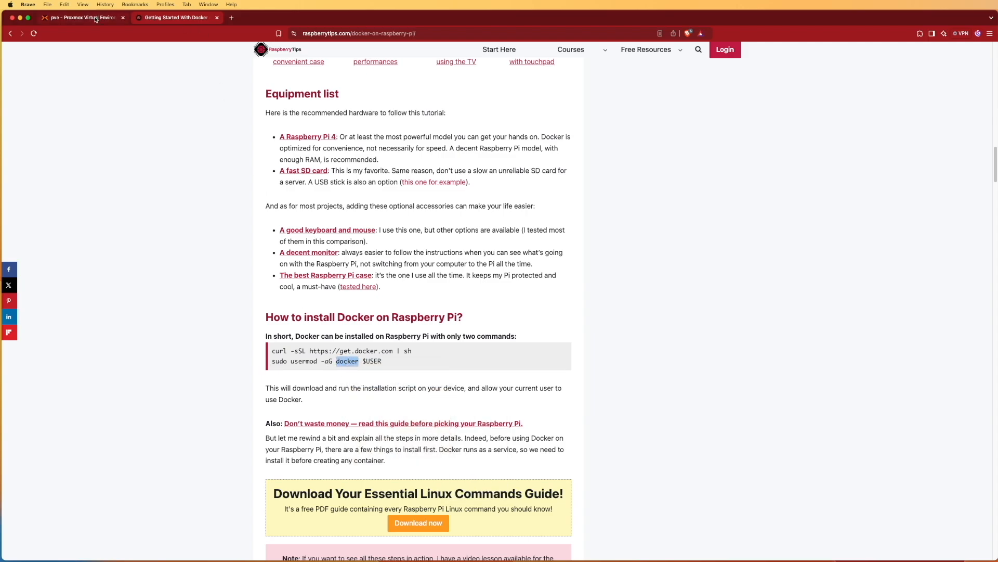
click(80, 18)
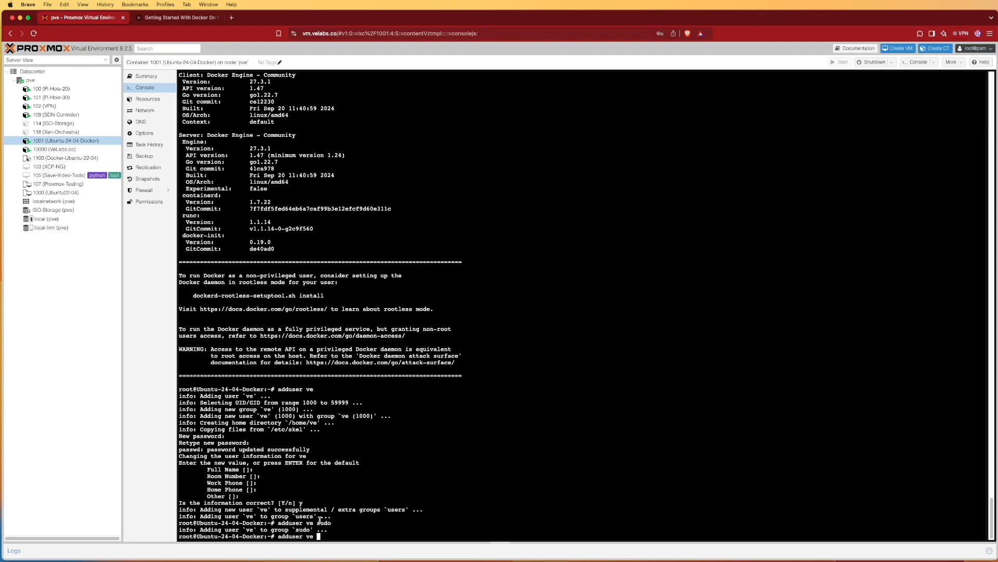
right_click(318, 535)
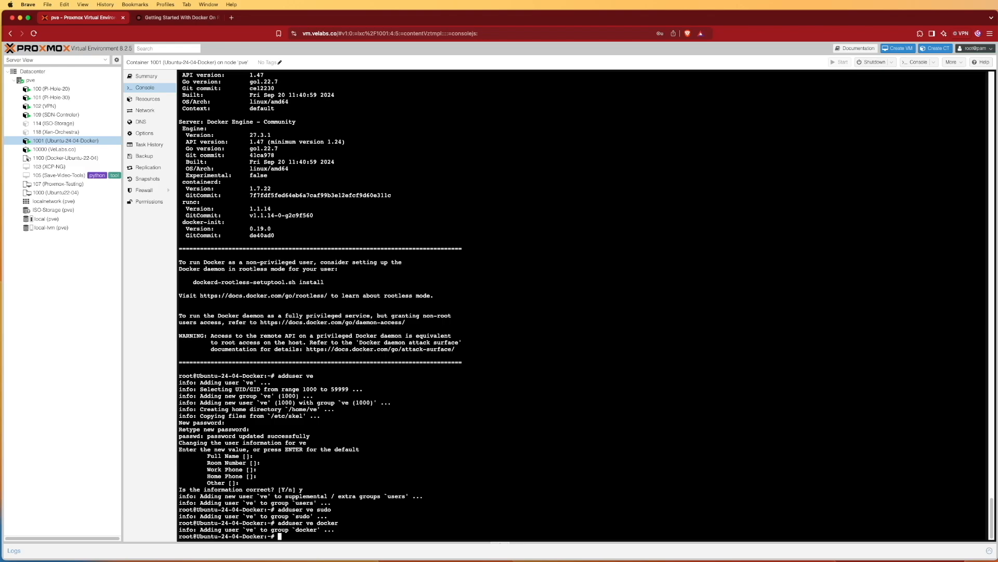
text(exit)
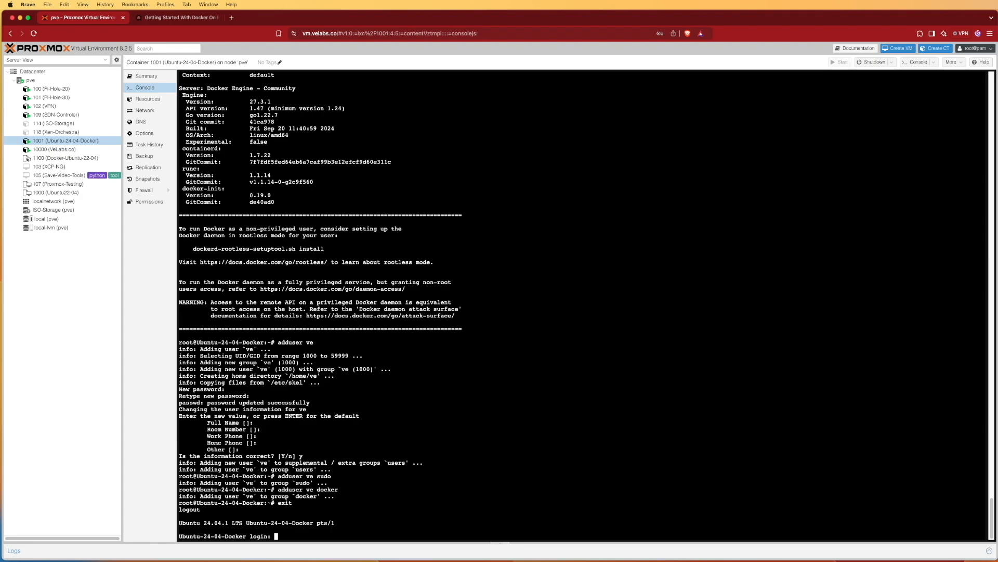
Log in as ve, lock root's password with 'sudo passwd -l root', and begin a docker command
text(ve)
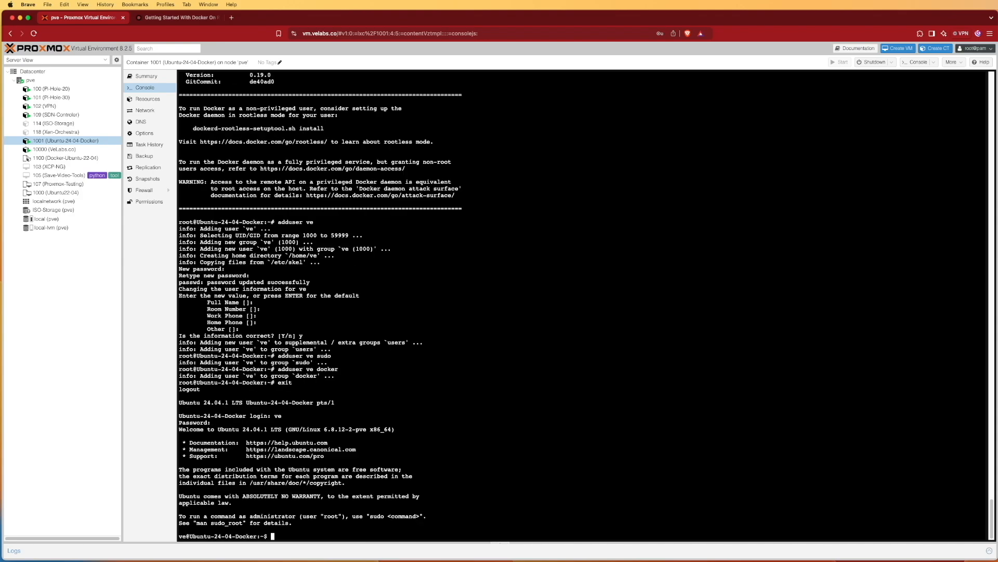
text(sudo)
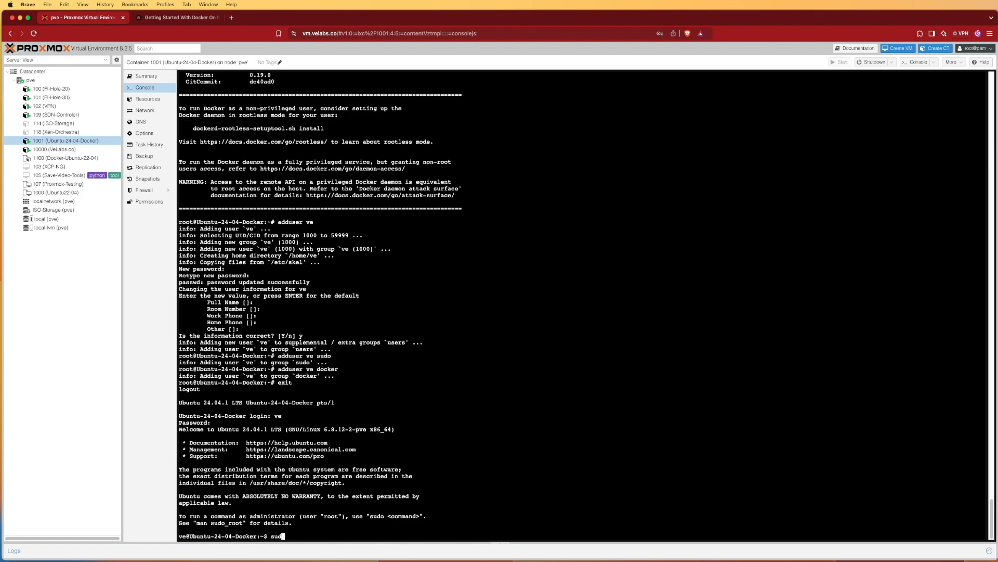
text(passwd -l root)
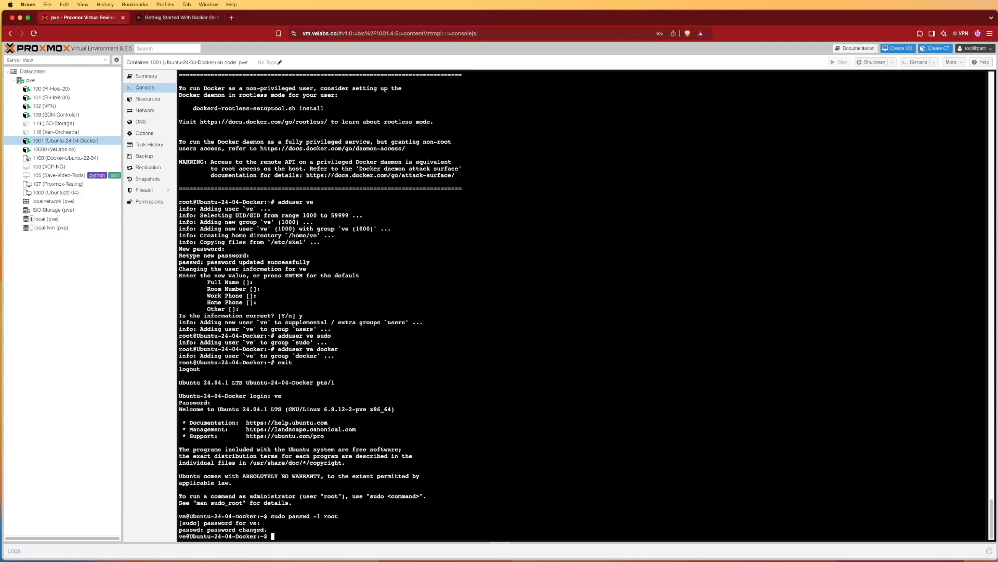
text(docker)
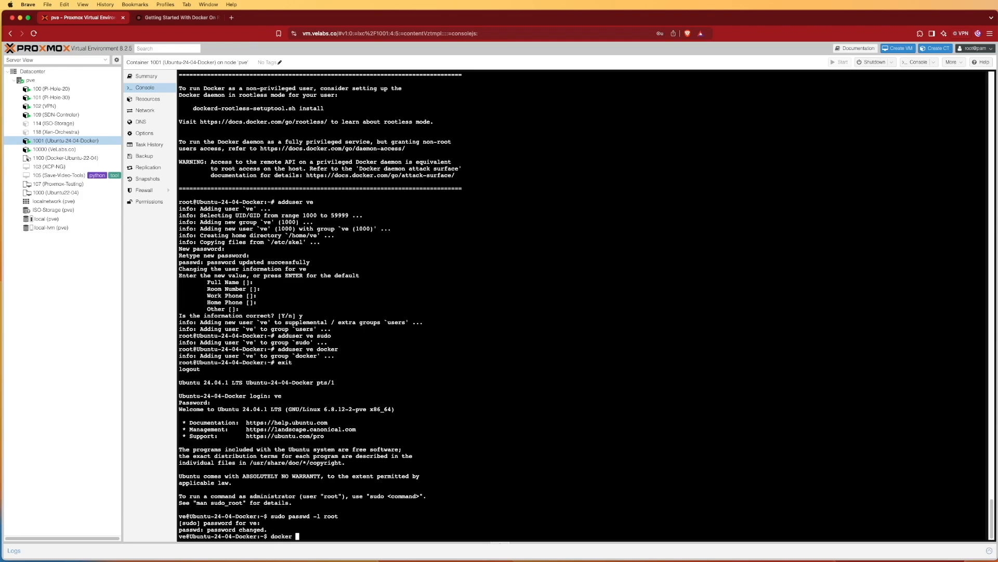